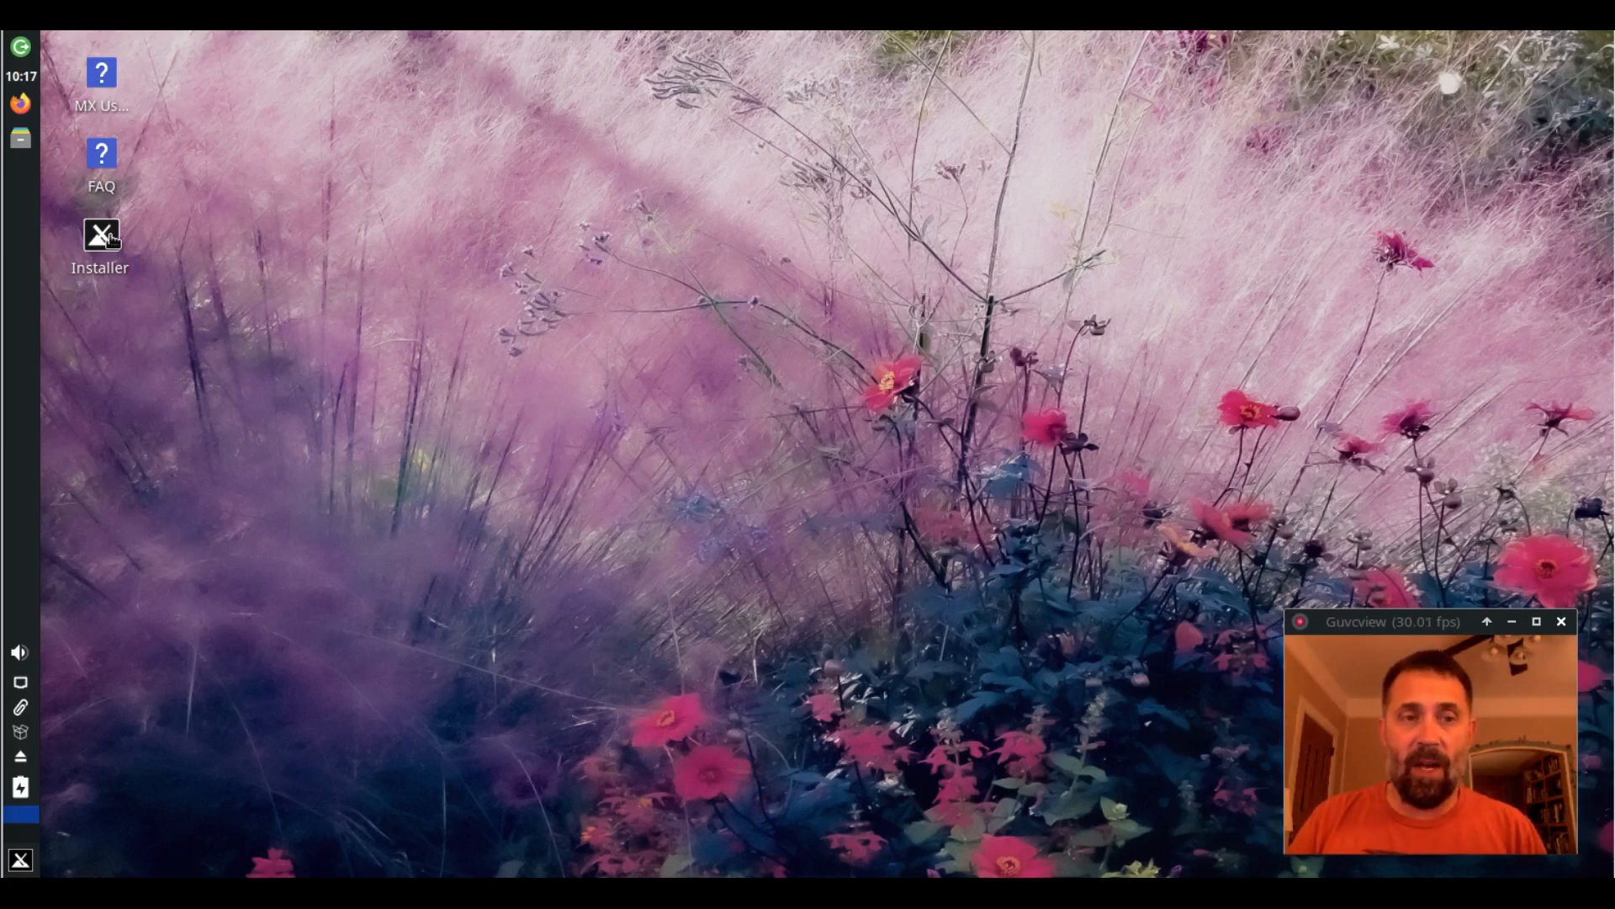
Launch the installer from the desktop and move past the Terms of Use page
double_click(101, 234)
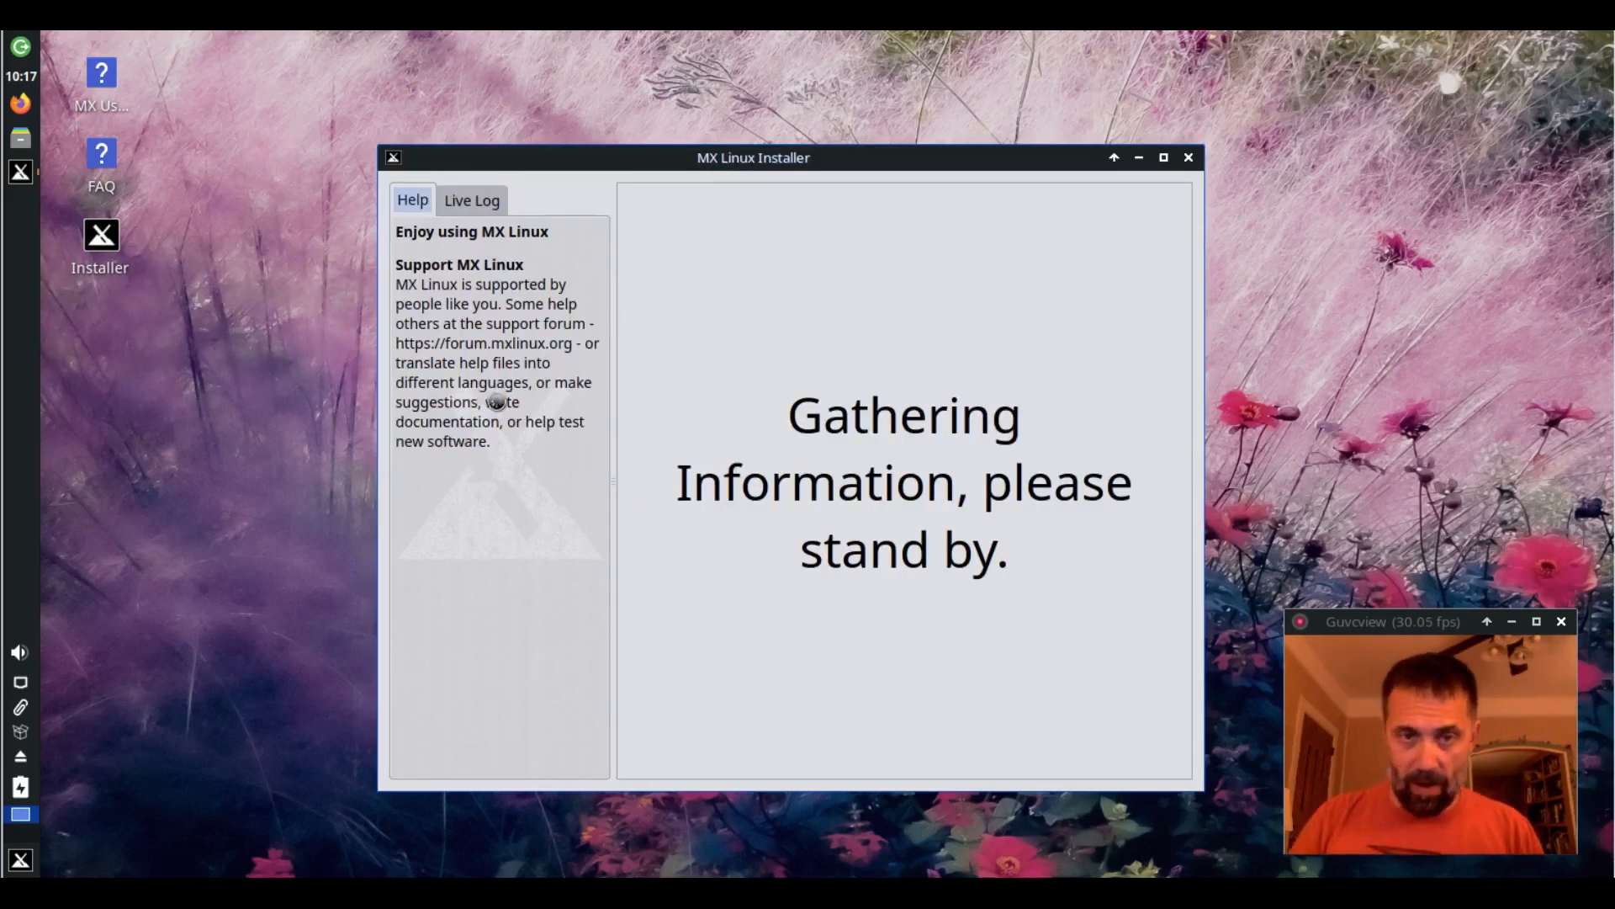
right_click(754, 156)
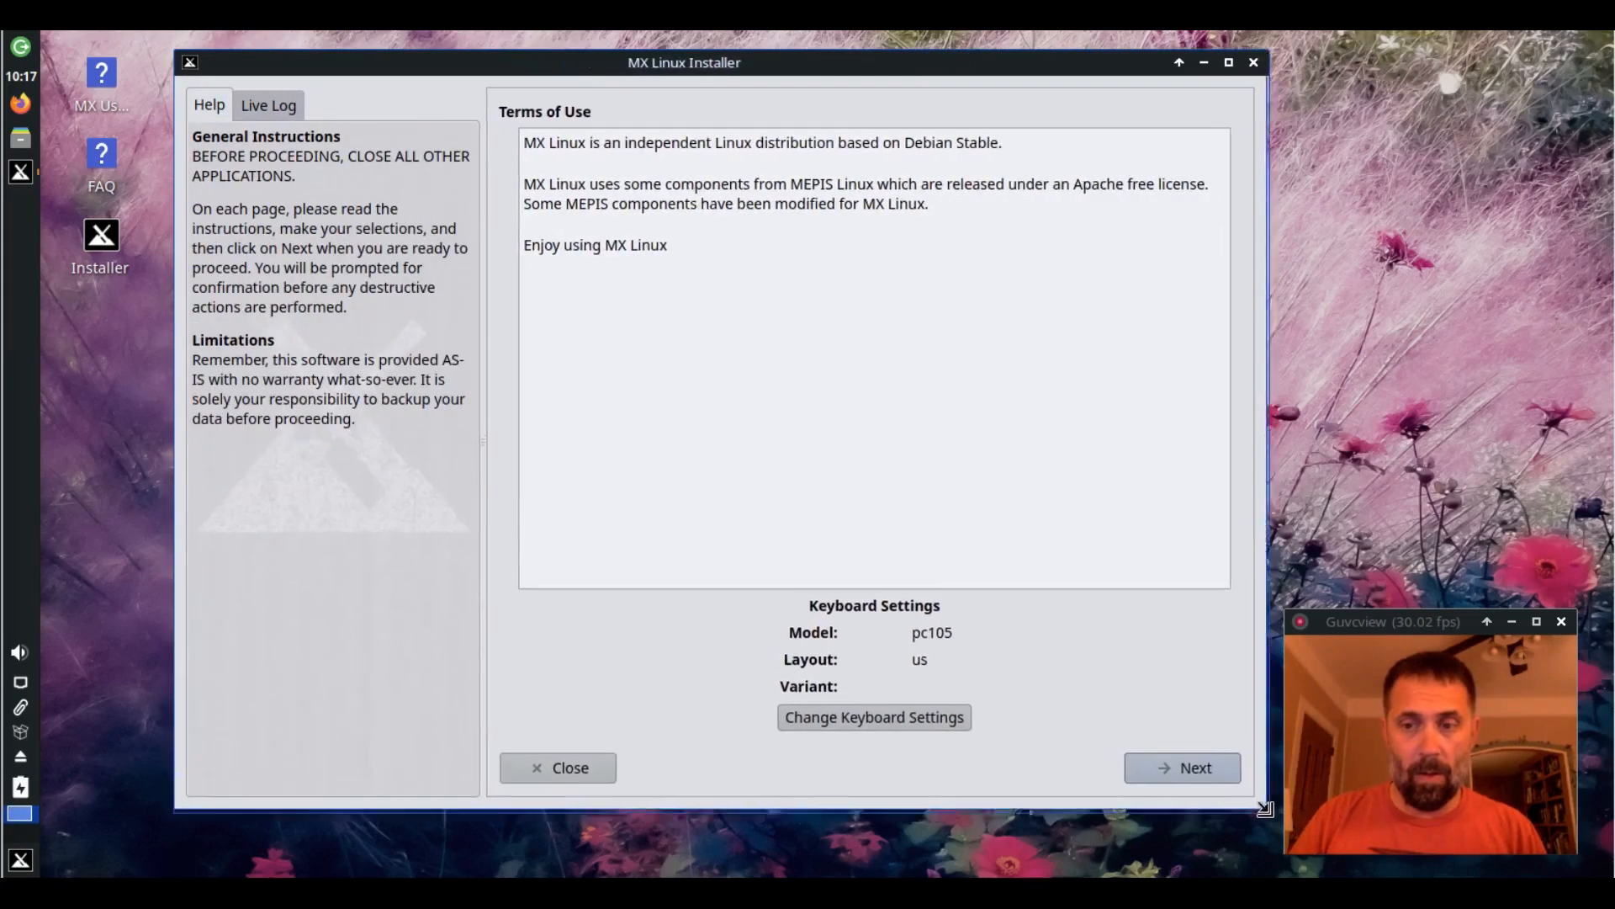
click(1181, 767)
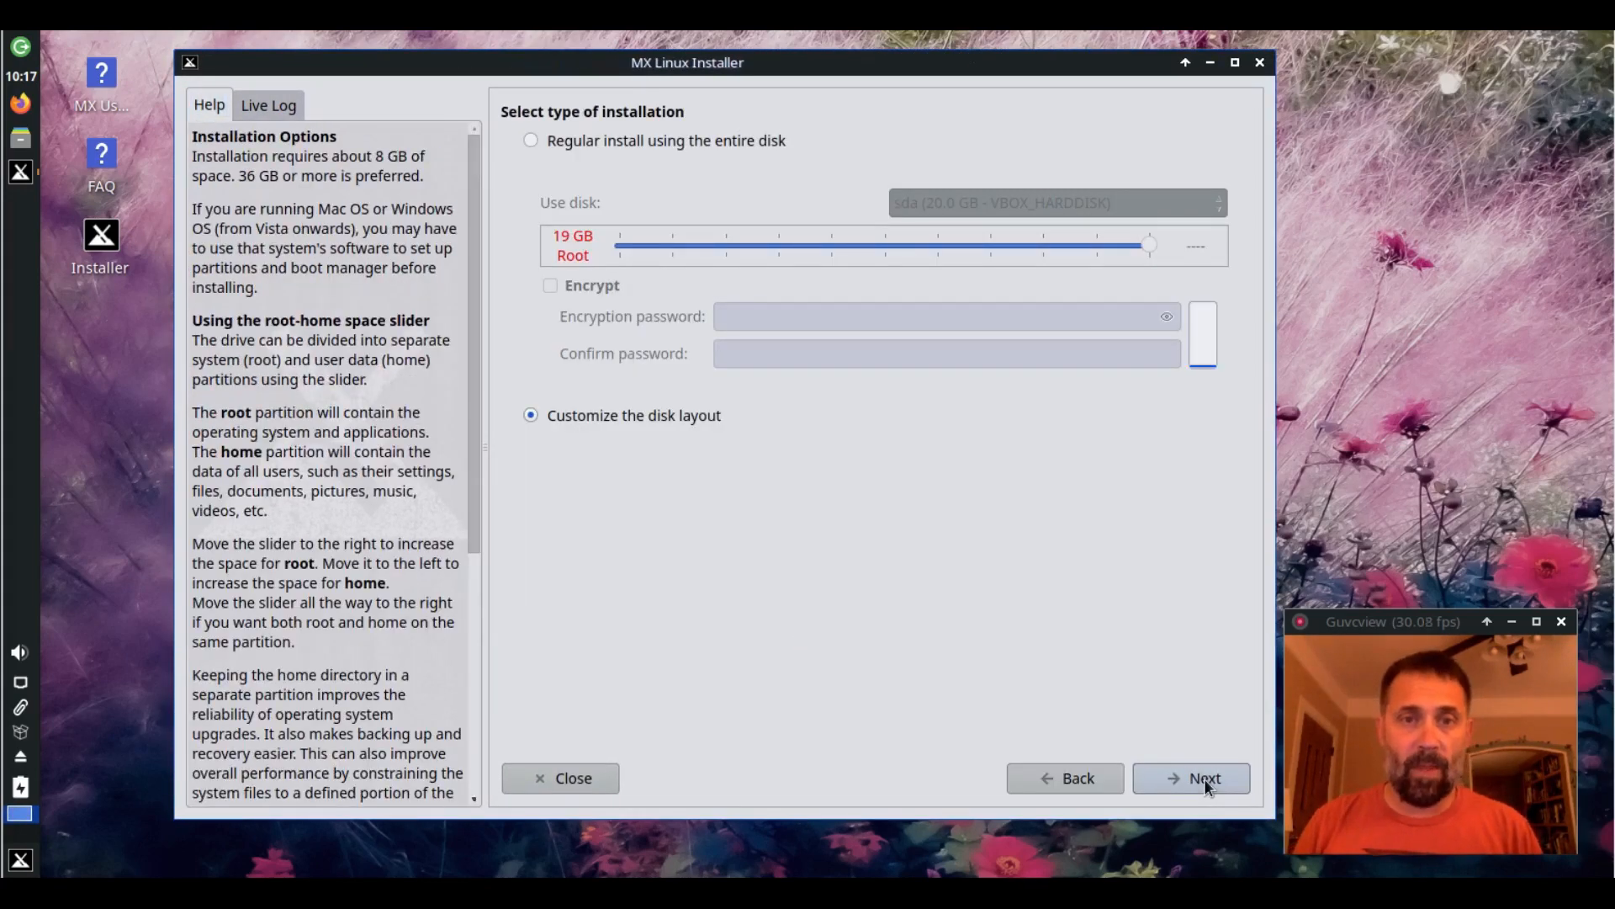
mouse_move(577, 258)
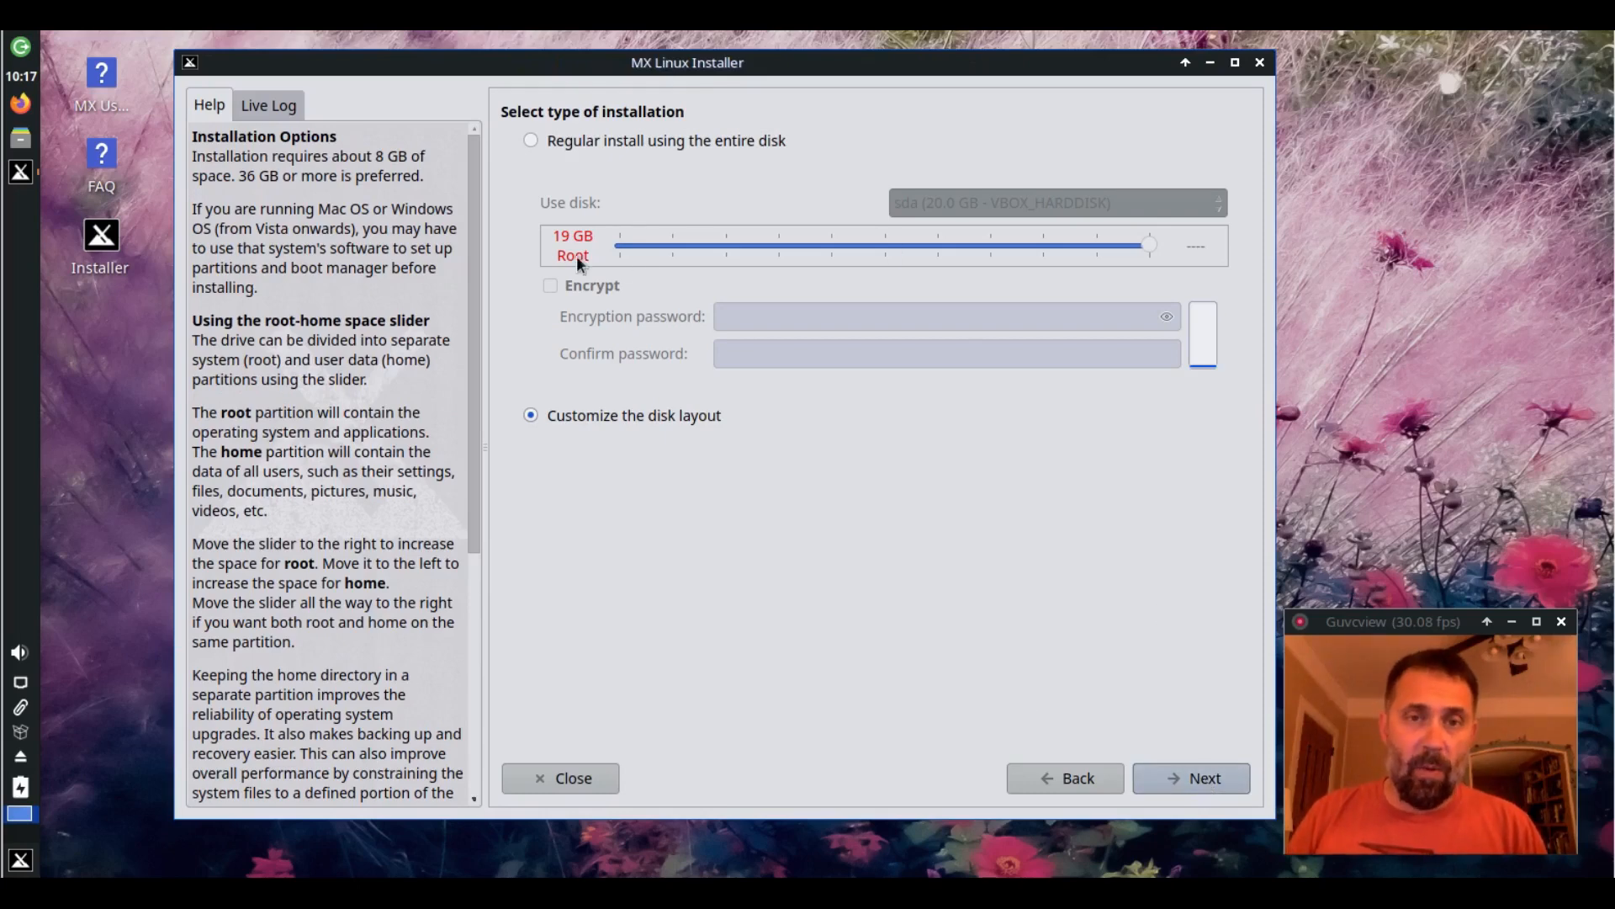
mouse_move(623, 121)
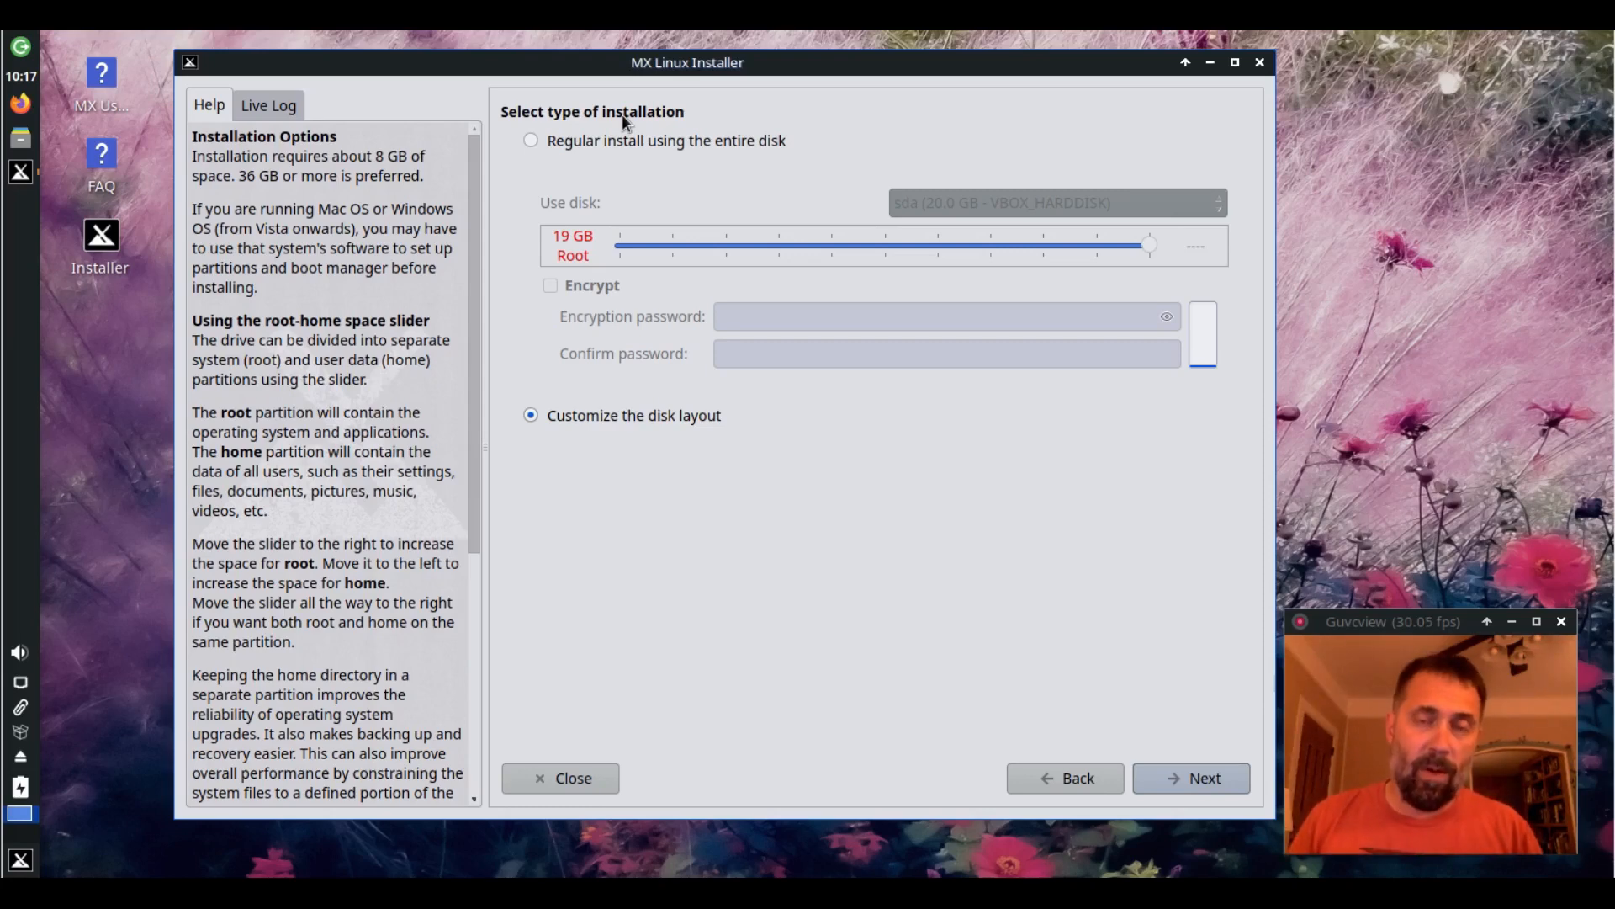
mouse_move(613, 491)
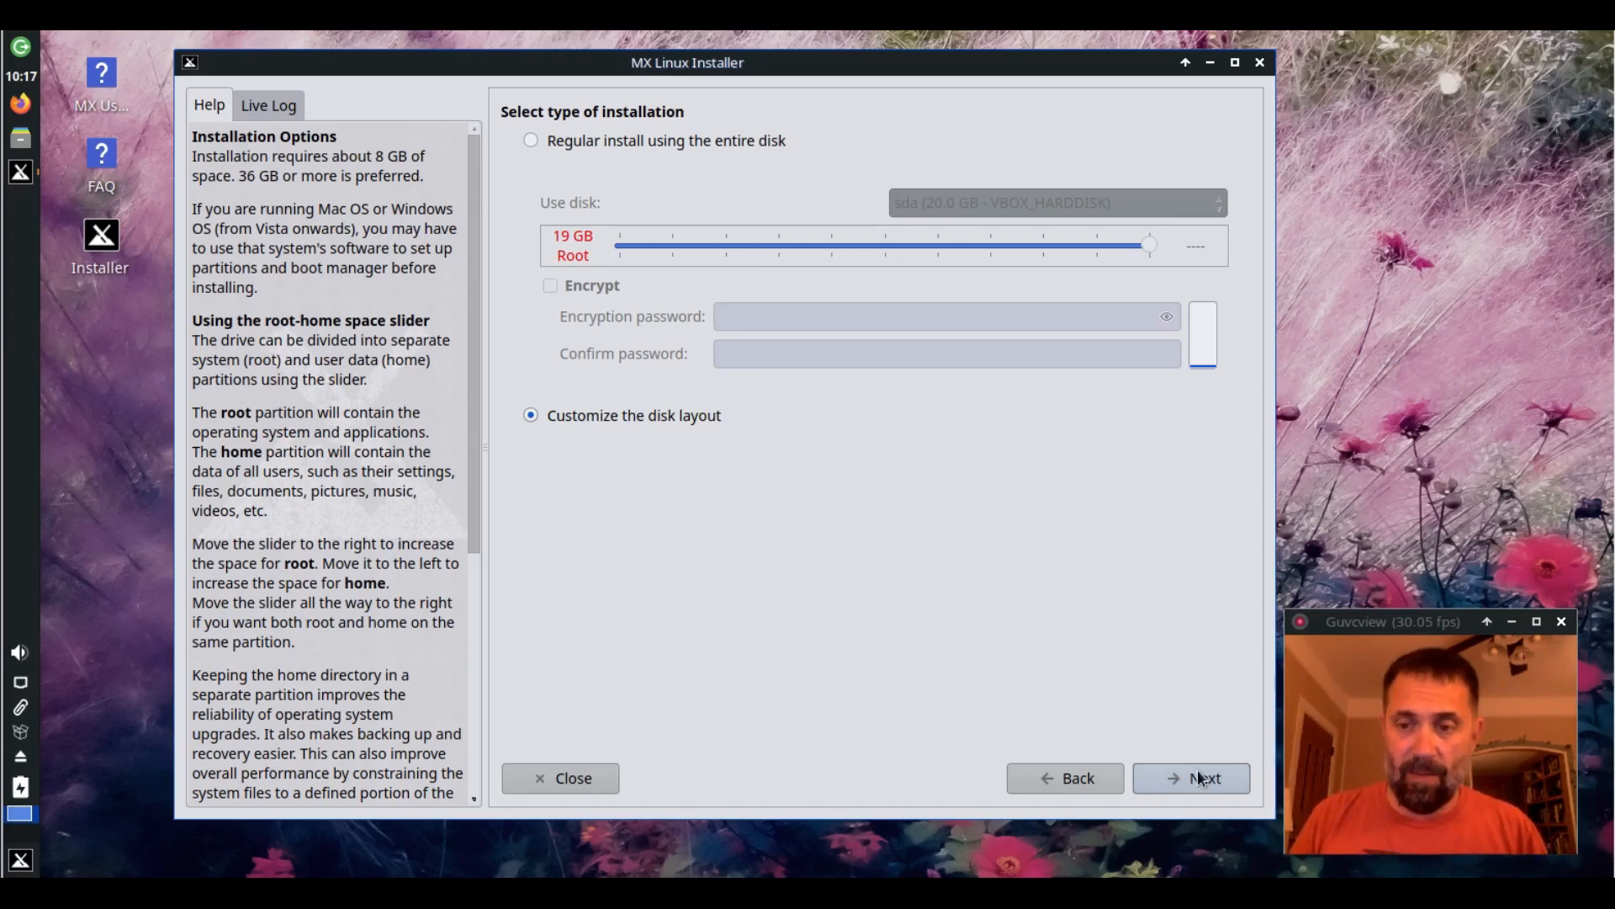
Reach the Choose partitions page and select sdb1 to review the listed partitions
click(1191, 777)
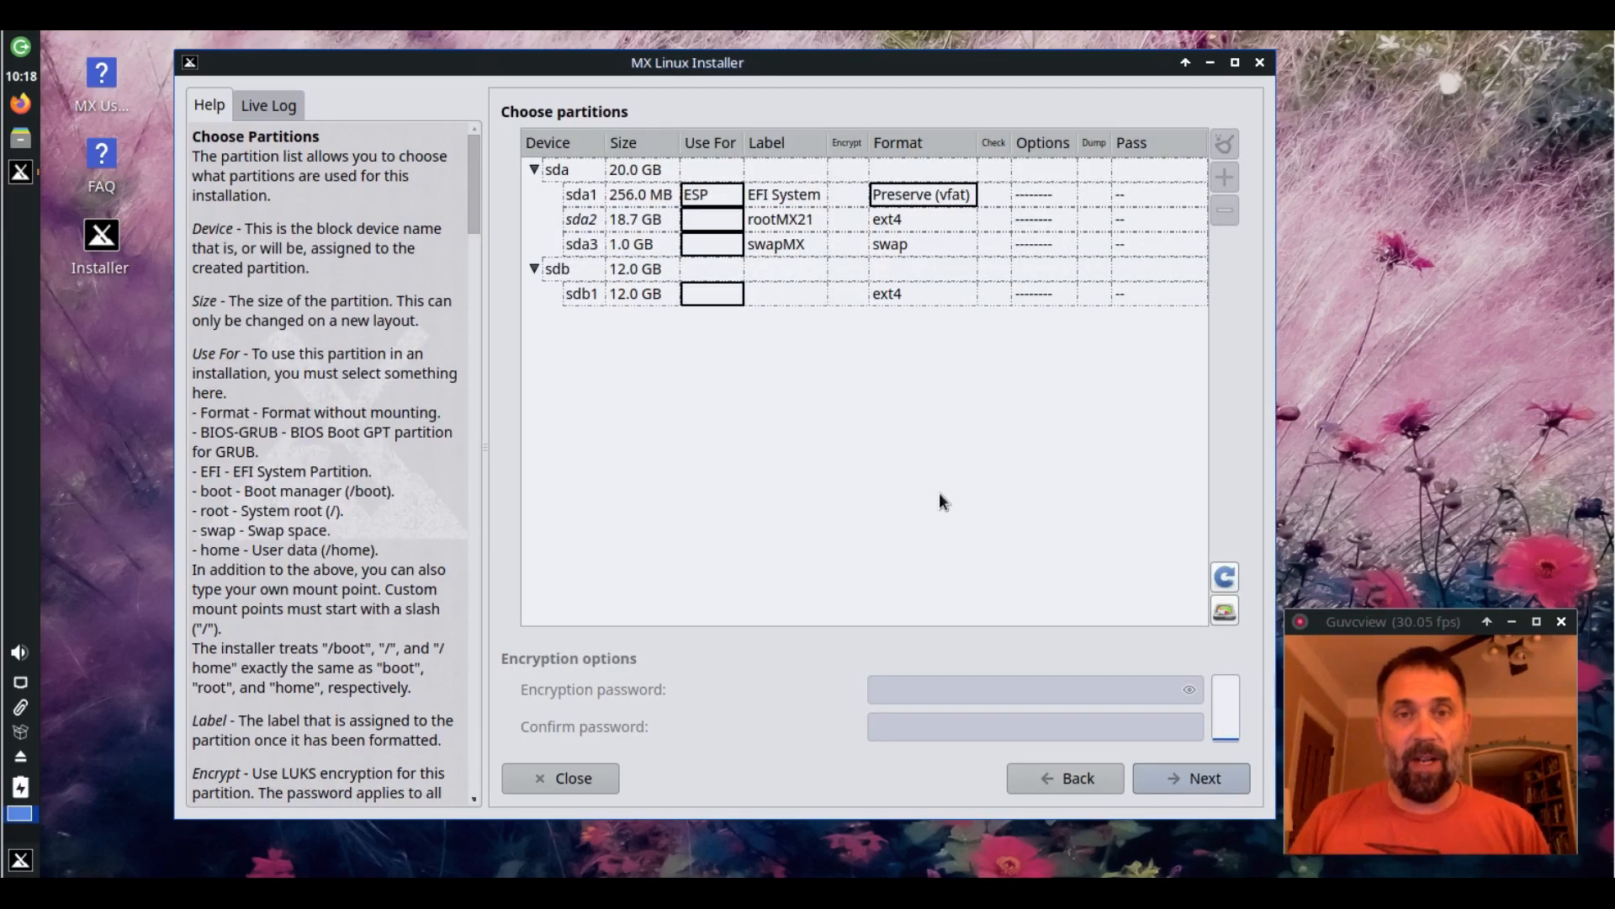
mouse_move(678, 218)
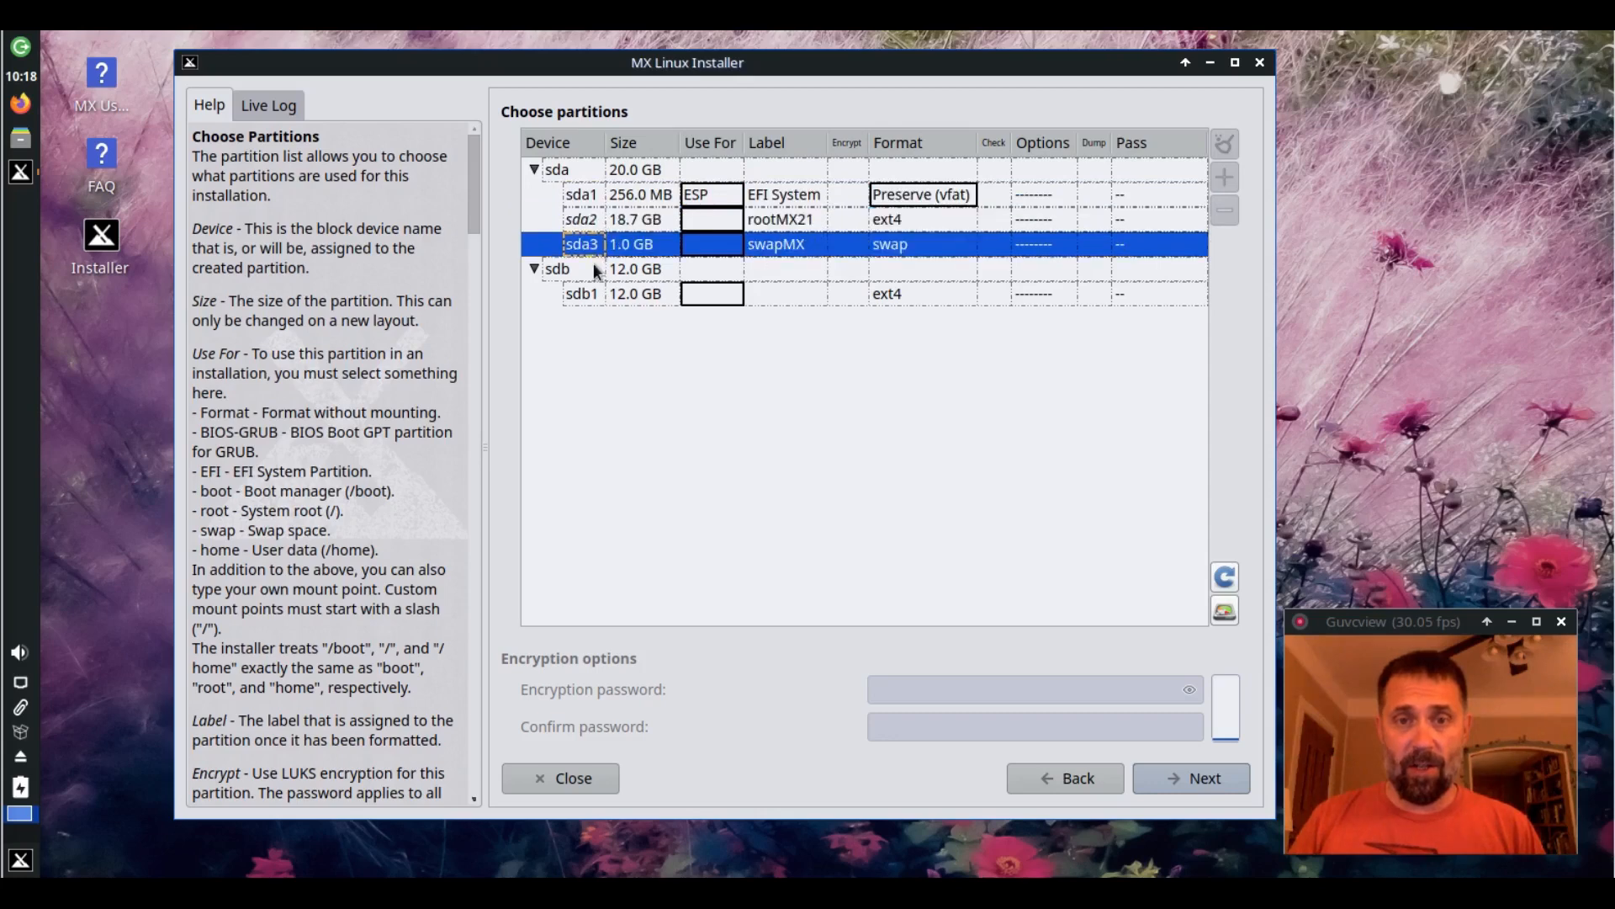
click(582, 293)
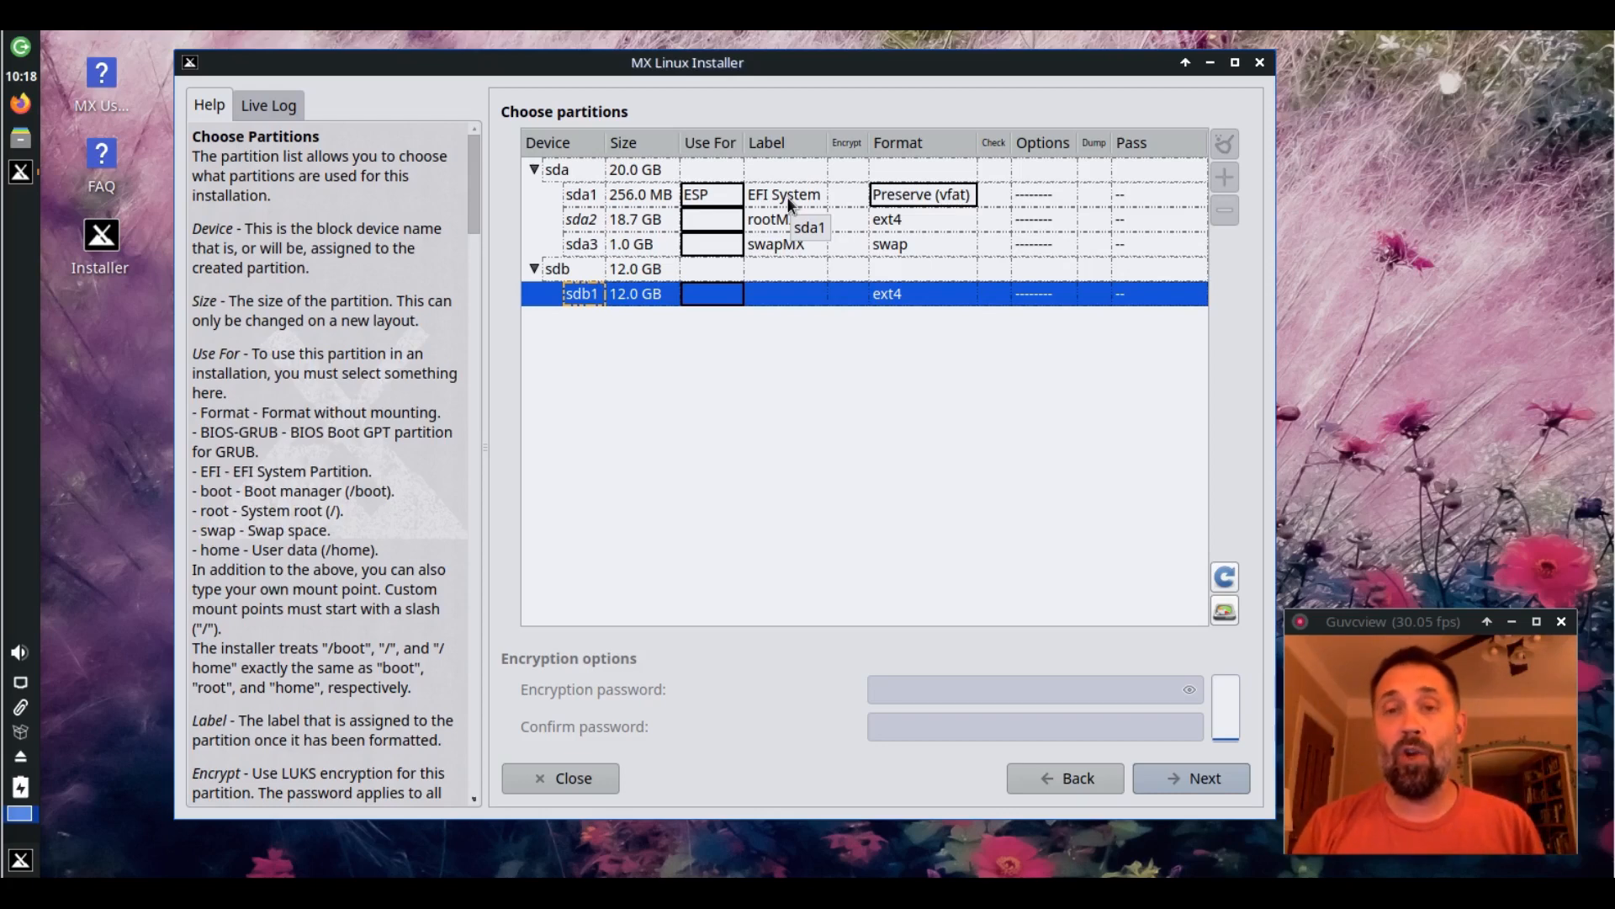
mouse_move(843, 214)
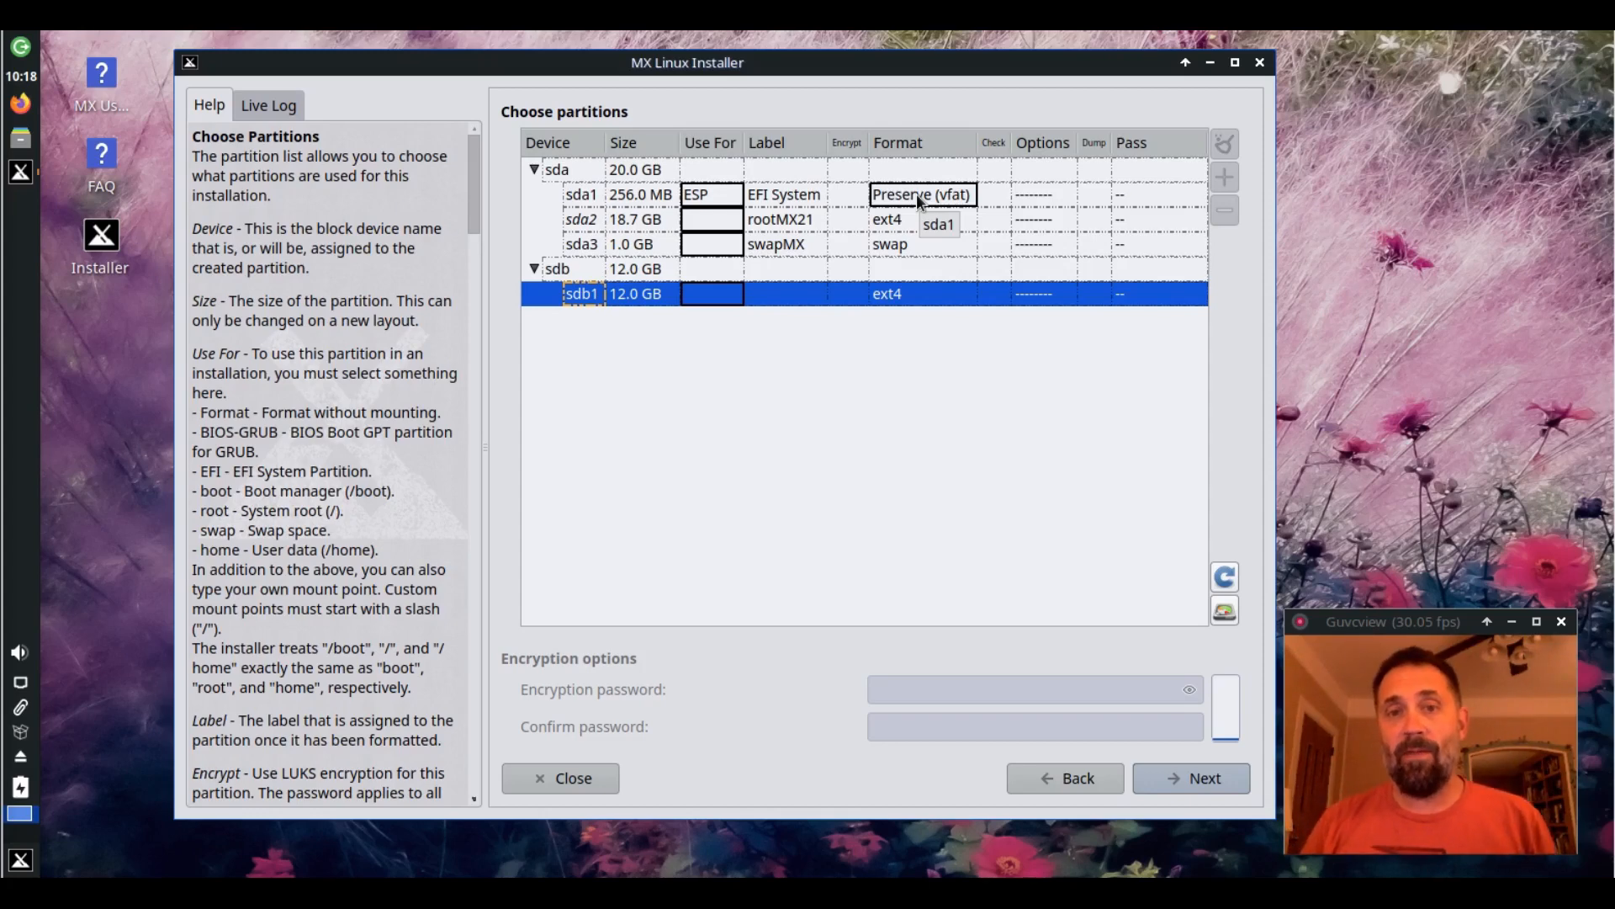
Assign sda2 as root and sda3 as swap, choosing the swap partition's format
click(710, 219)
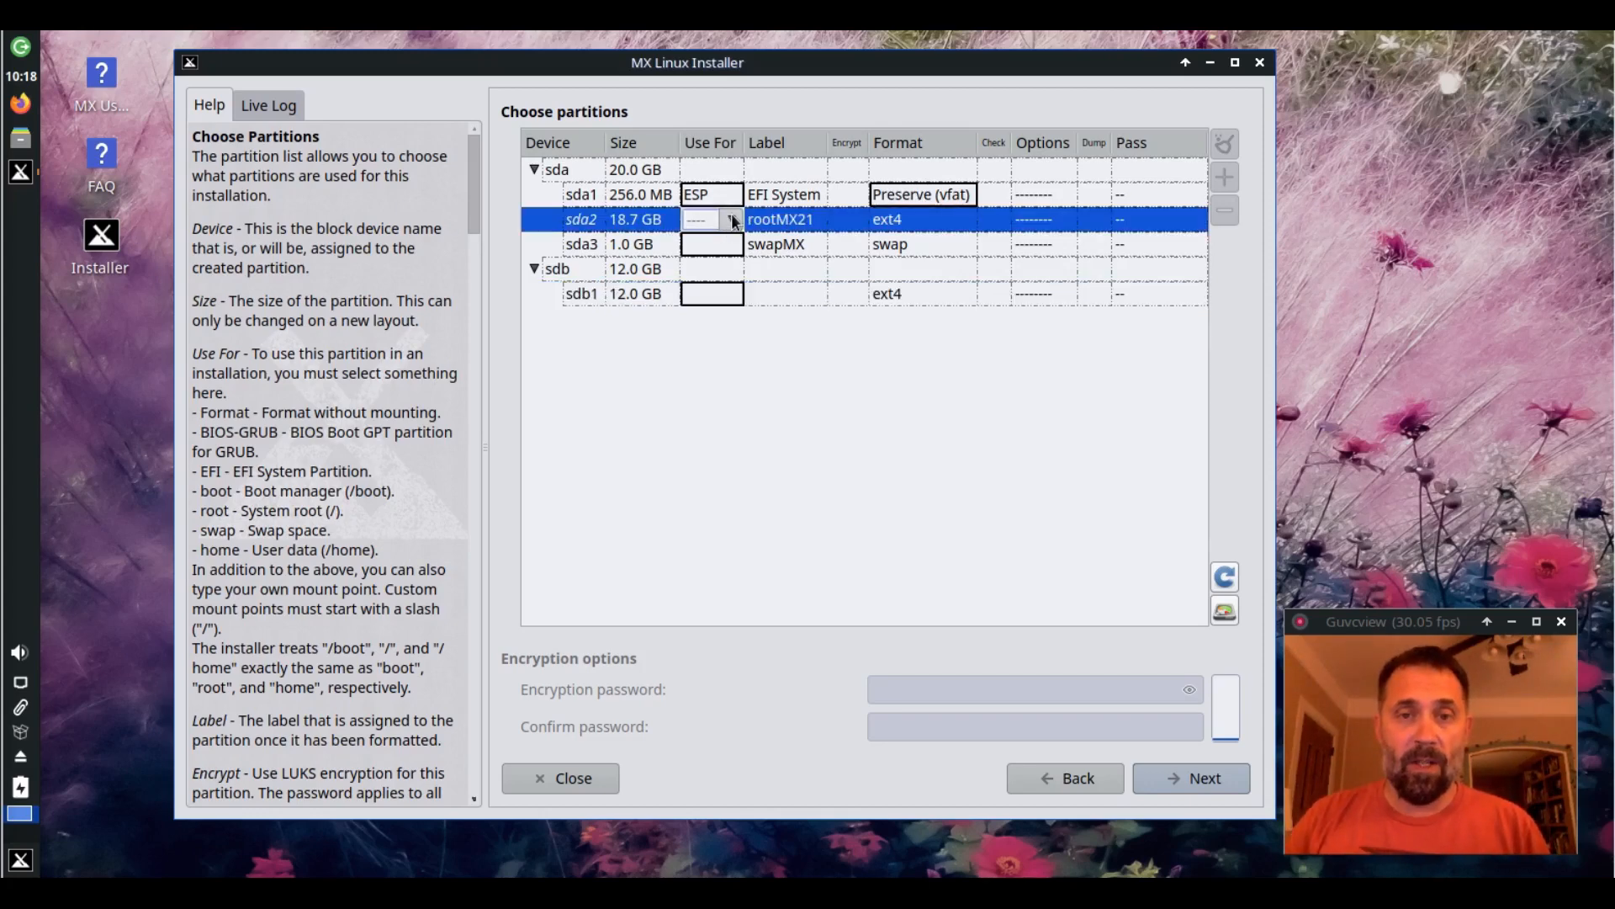
click(710, 219)
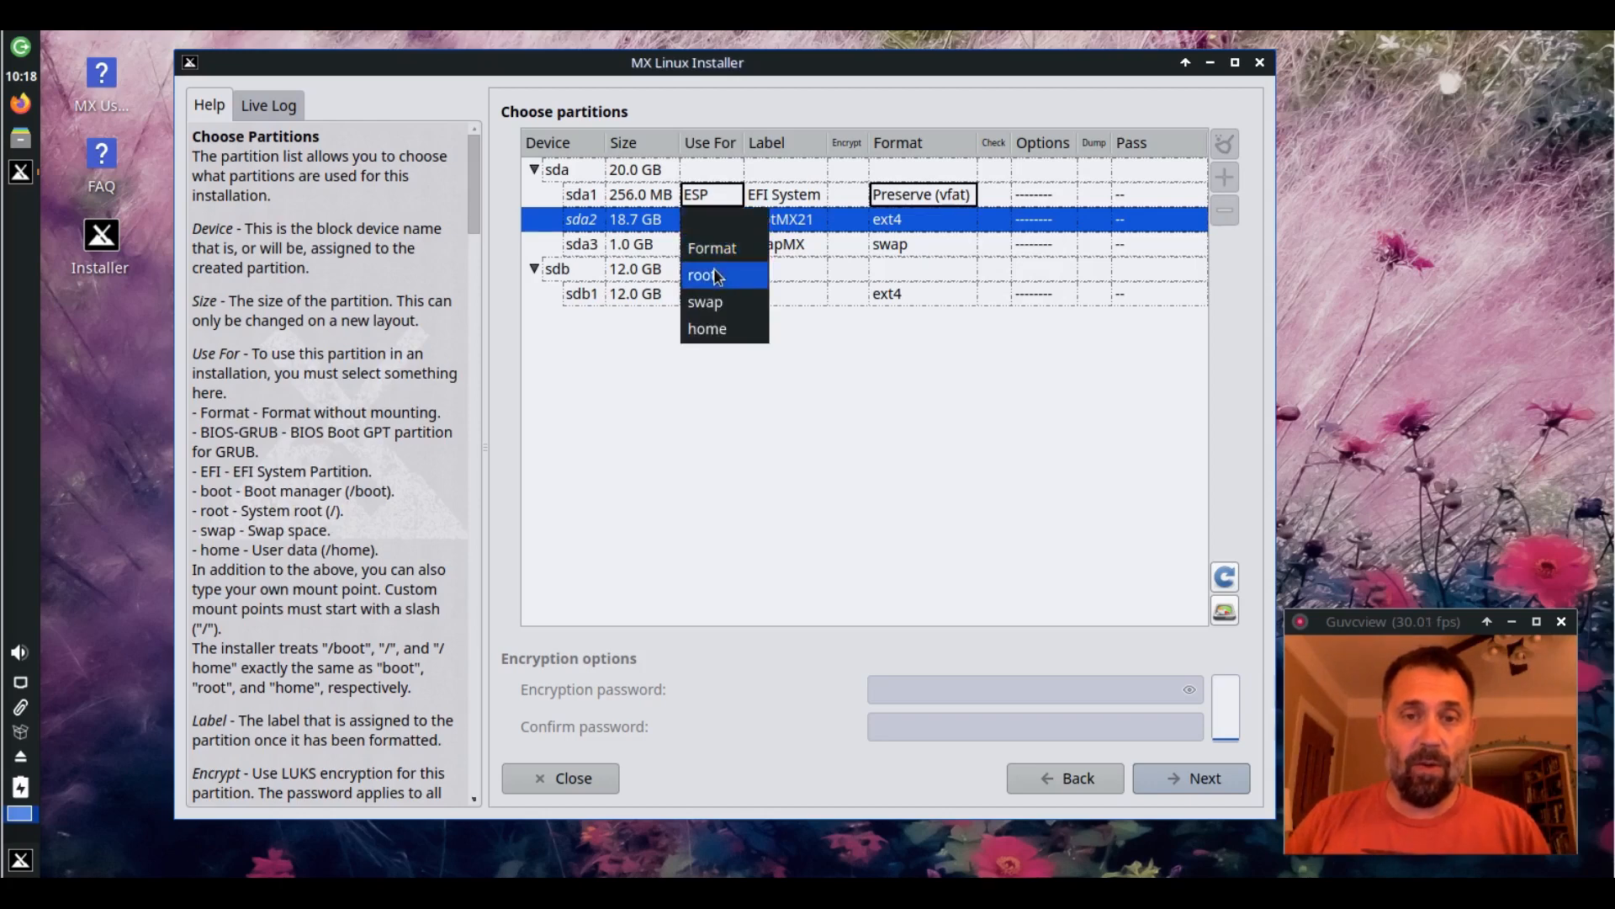
click(705, 274)
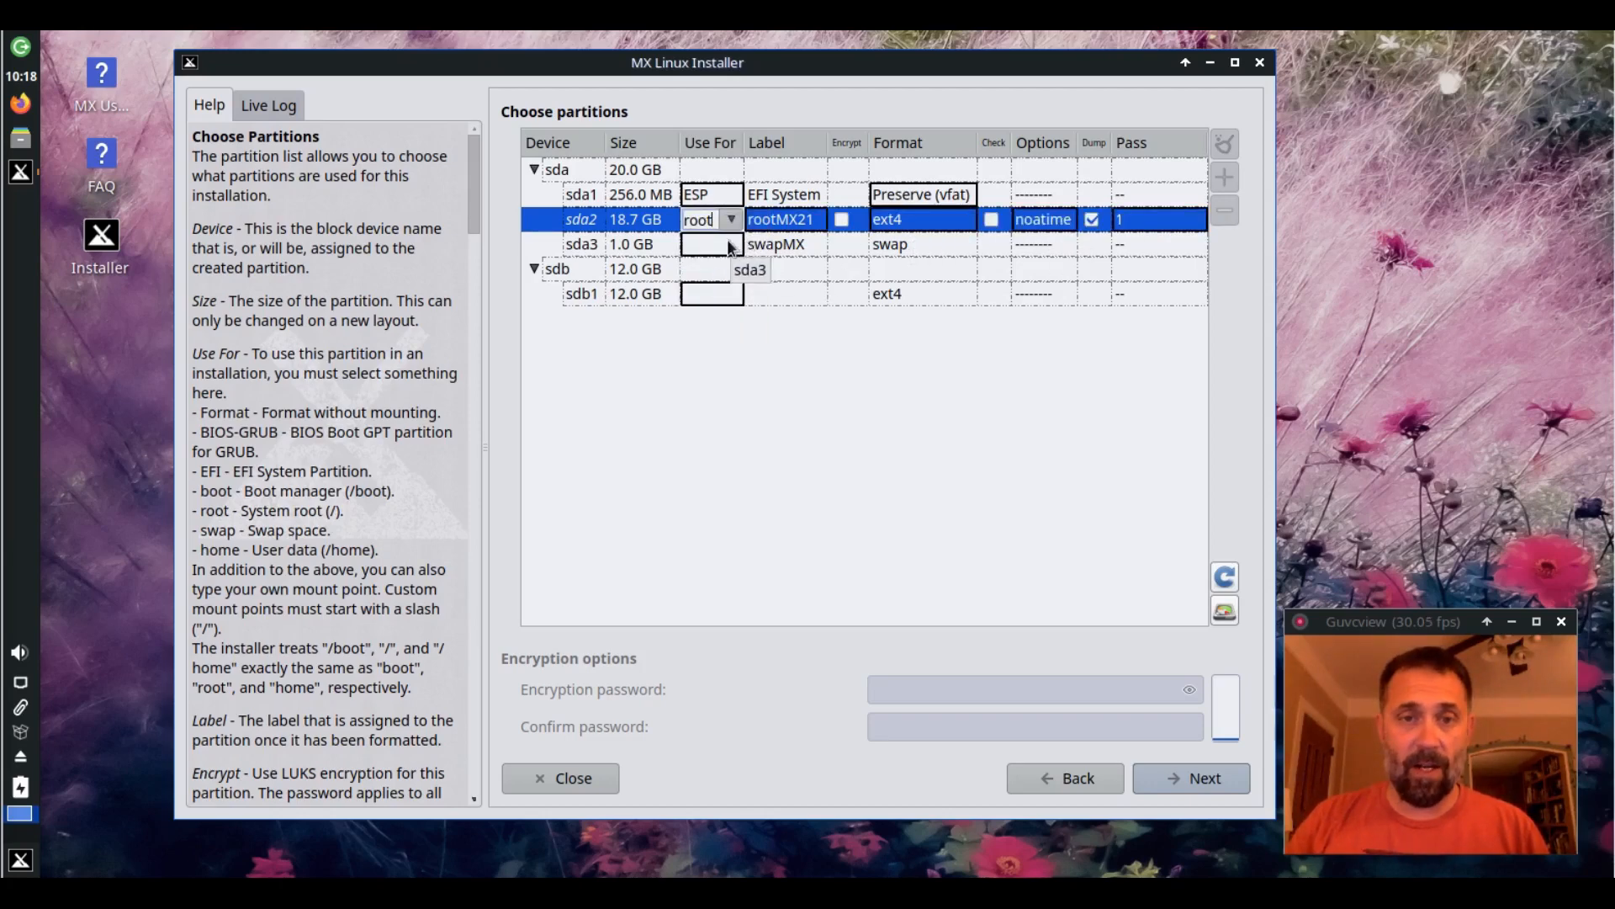
click(729, 244)
text(wap)
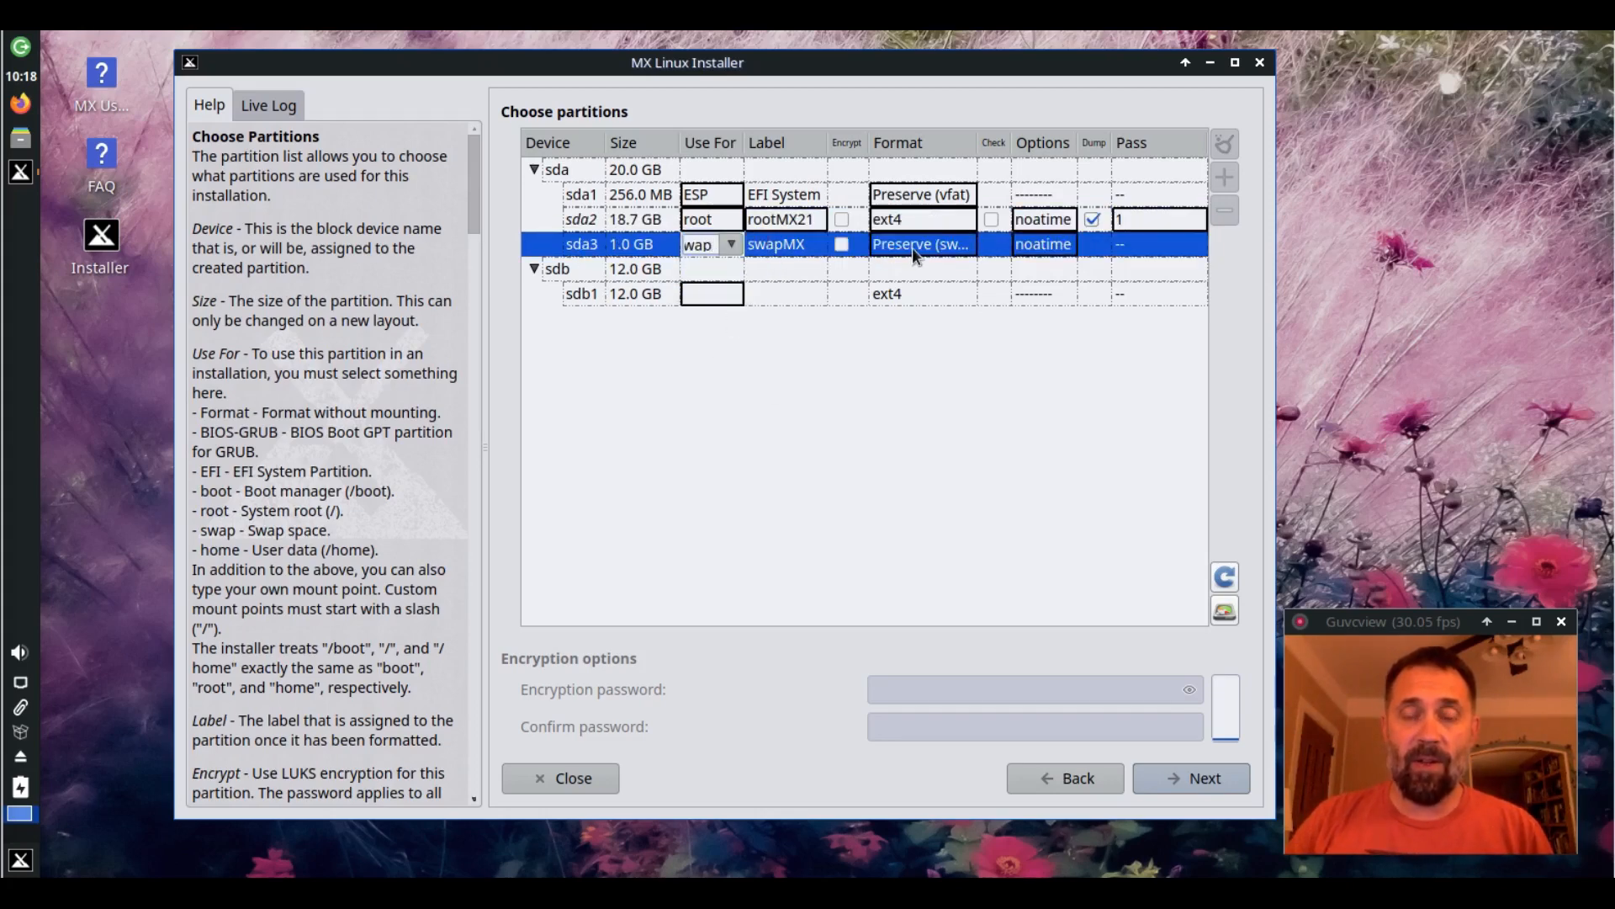
click(920, 244)
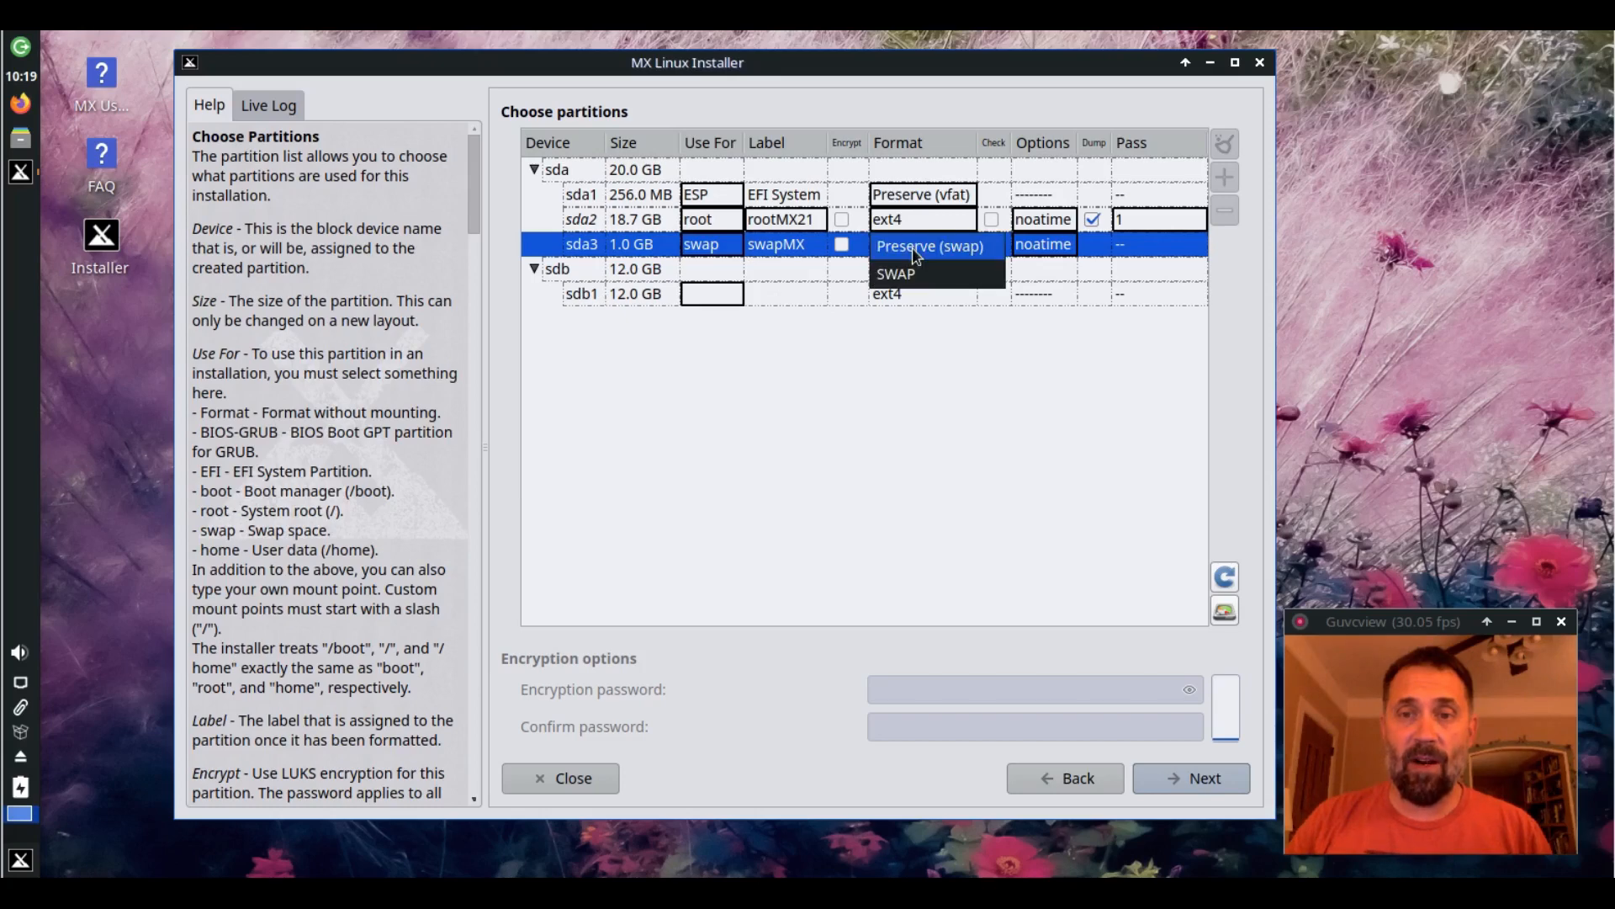
click(921, 245)
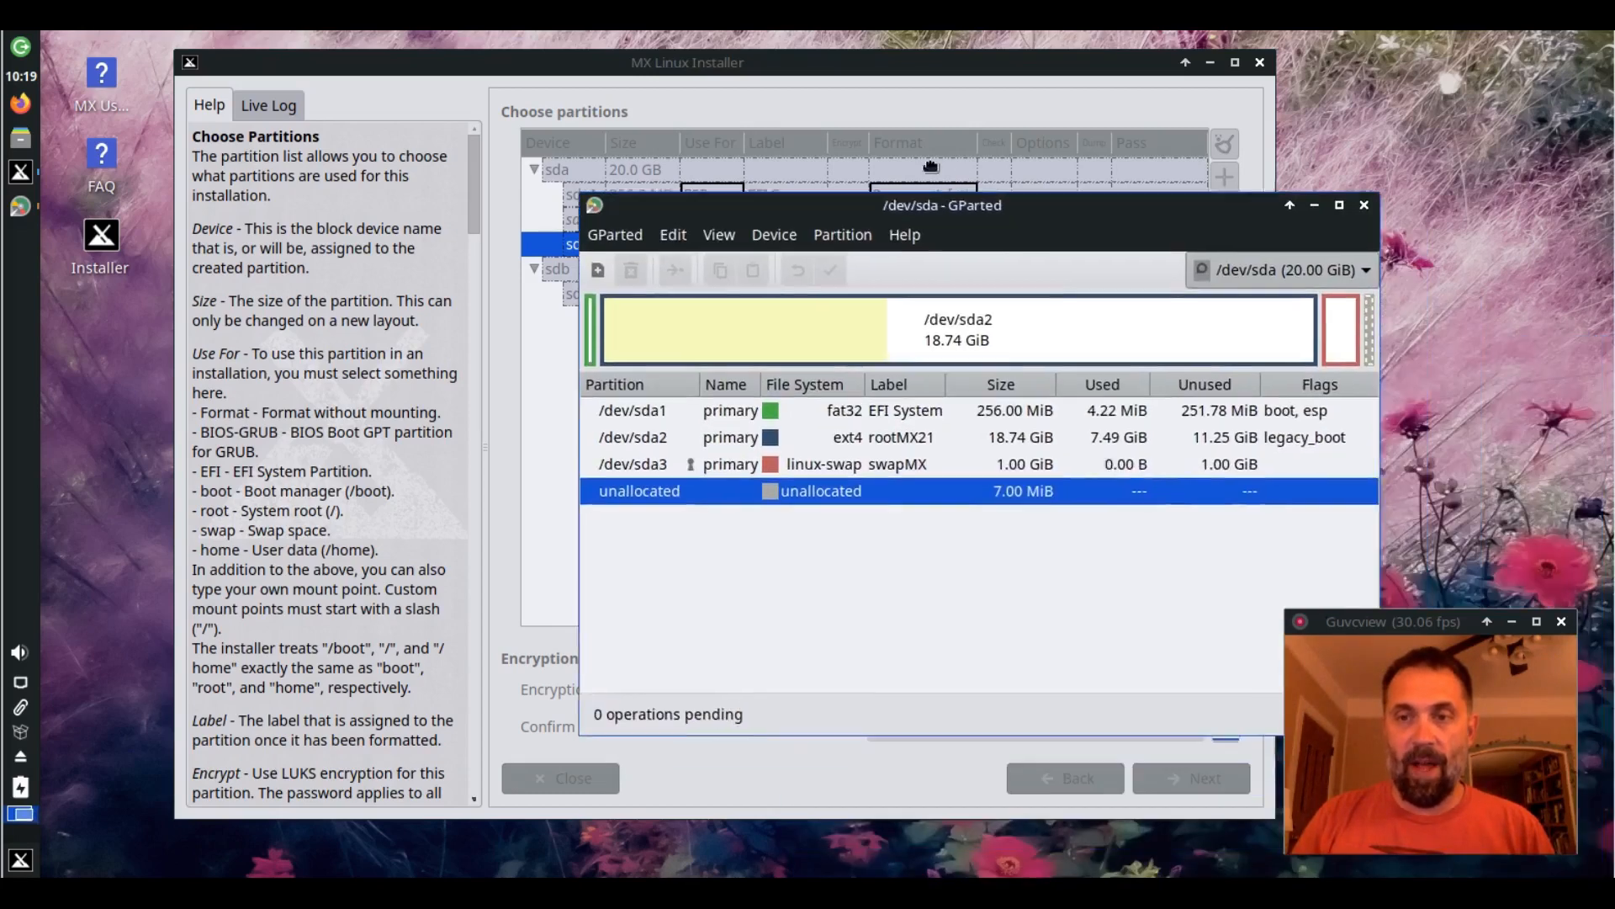
Close GParted and return to the installer's refreshed partition list
click(1363, 203)
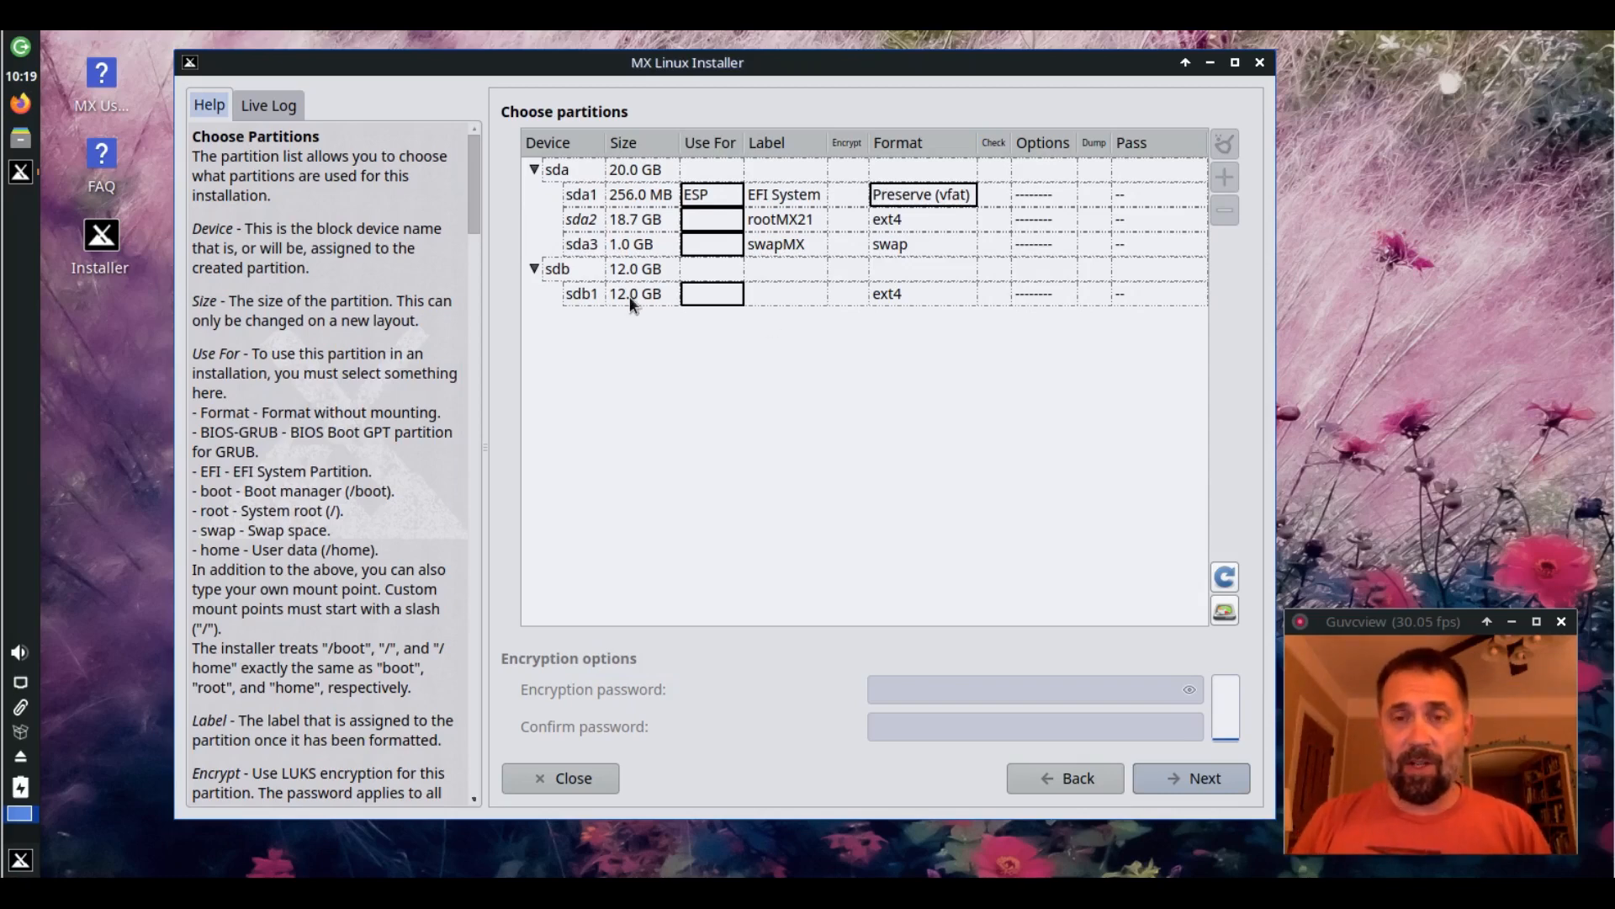
mouse_move(557, 168)
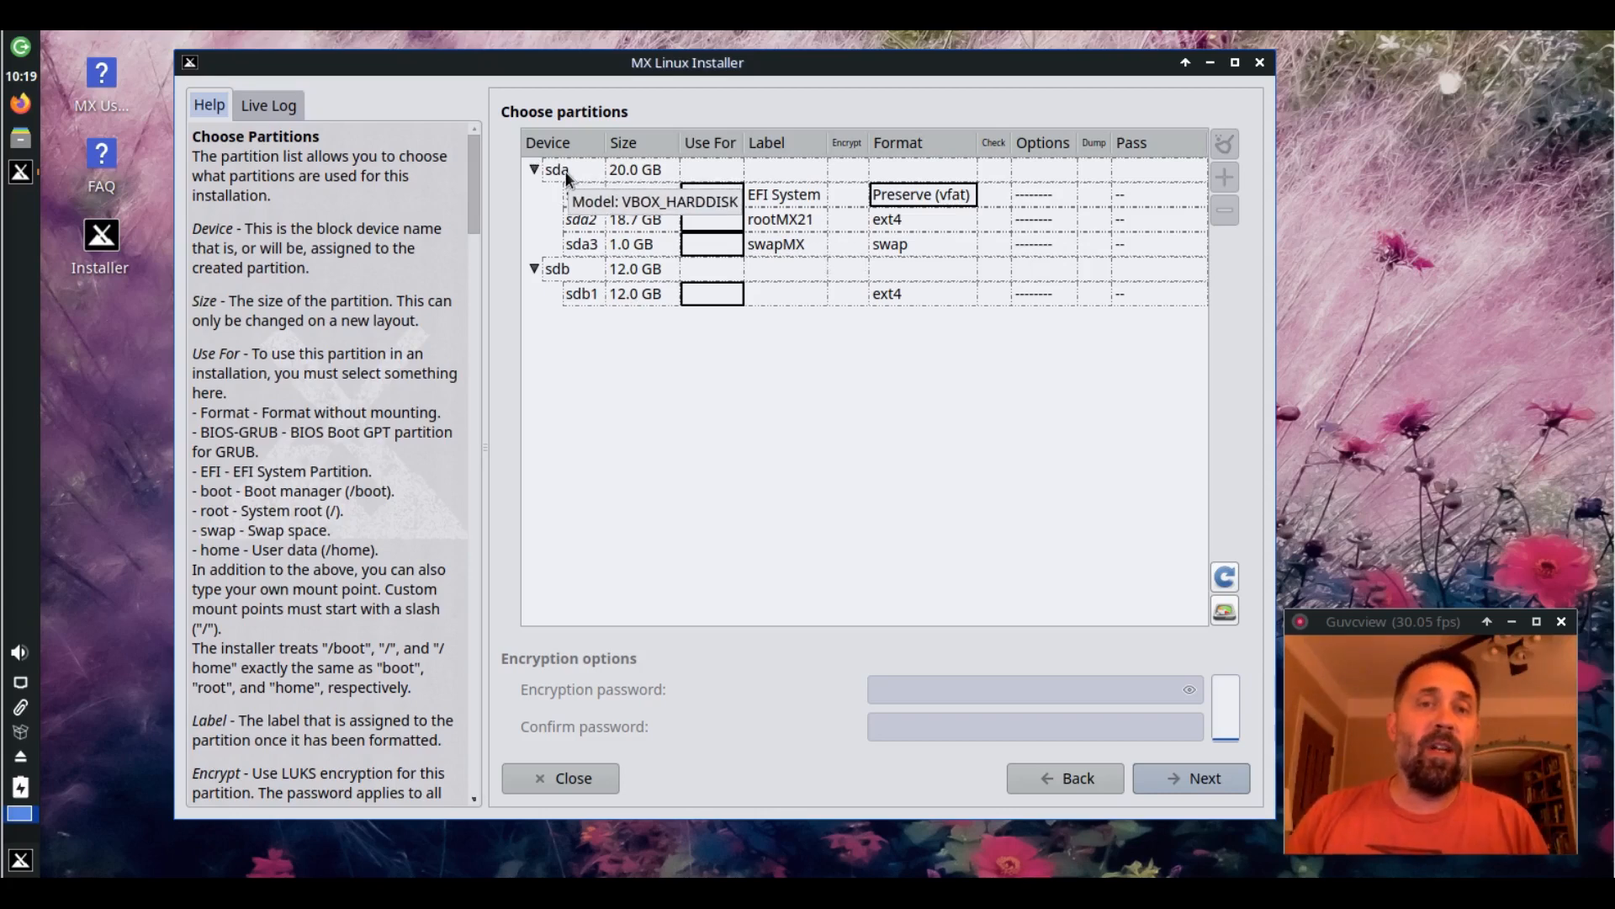
Apply the Standard install template to sda: 256 MB ESP, 18.7 GB root, 512 MB swap
click(557, 168)
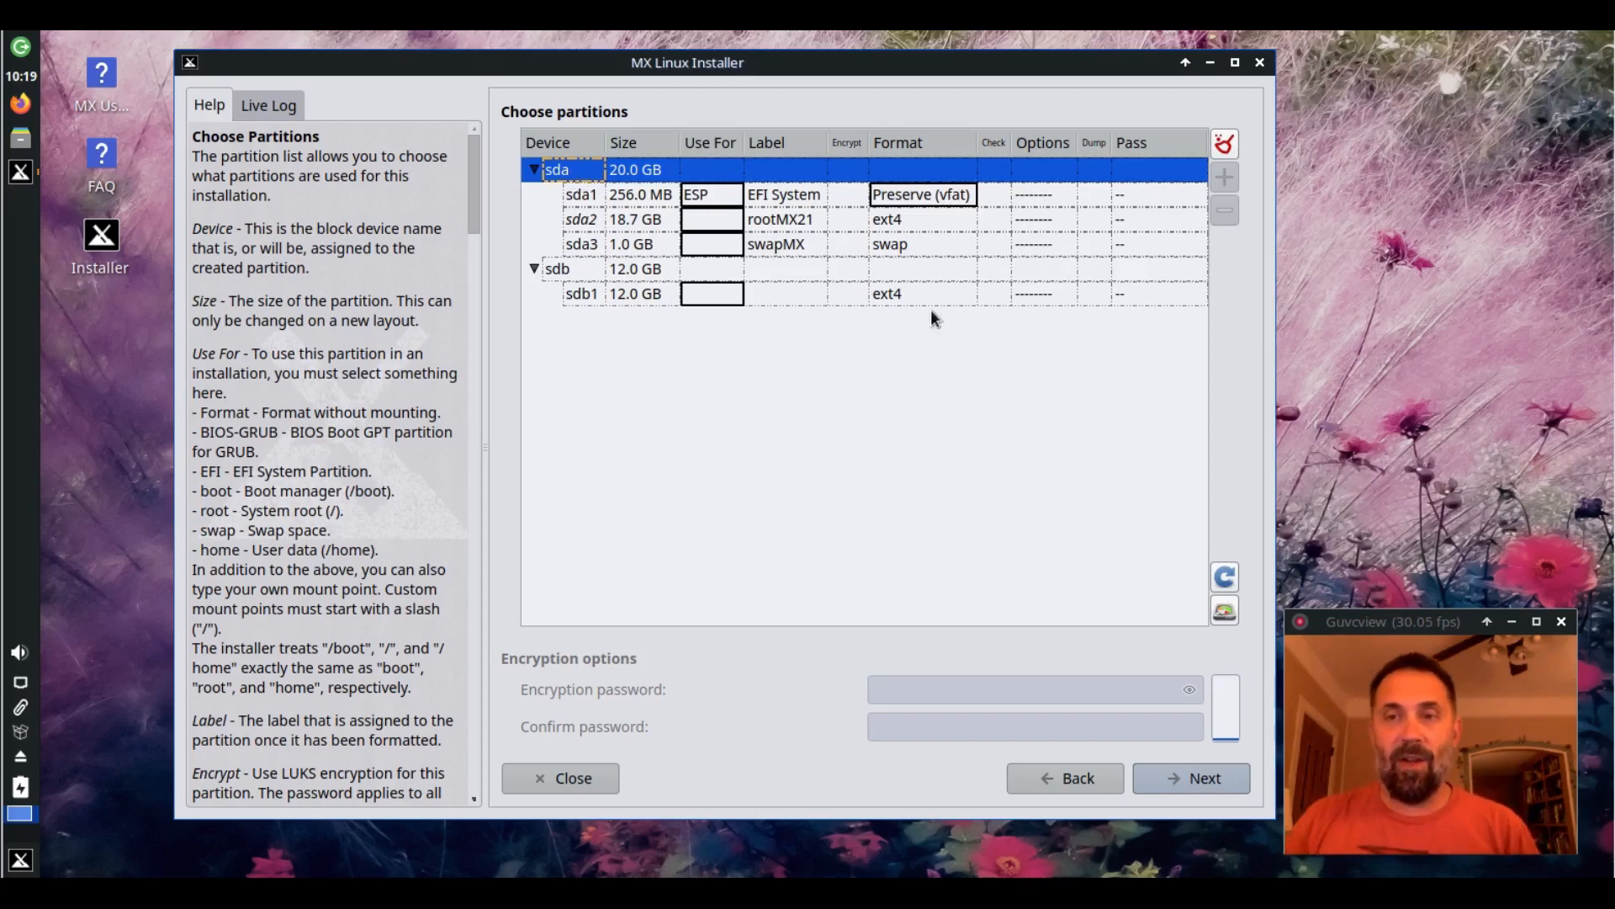
mouse_move(1234, 212)
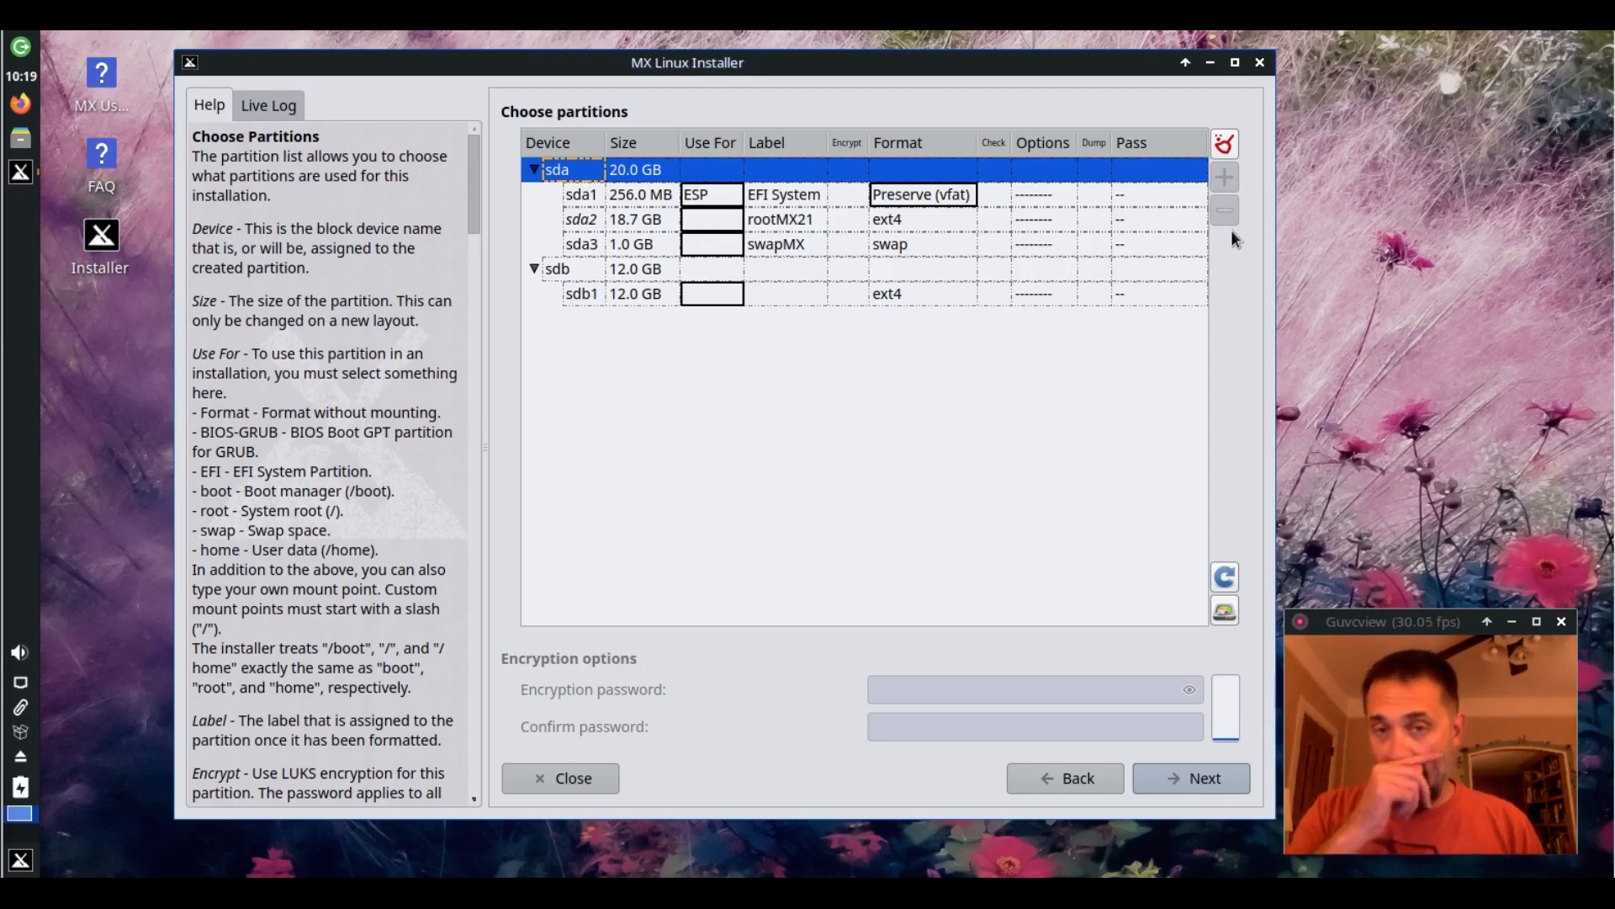
right_click(557, 168)
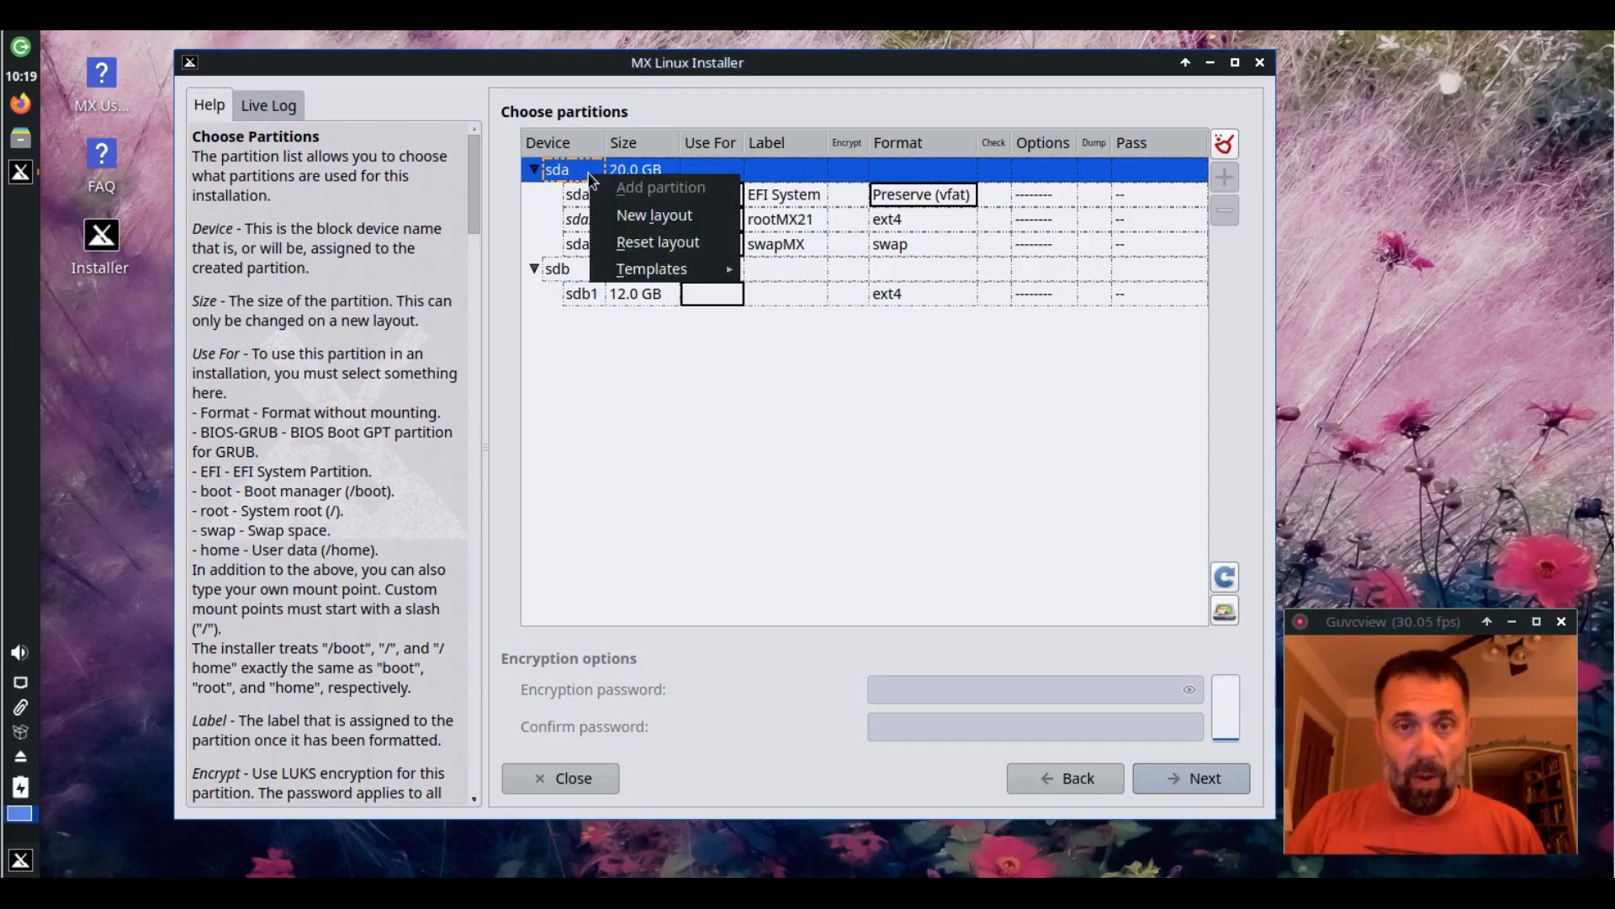
mouse_move(654, 214)
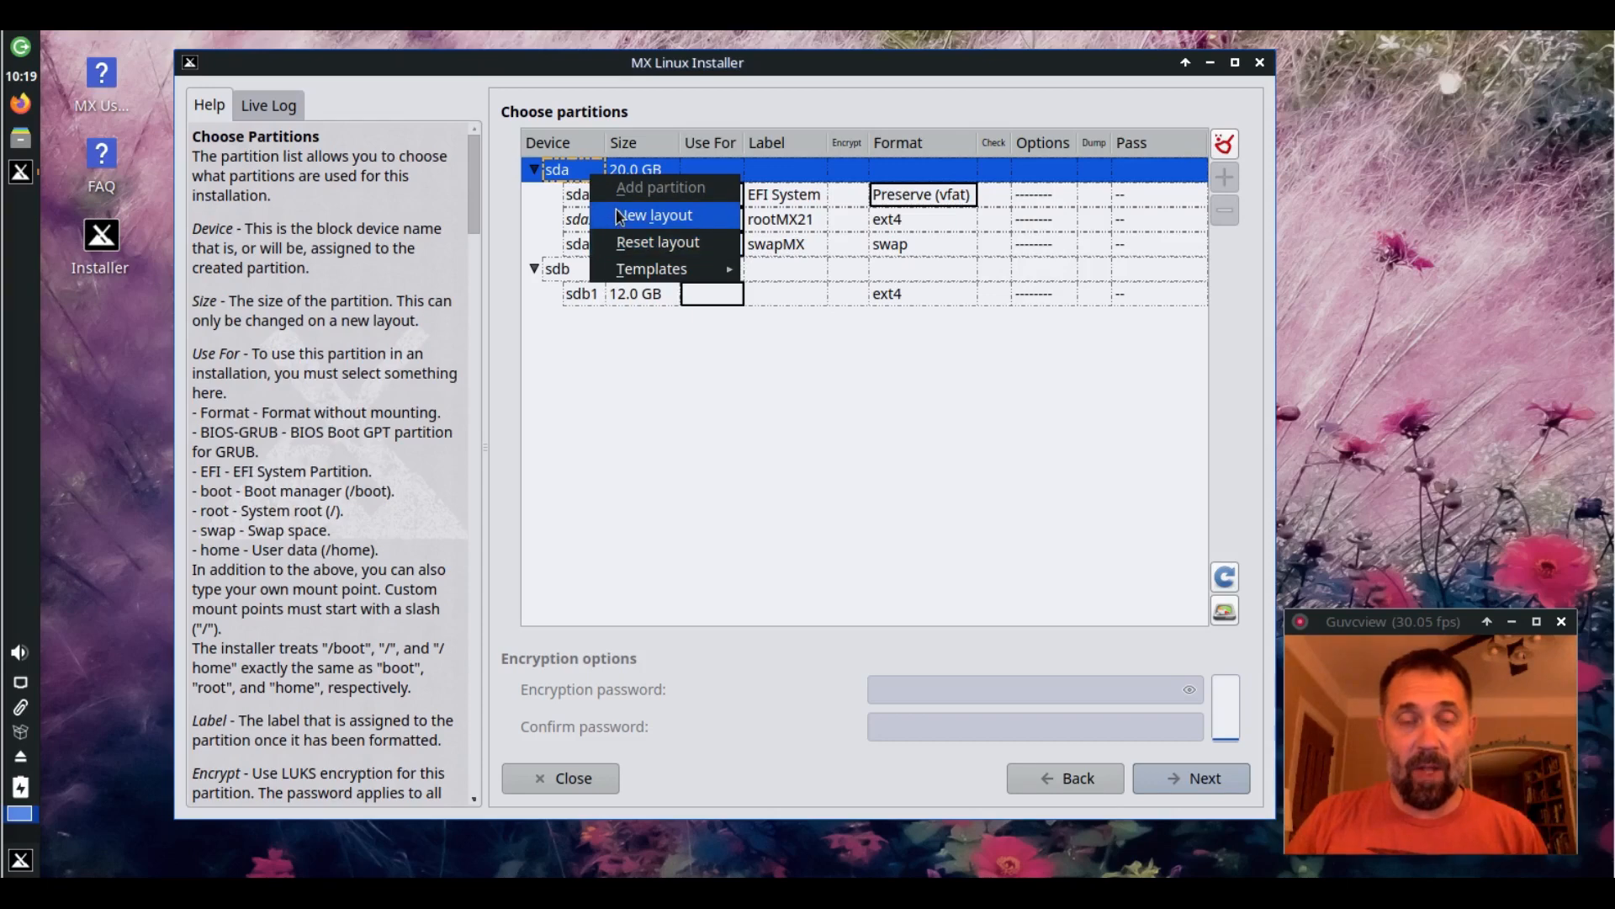
mouse_move(651, 268)
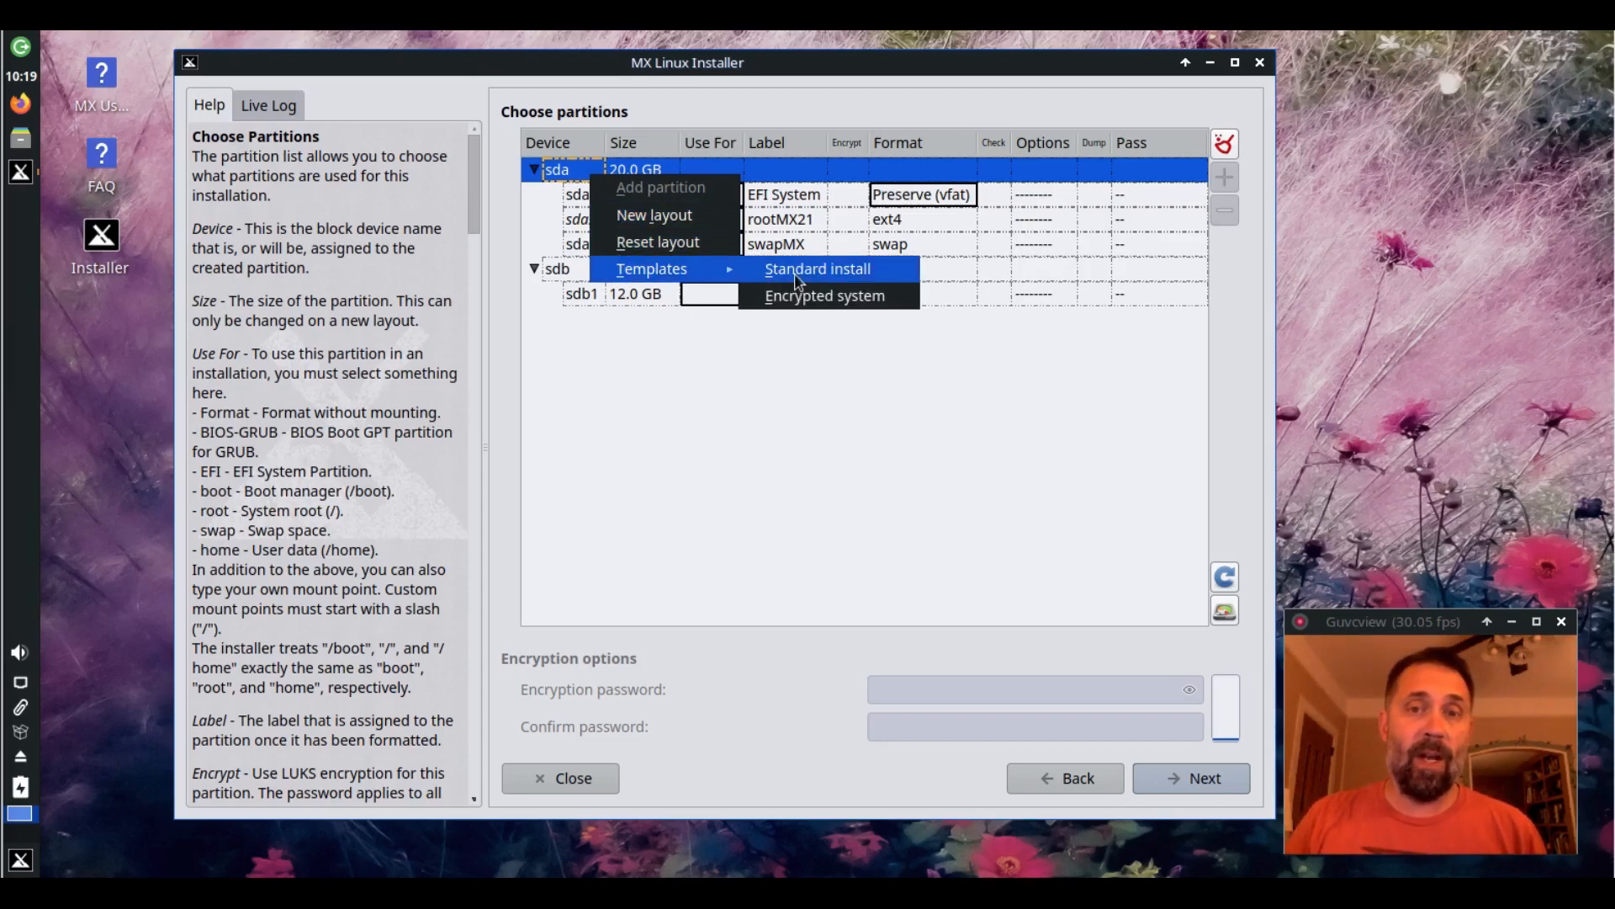
click(818, 268)
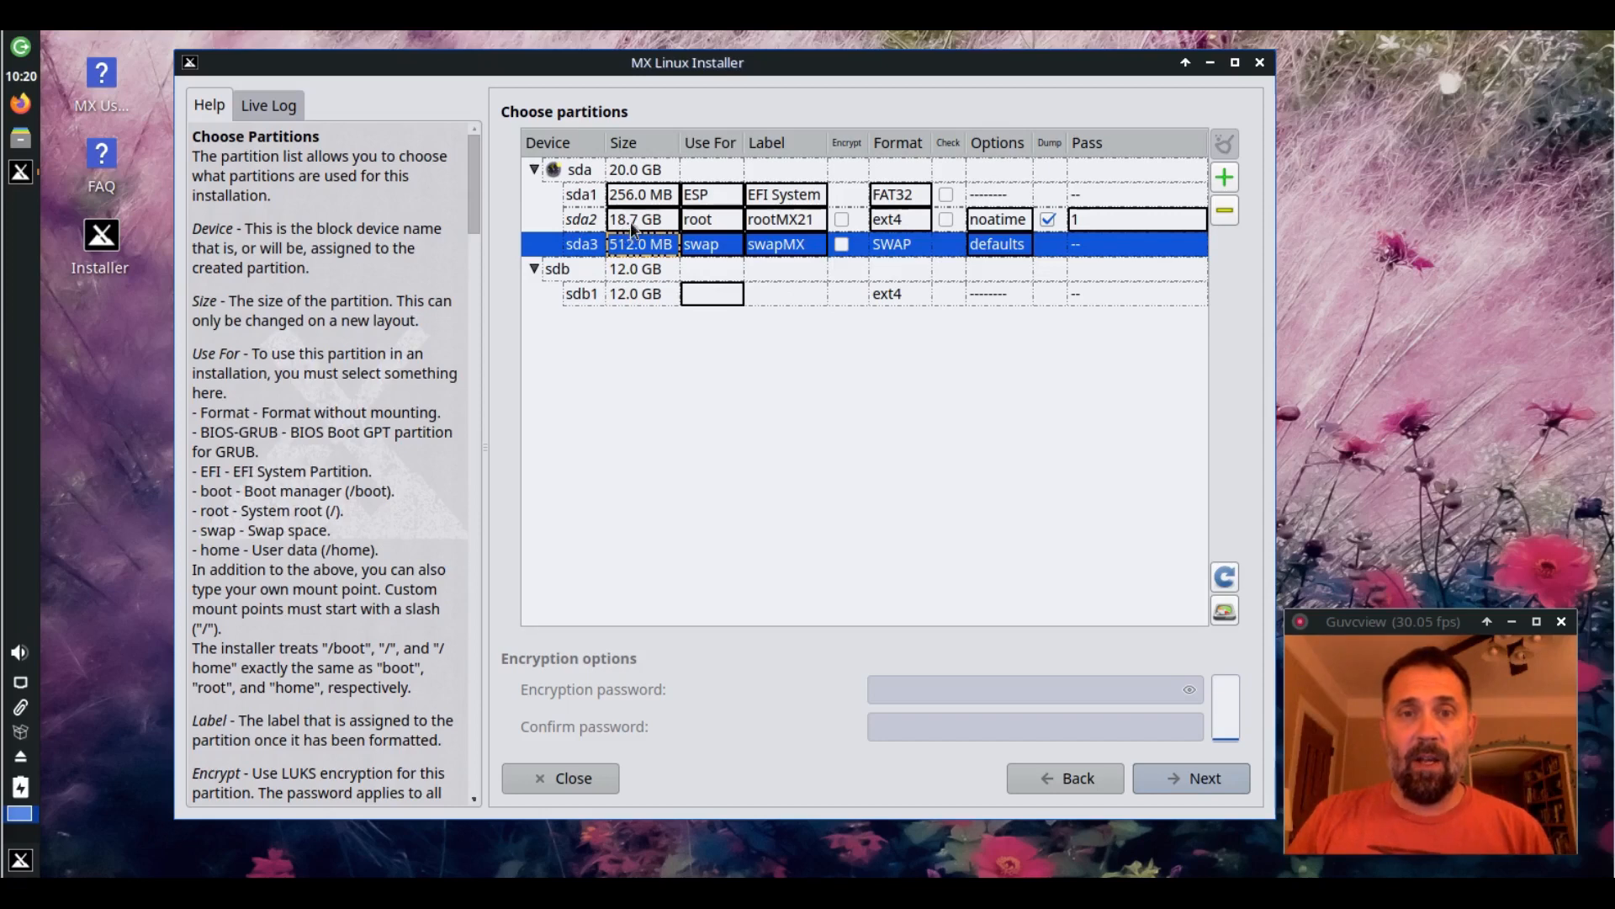
Remove the 512 MB swap, try a 2000 MB sda3 partition, then drop it so root fills 19.7 GB
click(639, 219)
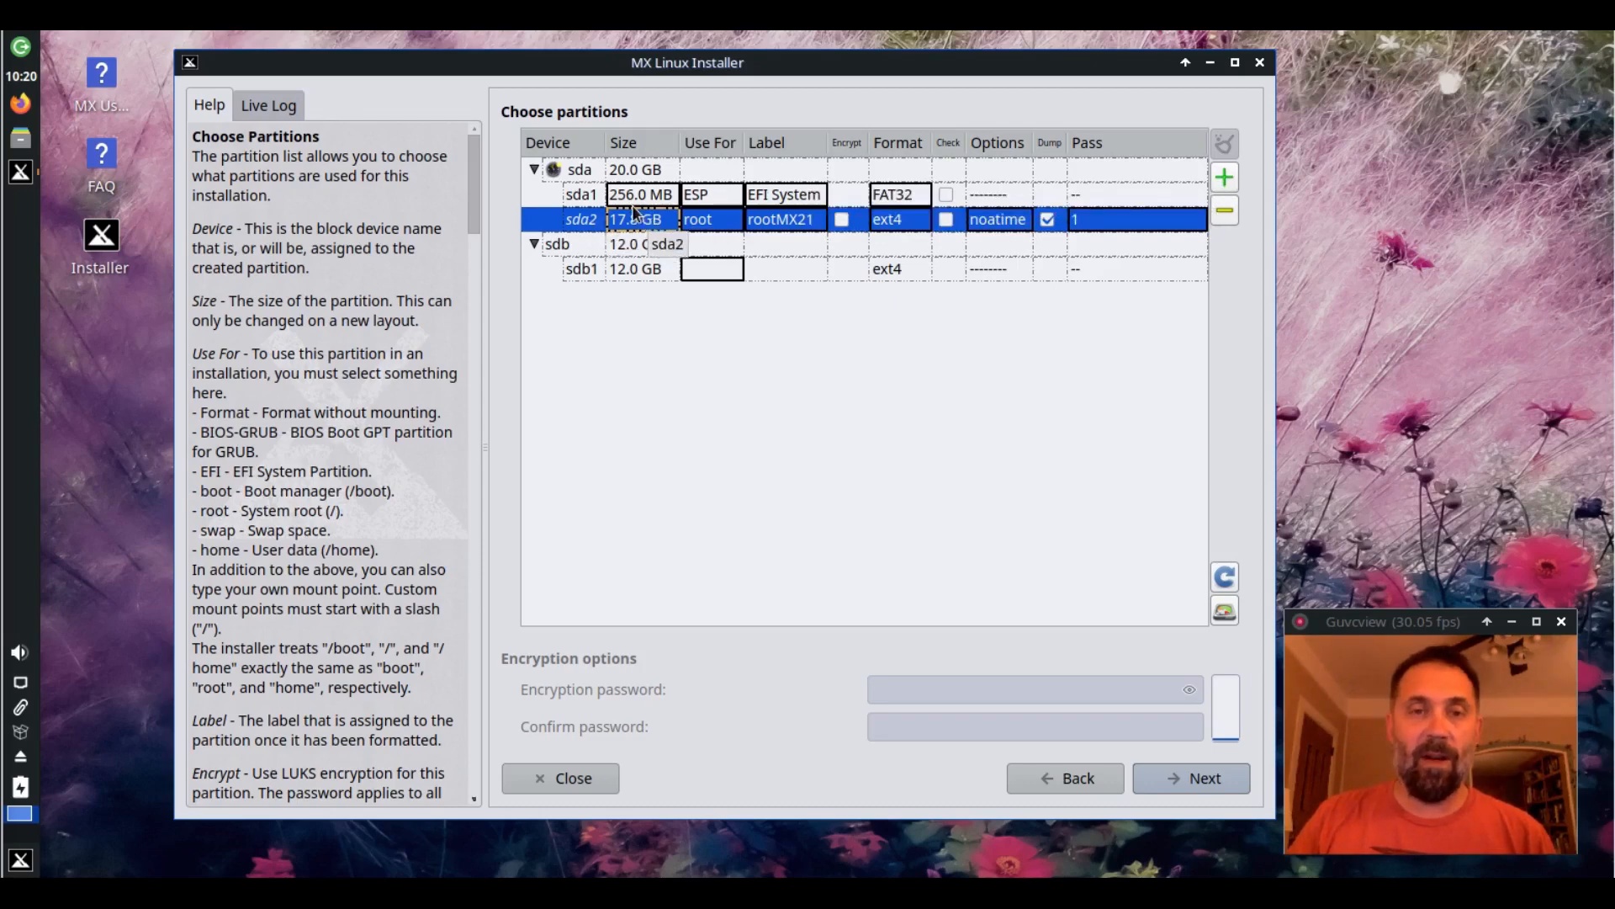
click(1223, 176)
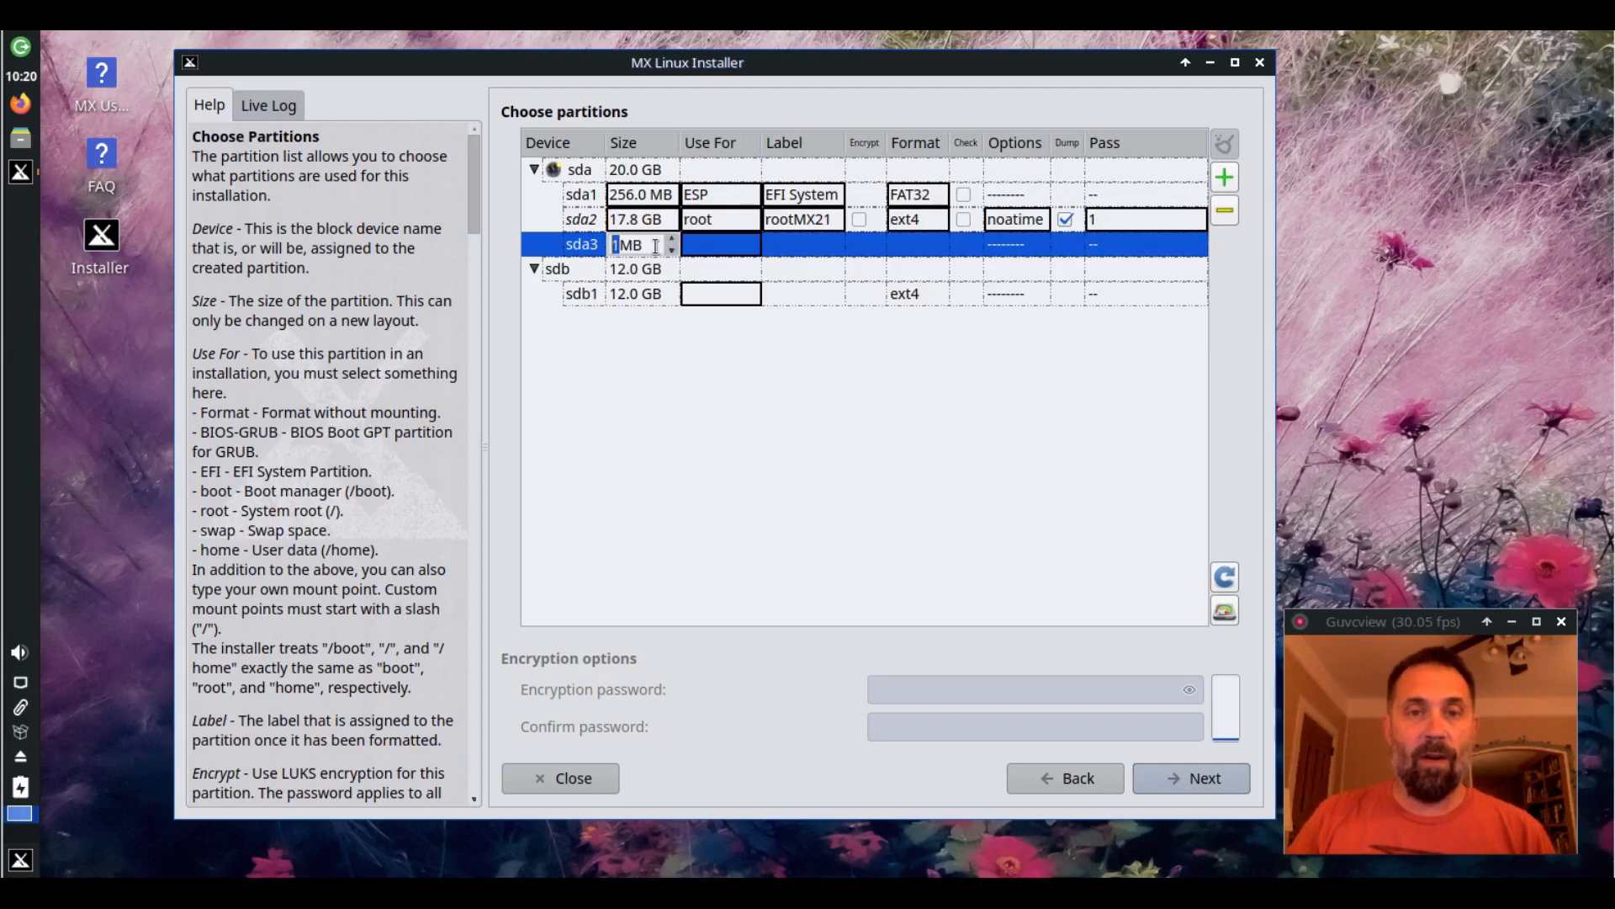
text(3)
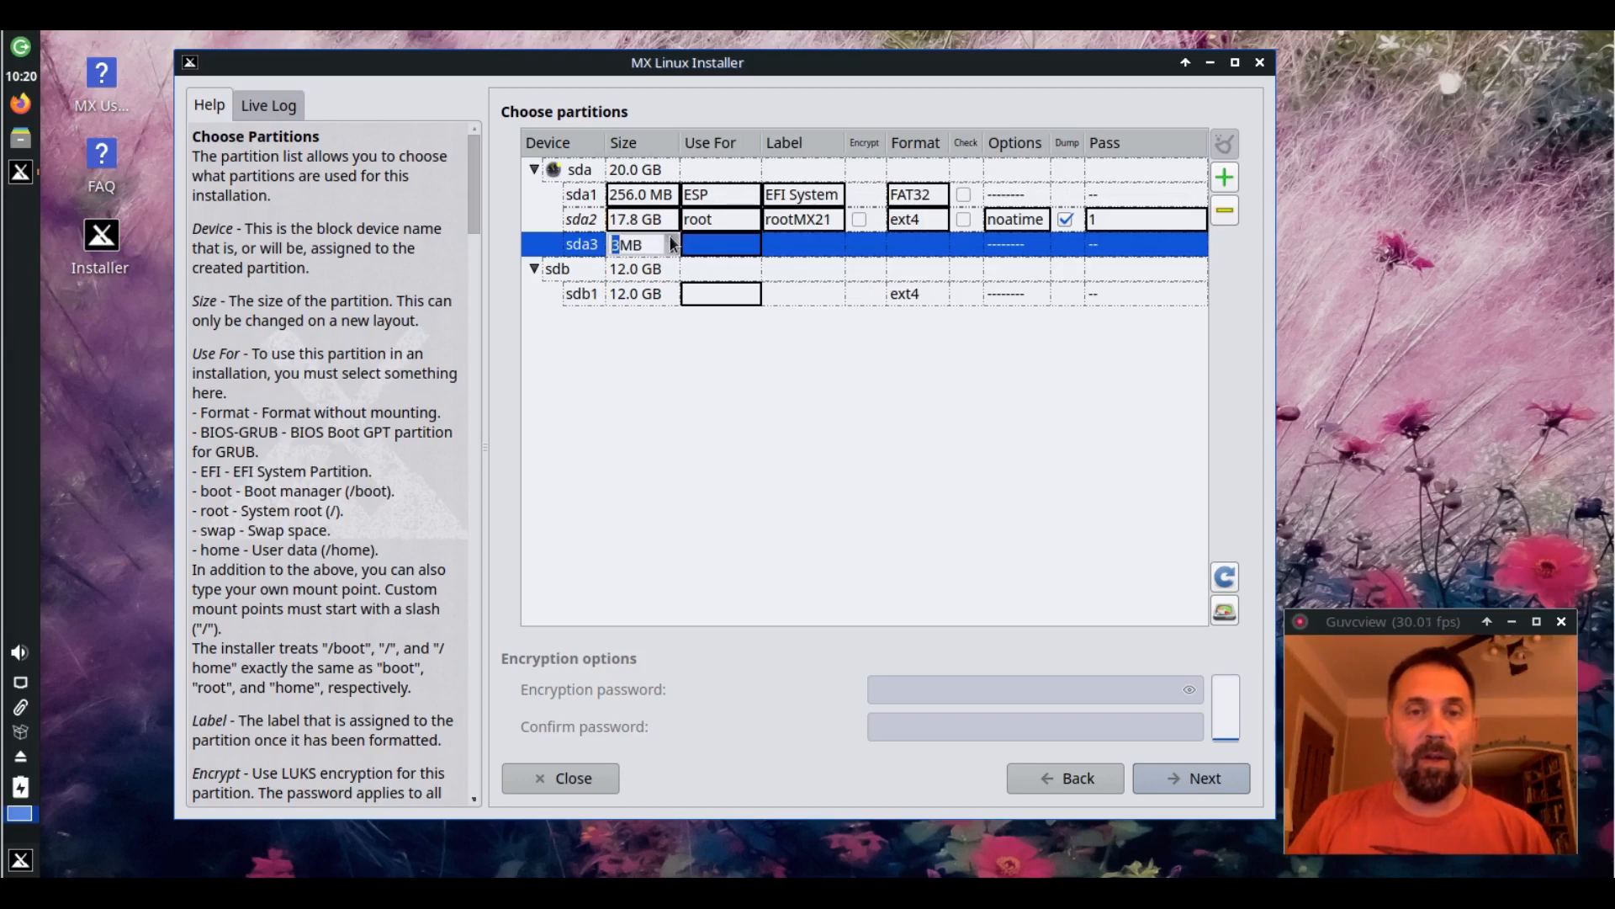
text(2)
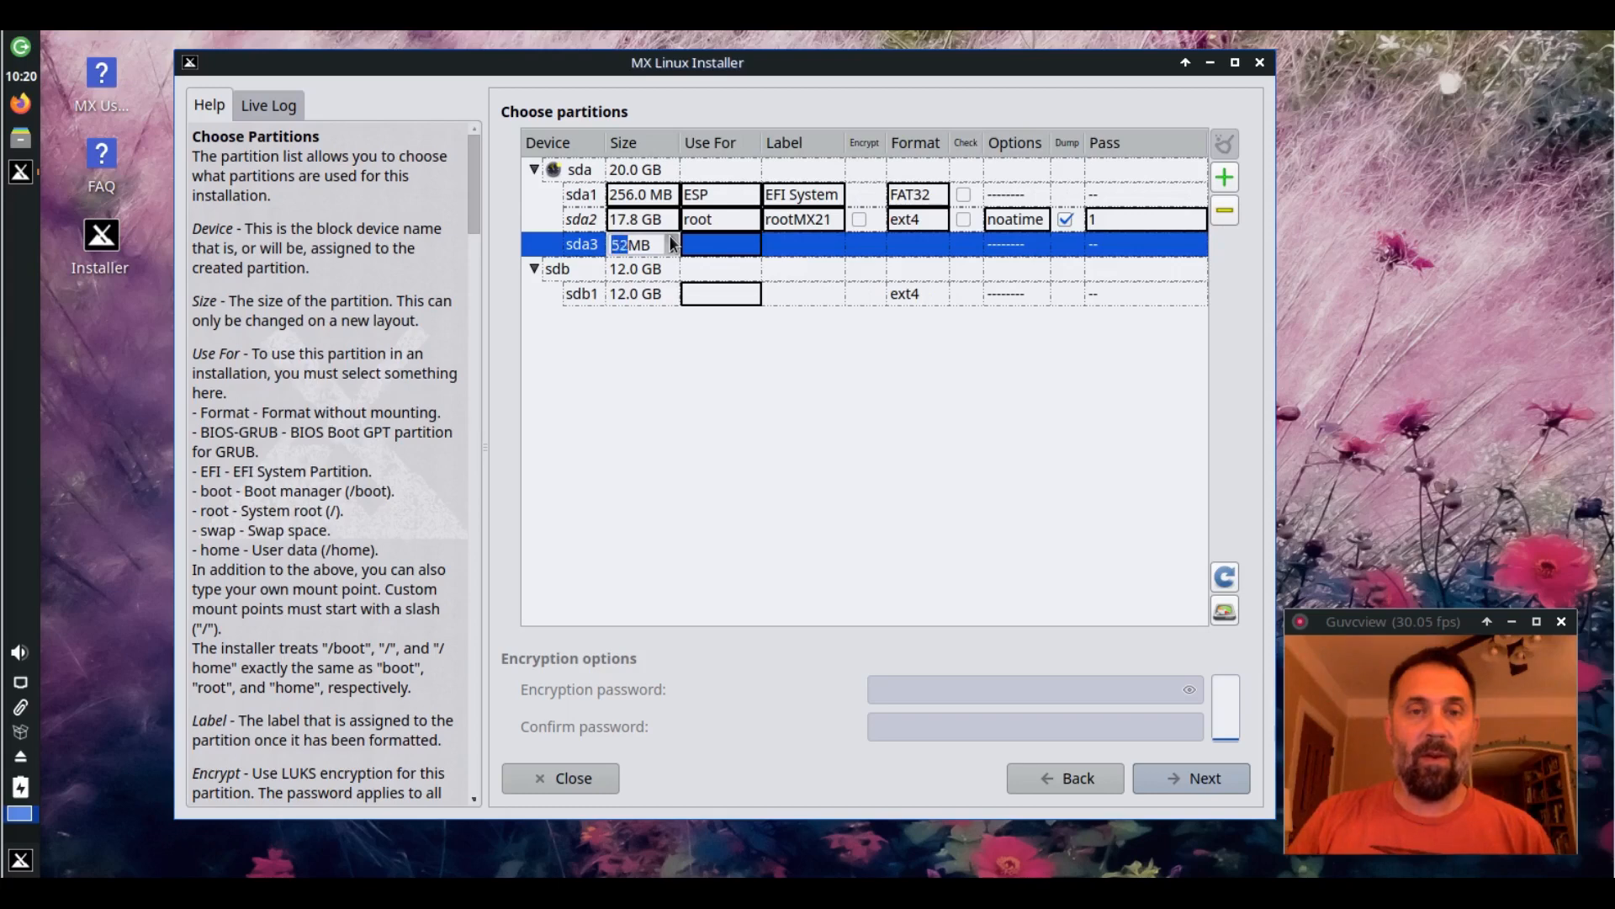
text(2000)
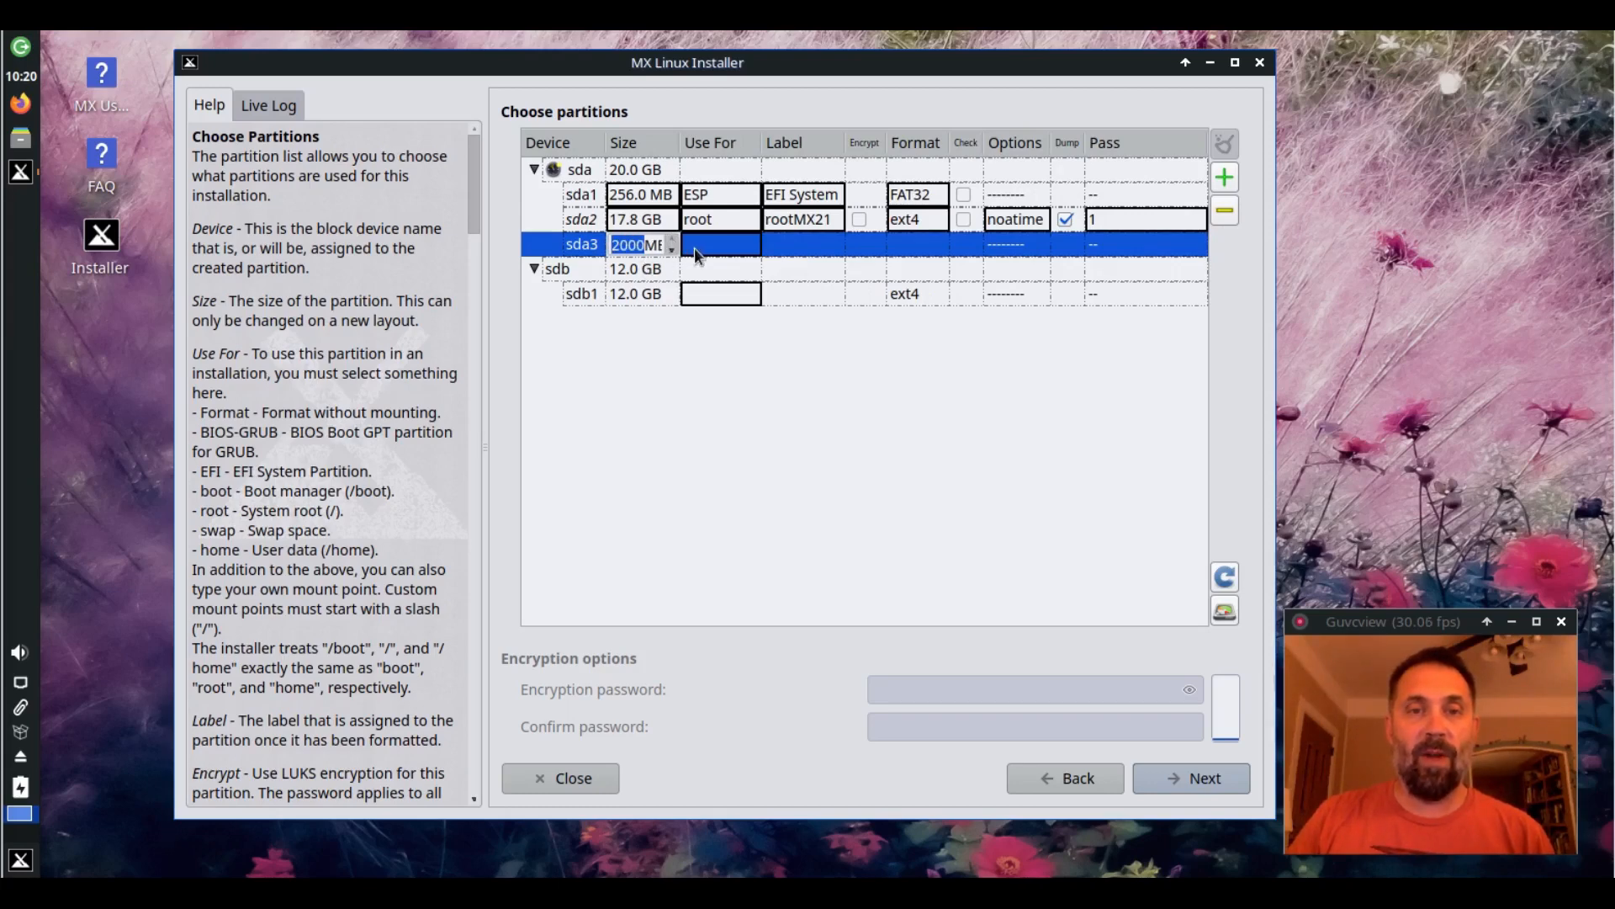
click(722, 244)
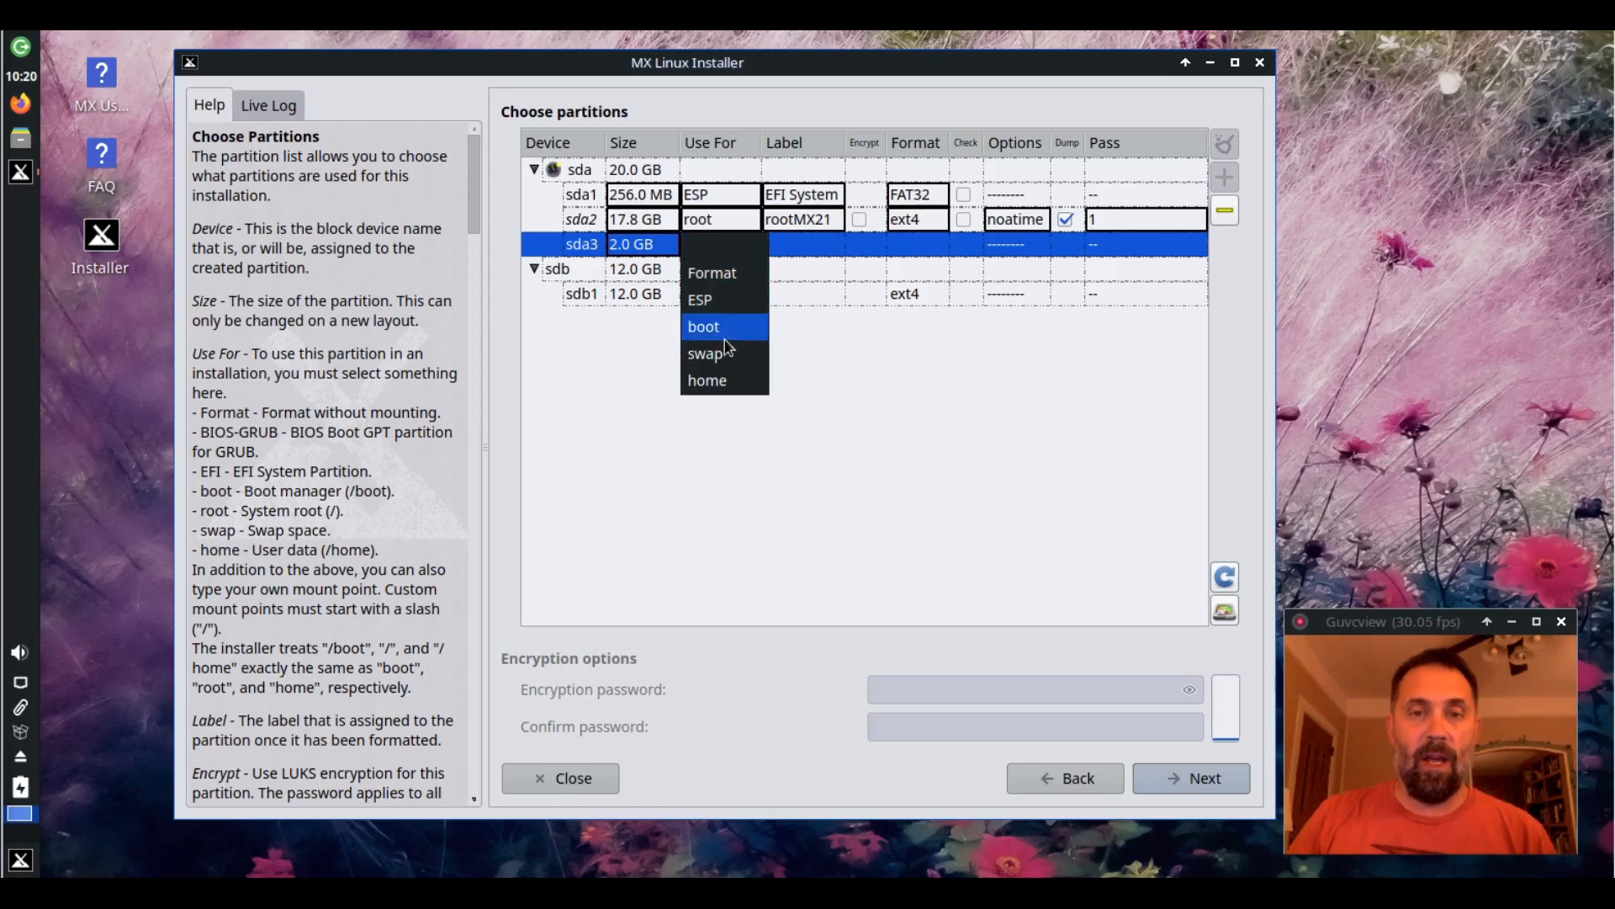
click(708, 352)
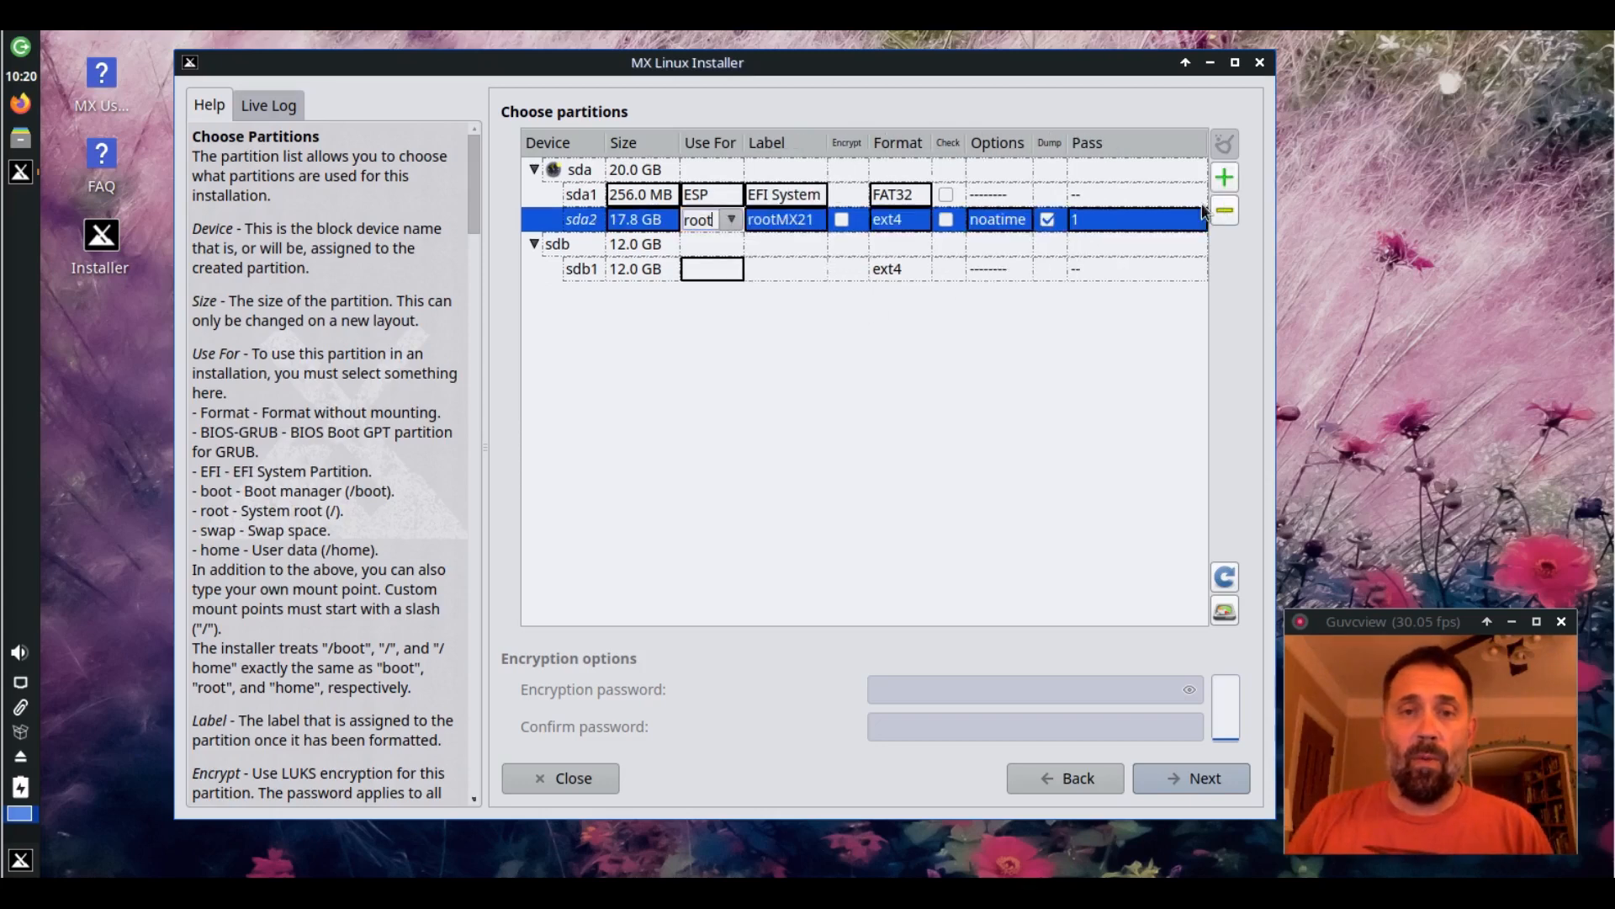
click(640, 218)
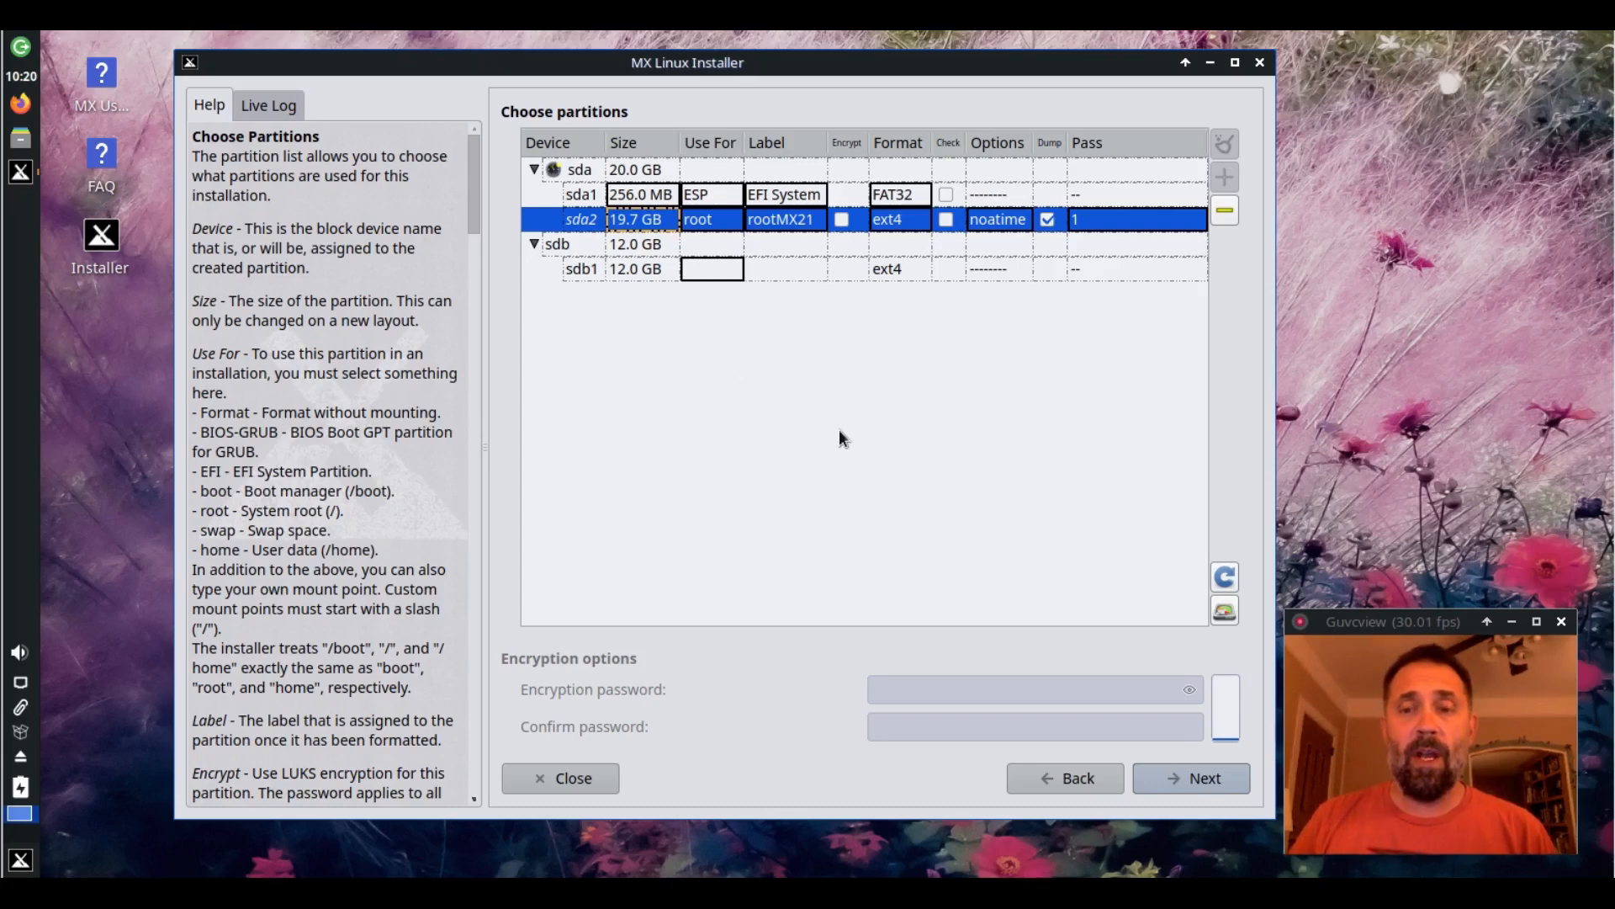
mouse_move(907, 483)
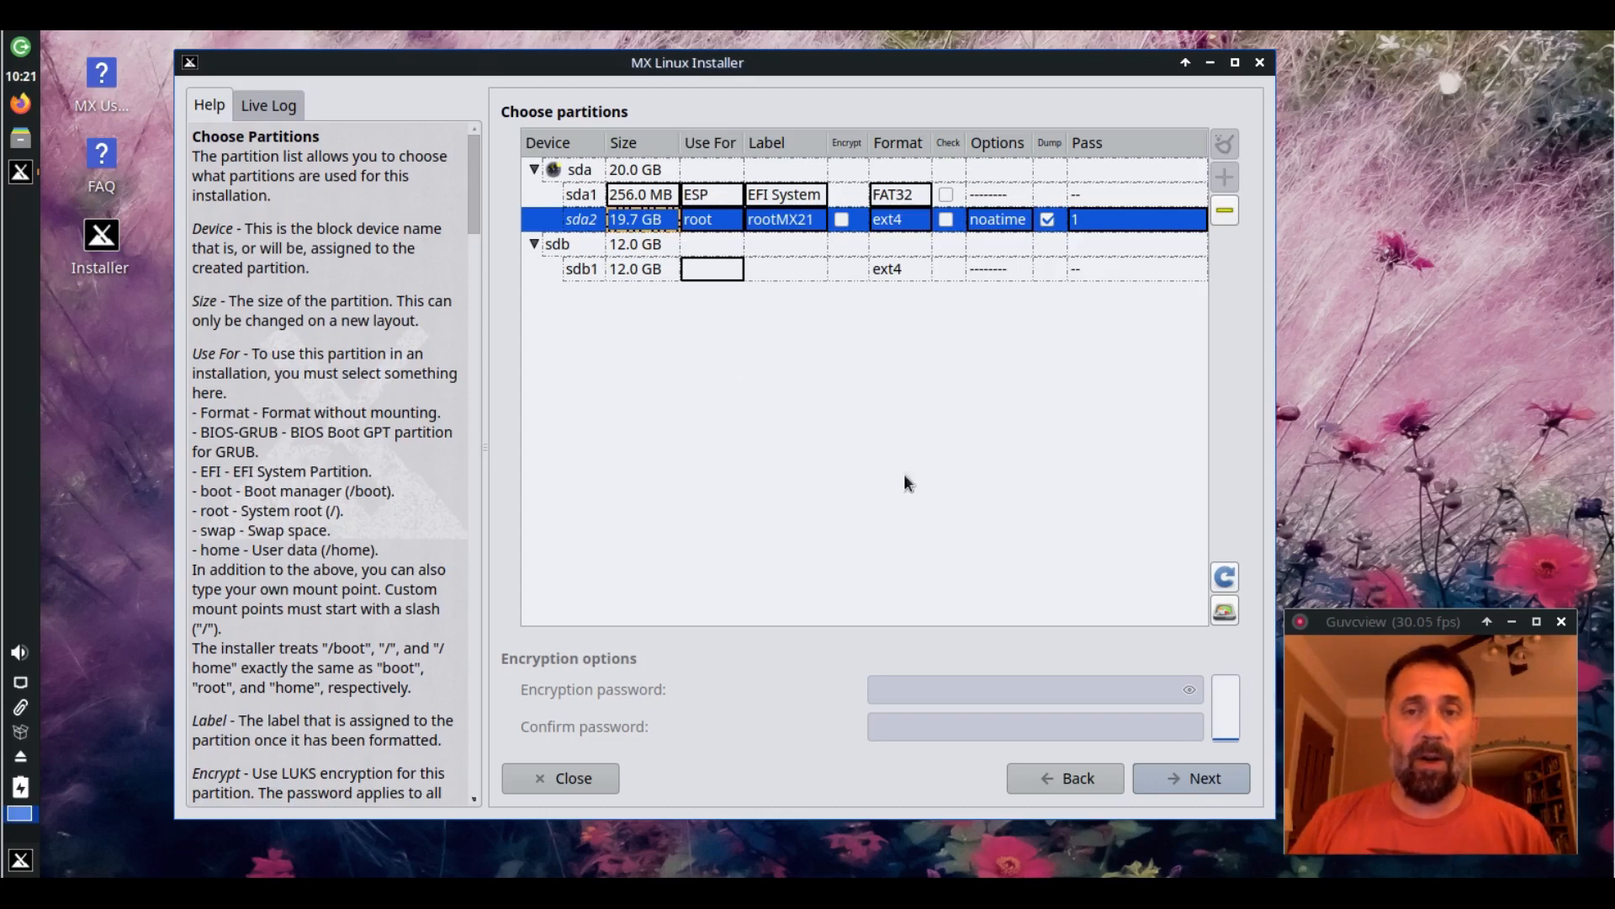
mouse_move(641, 212)
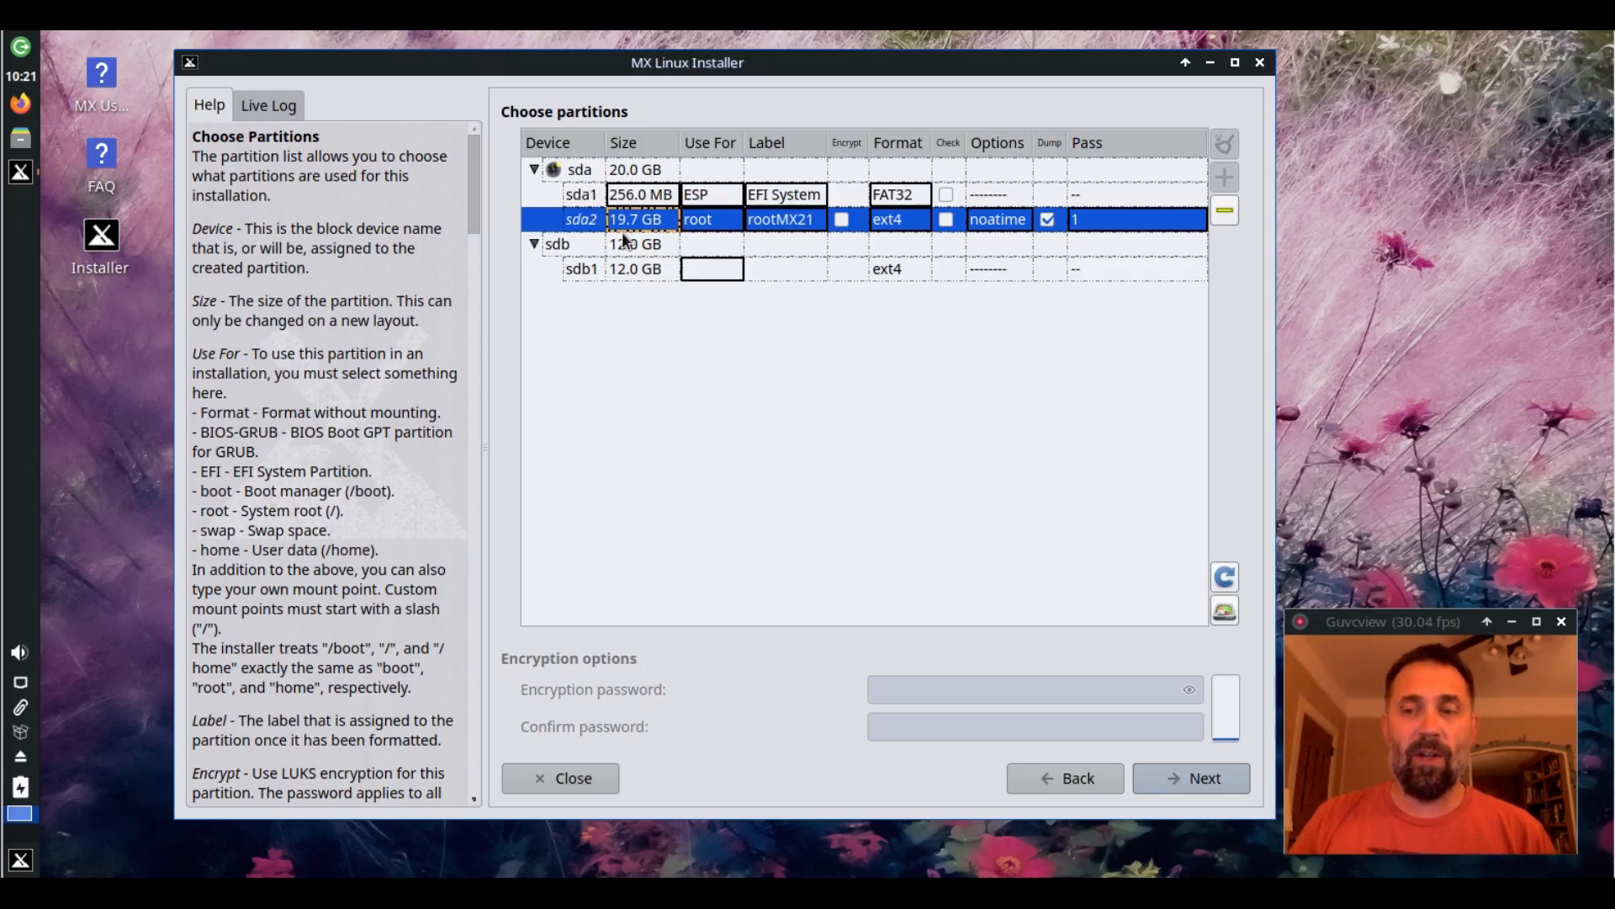
mouse_move(1224, 208)
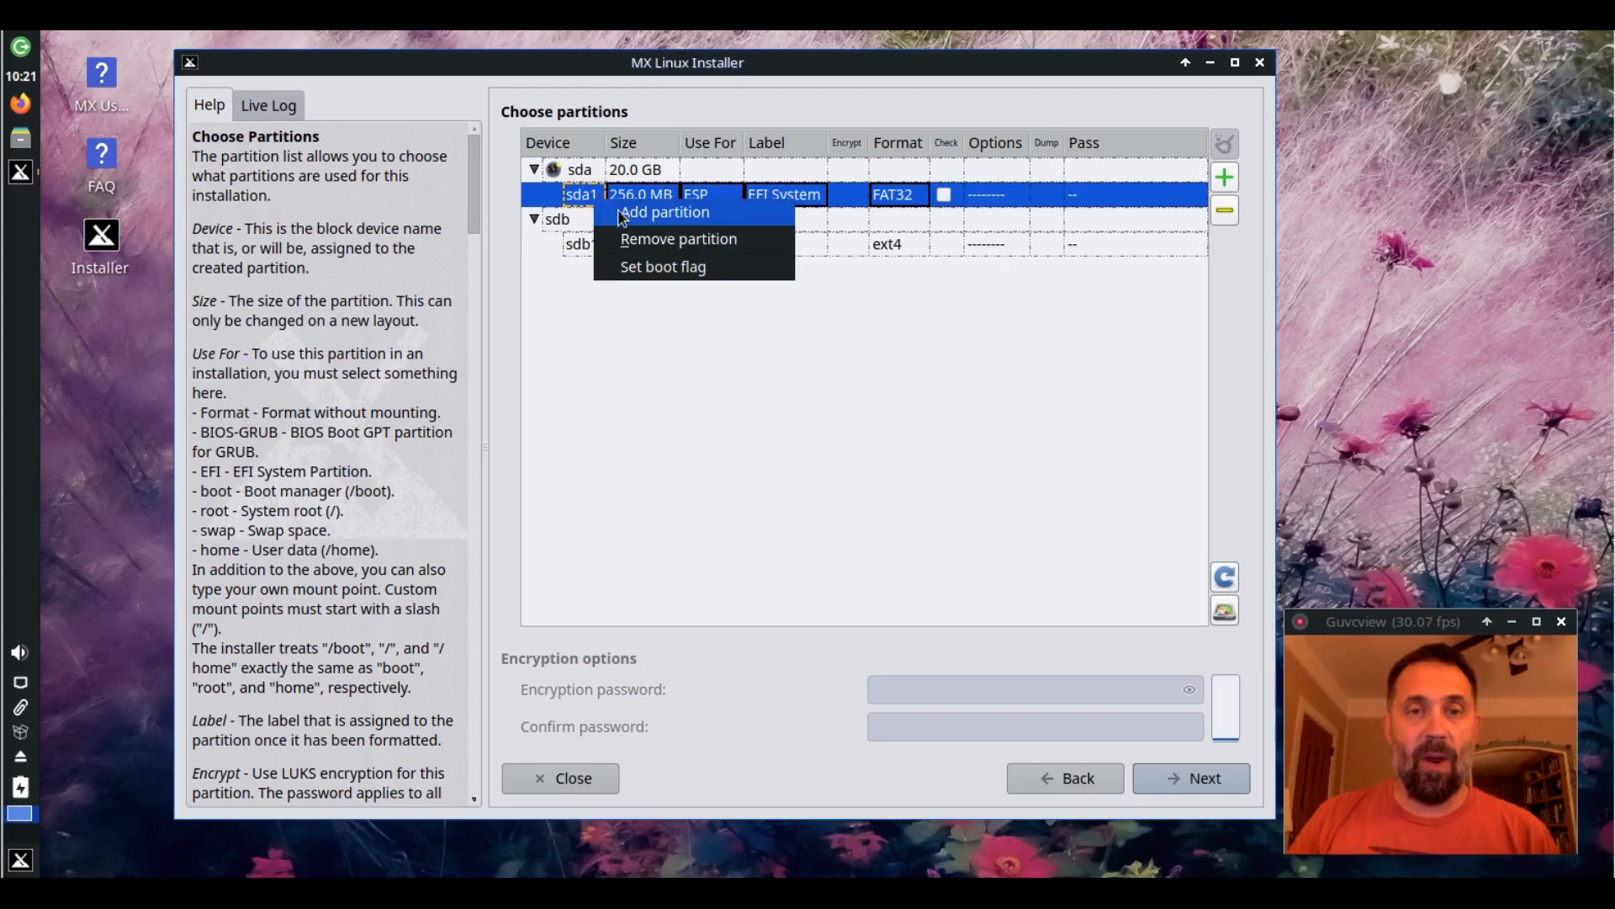
Add a 512 MB swap after the ESP and a 19.2 GB partition filling the rest, then discard the plan
click(663, 212)
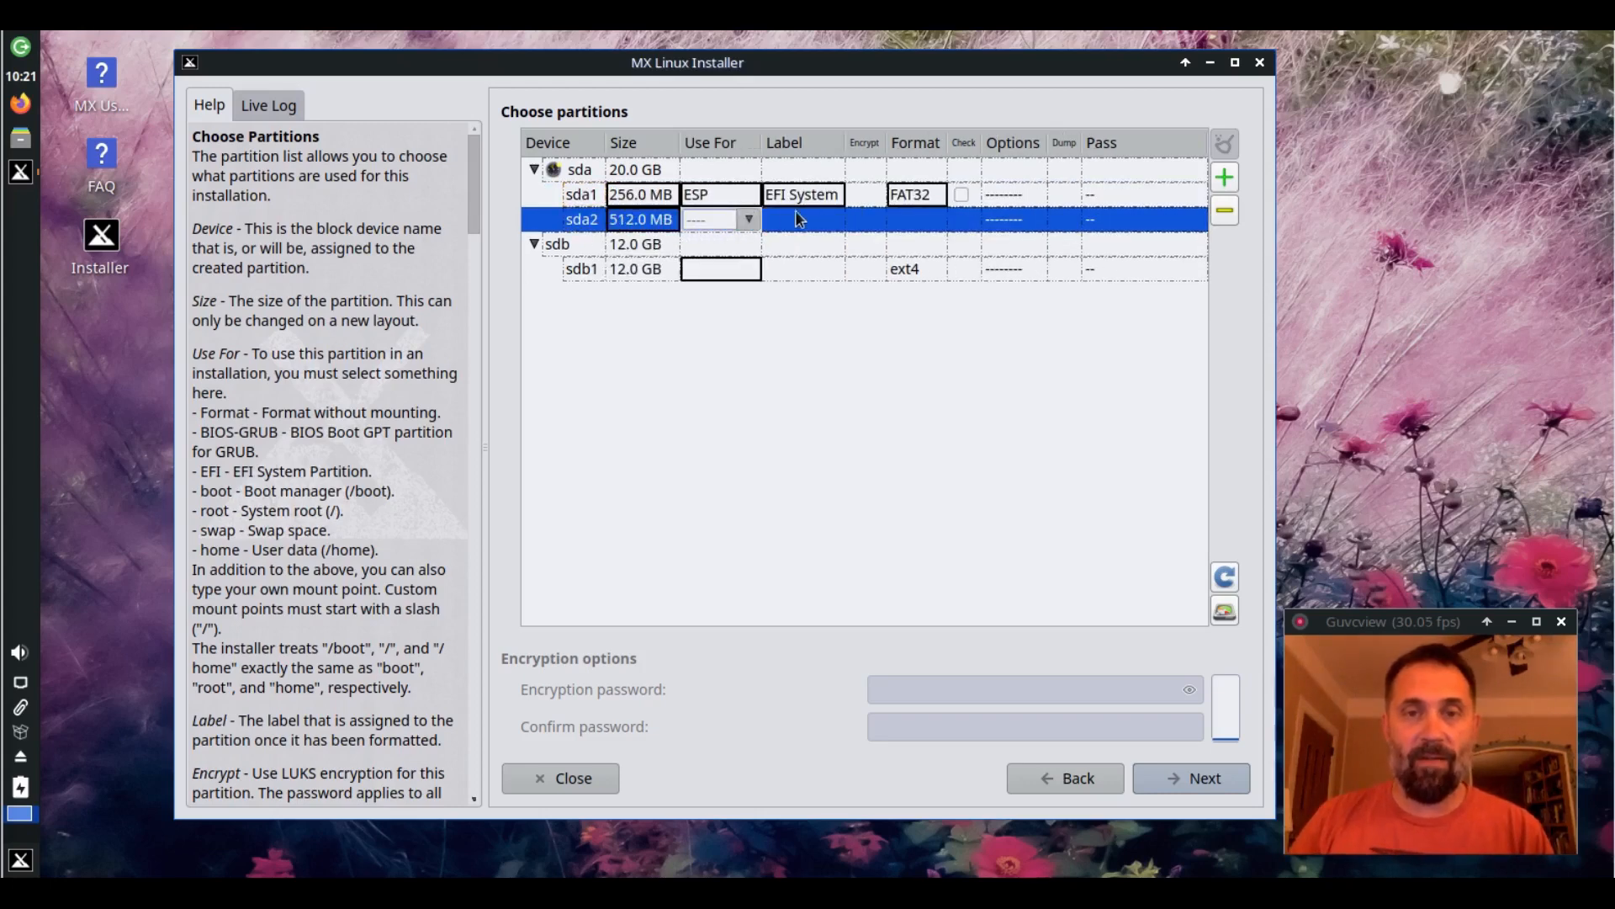
click(722, 218)
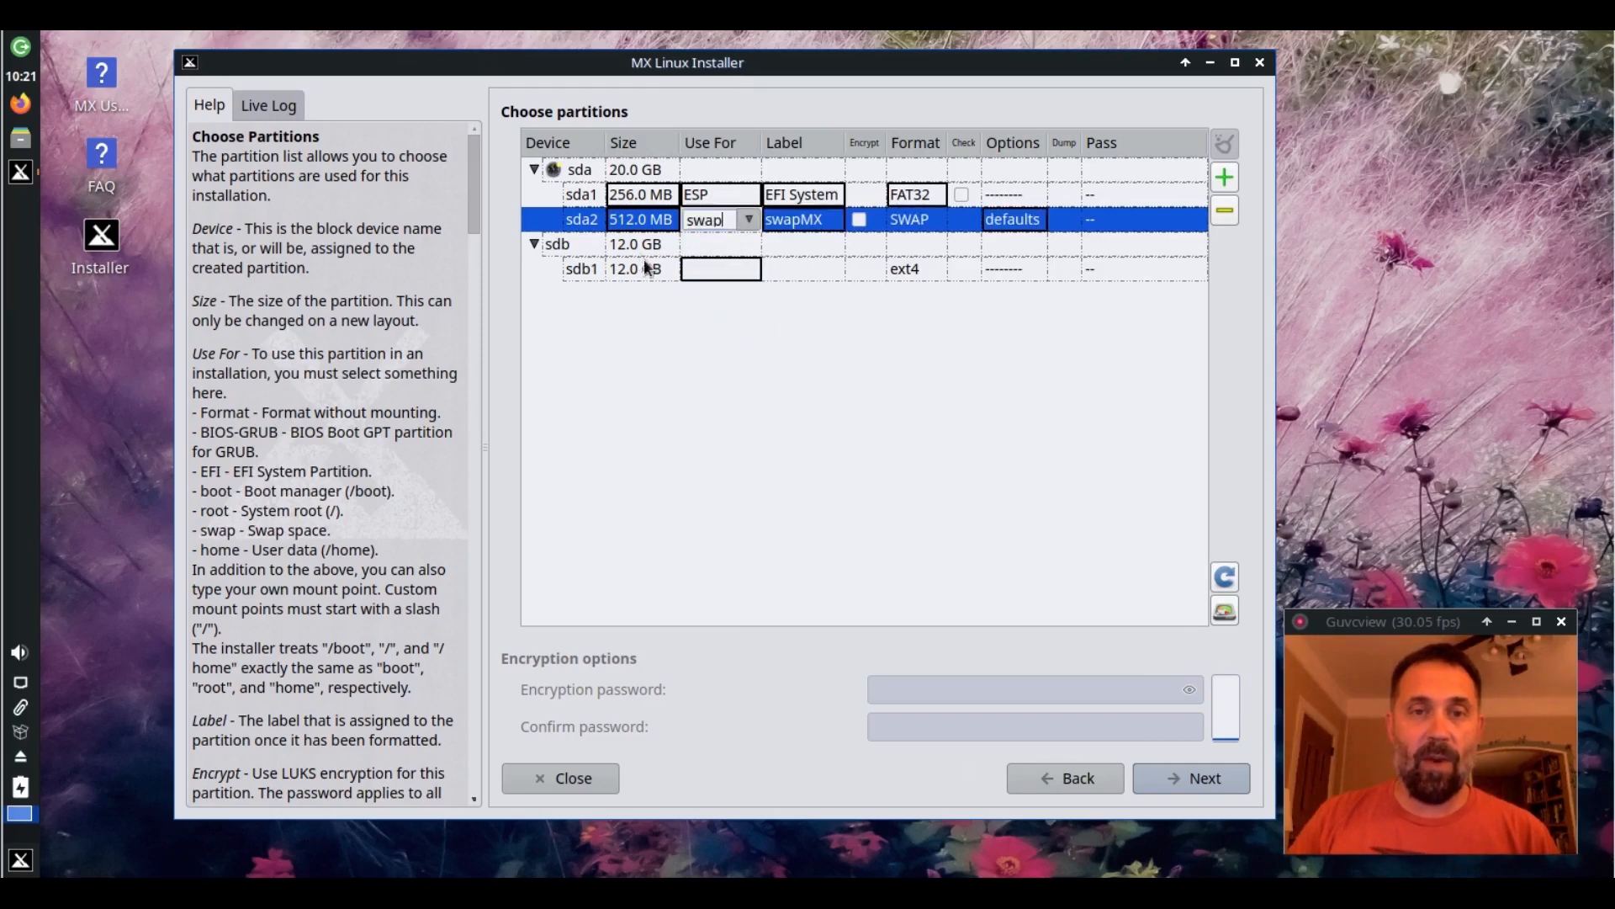
click(1223, 177)
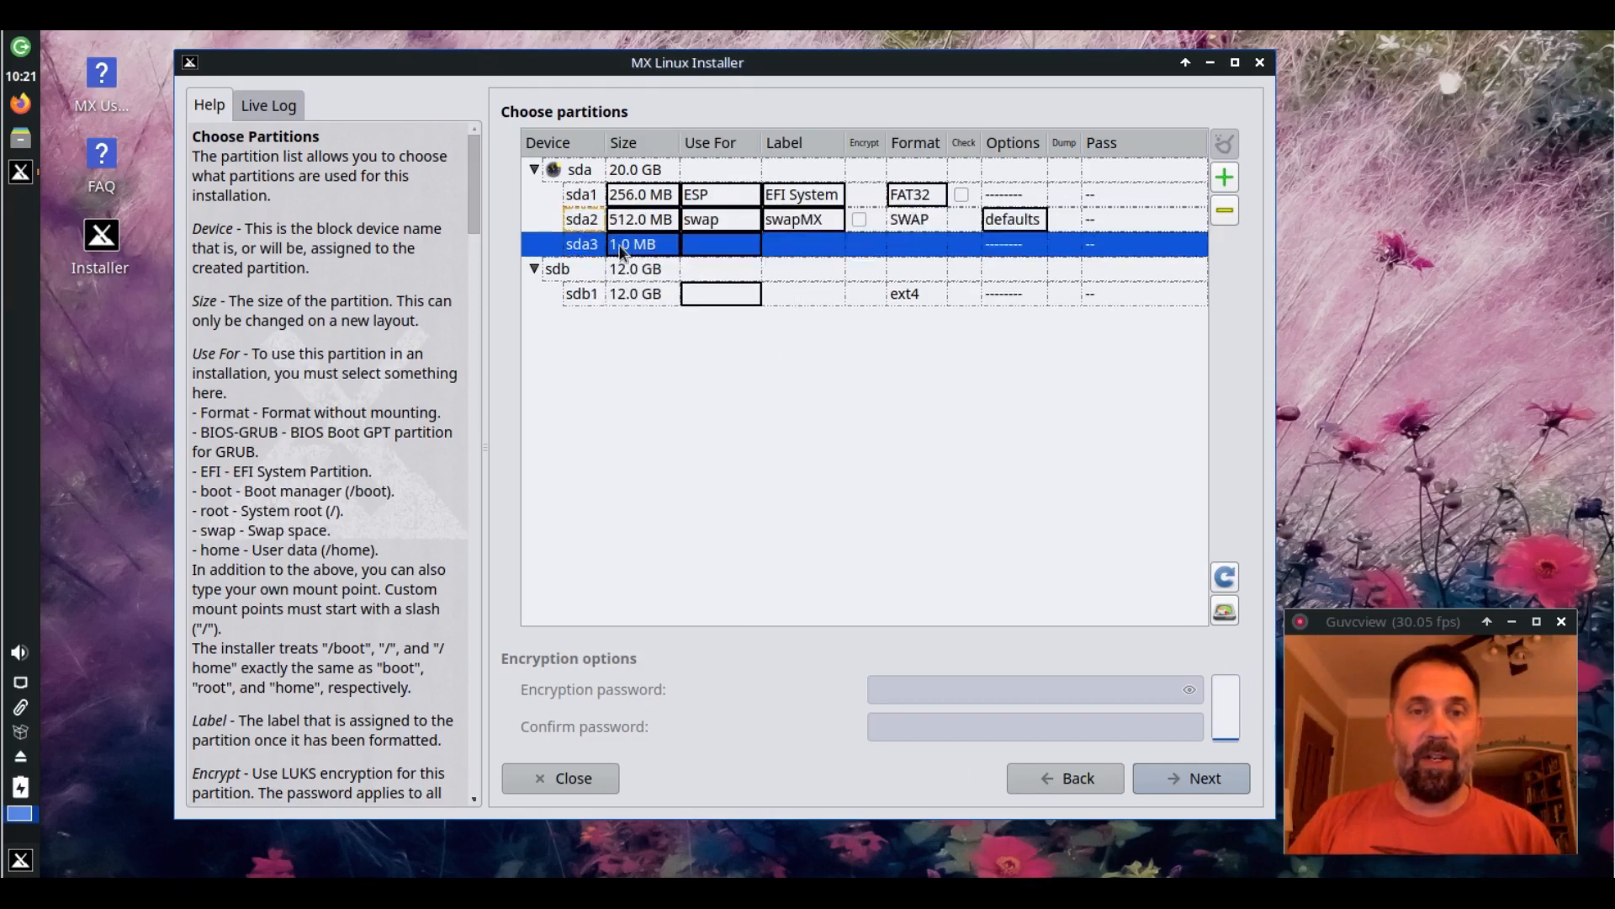
click(633, 243)
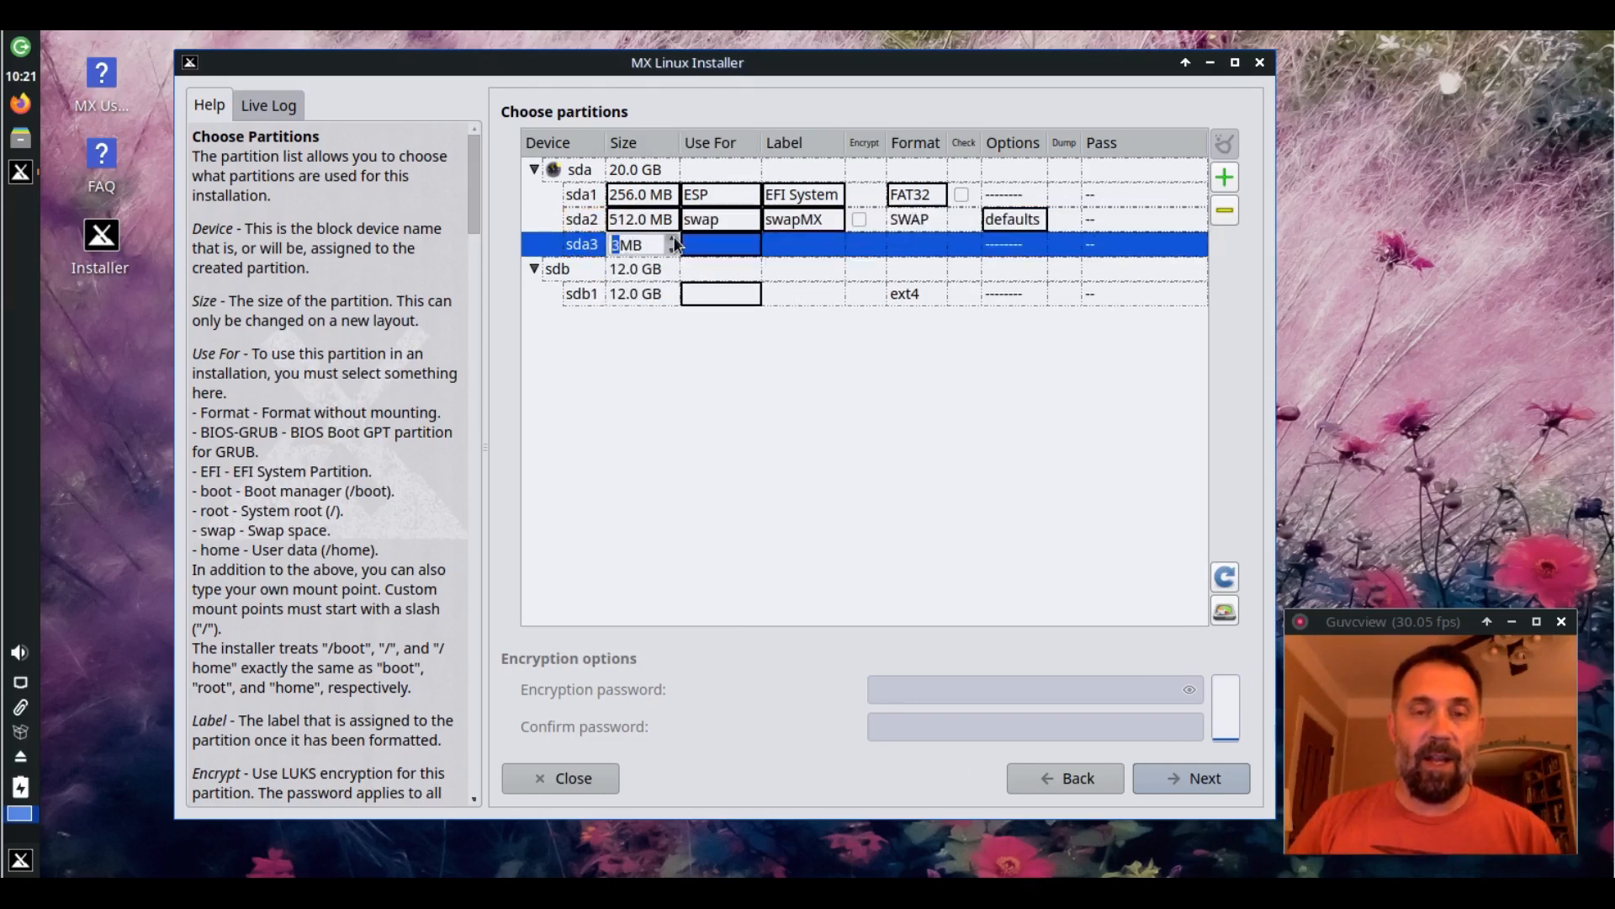
text(2 GB)
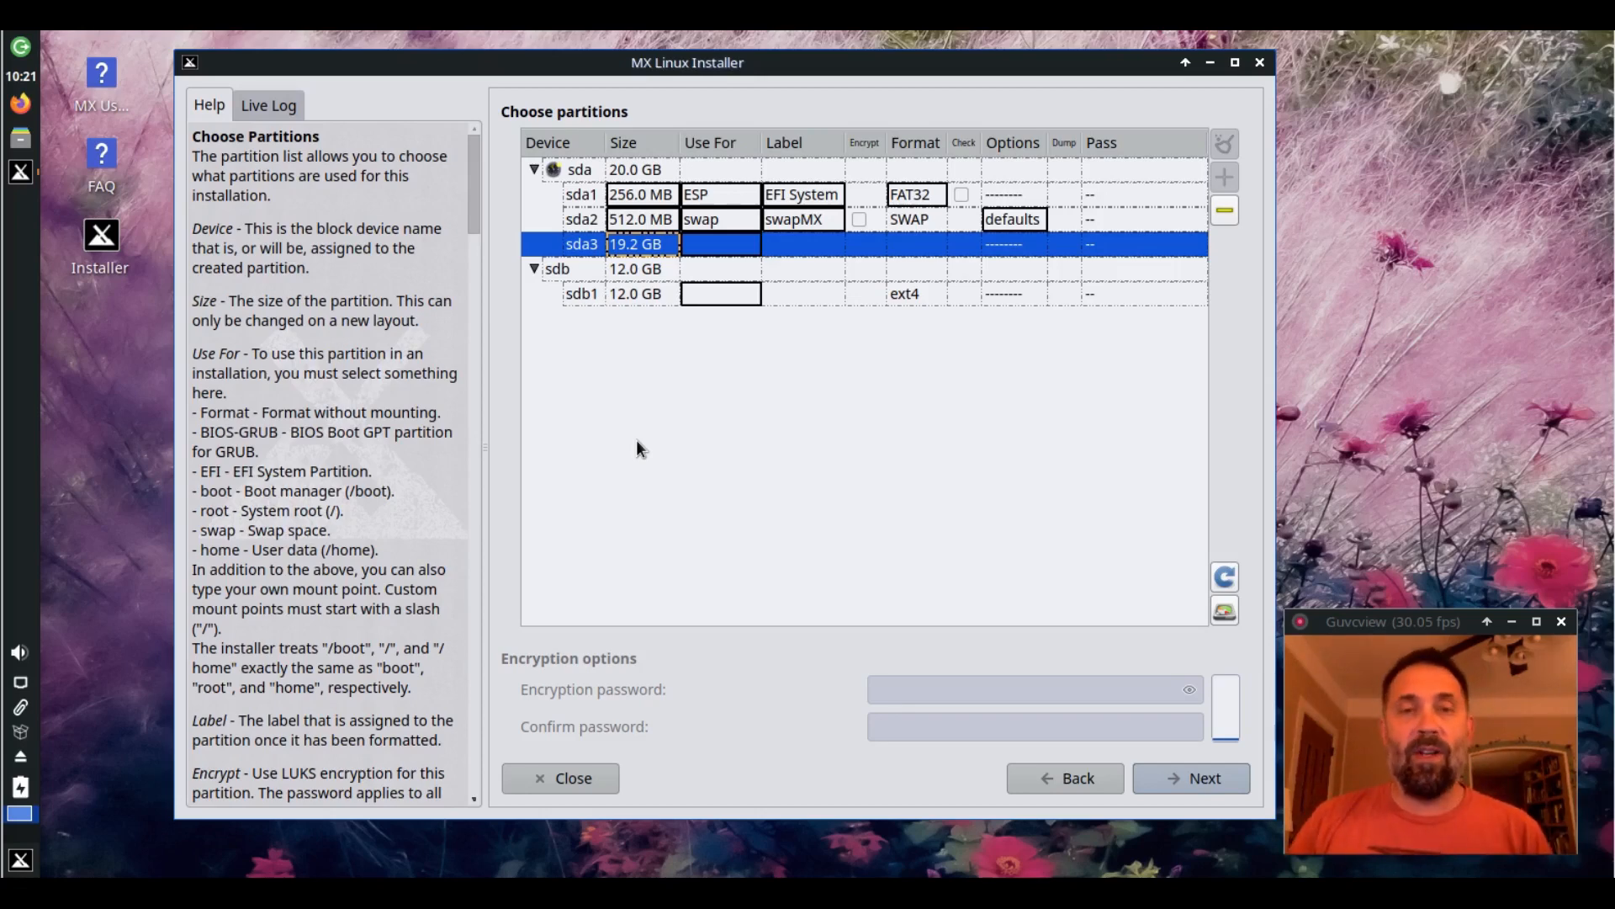
right_click(578, 168)
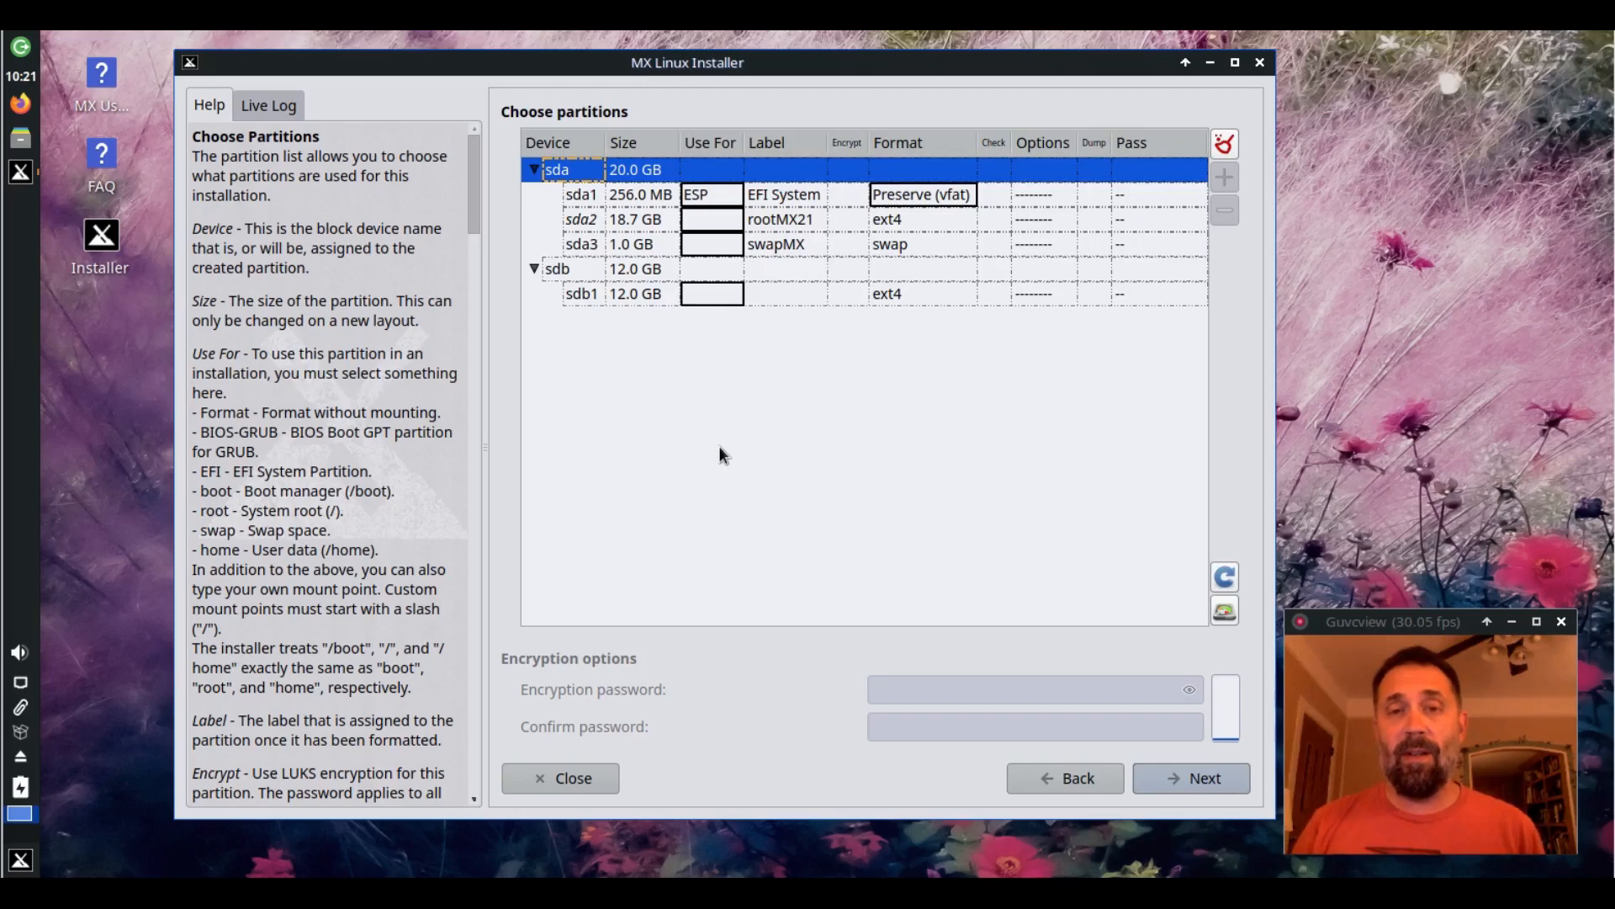
mouse_move(1306, 865)
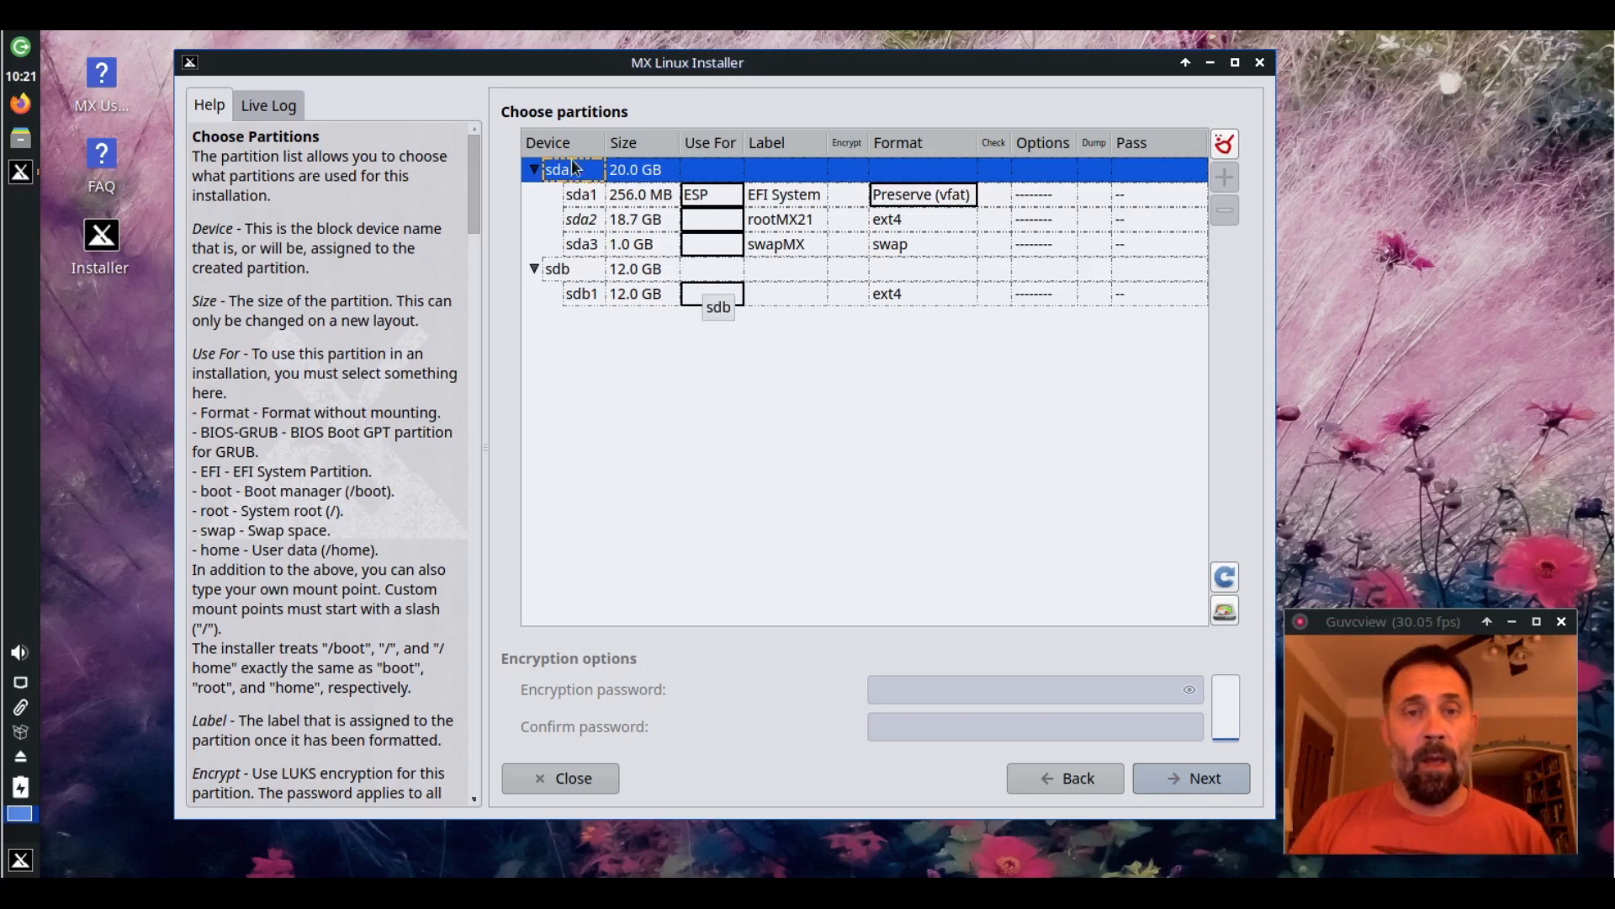
Browse sda's layout options and templates without applying any, keeping its existing partitions
right_click(557, 168)
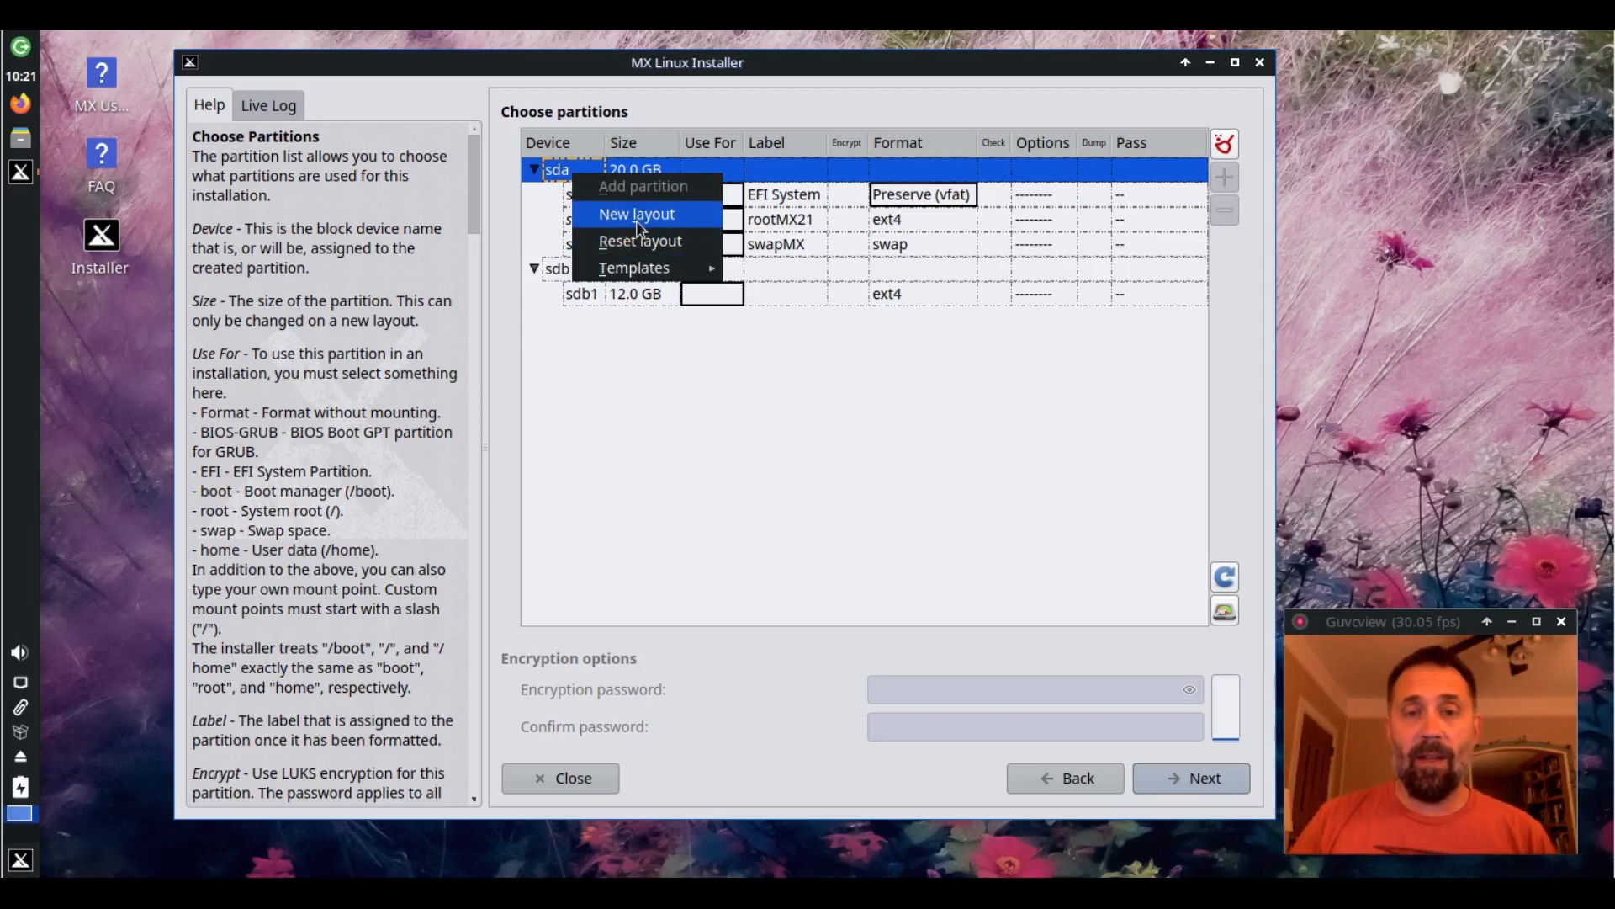
mouse_move(634, 268)
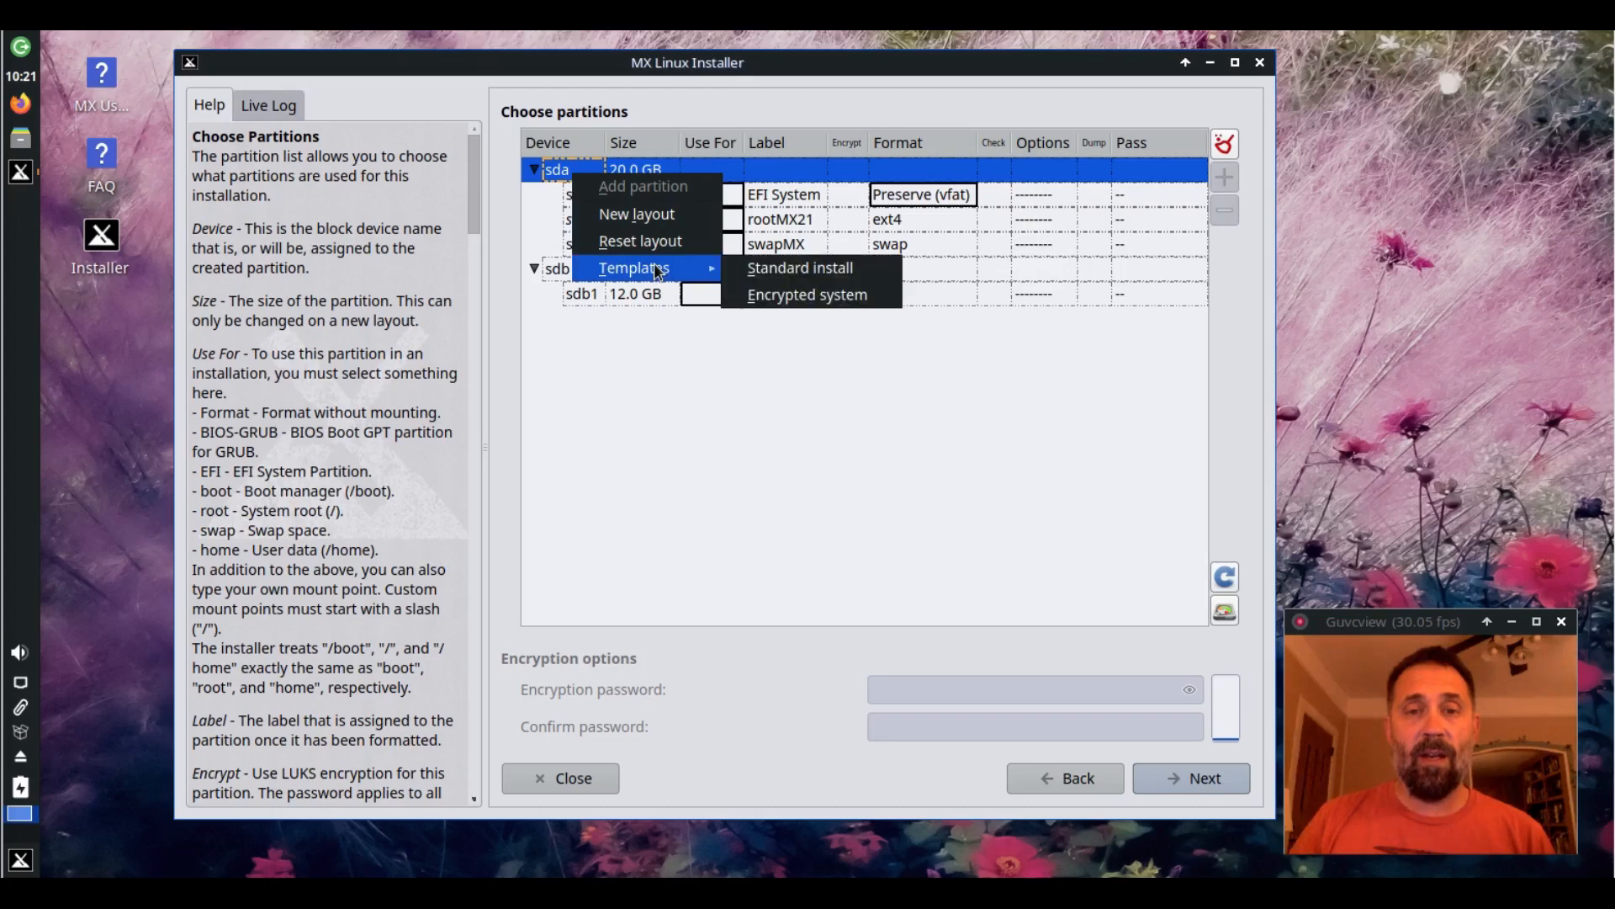
click(806, 292)
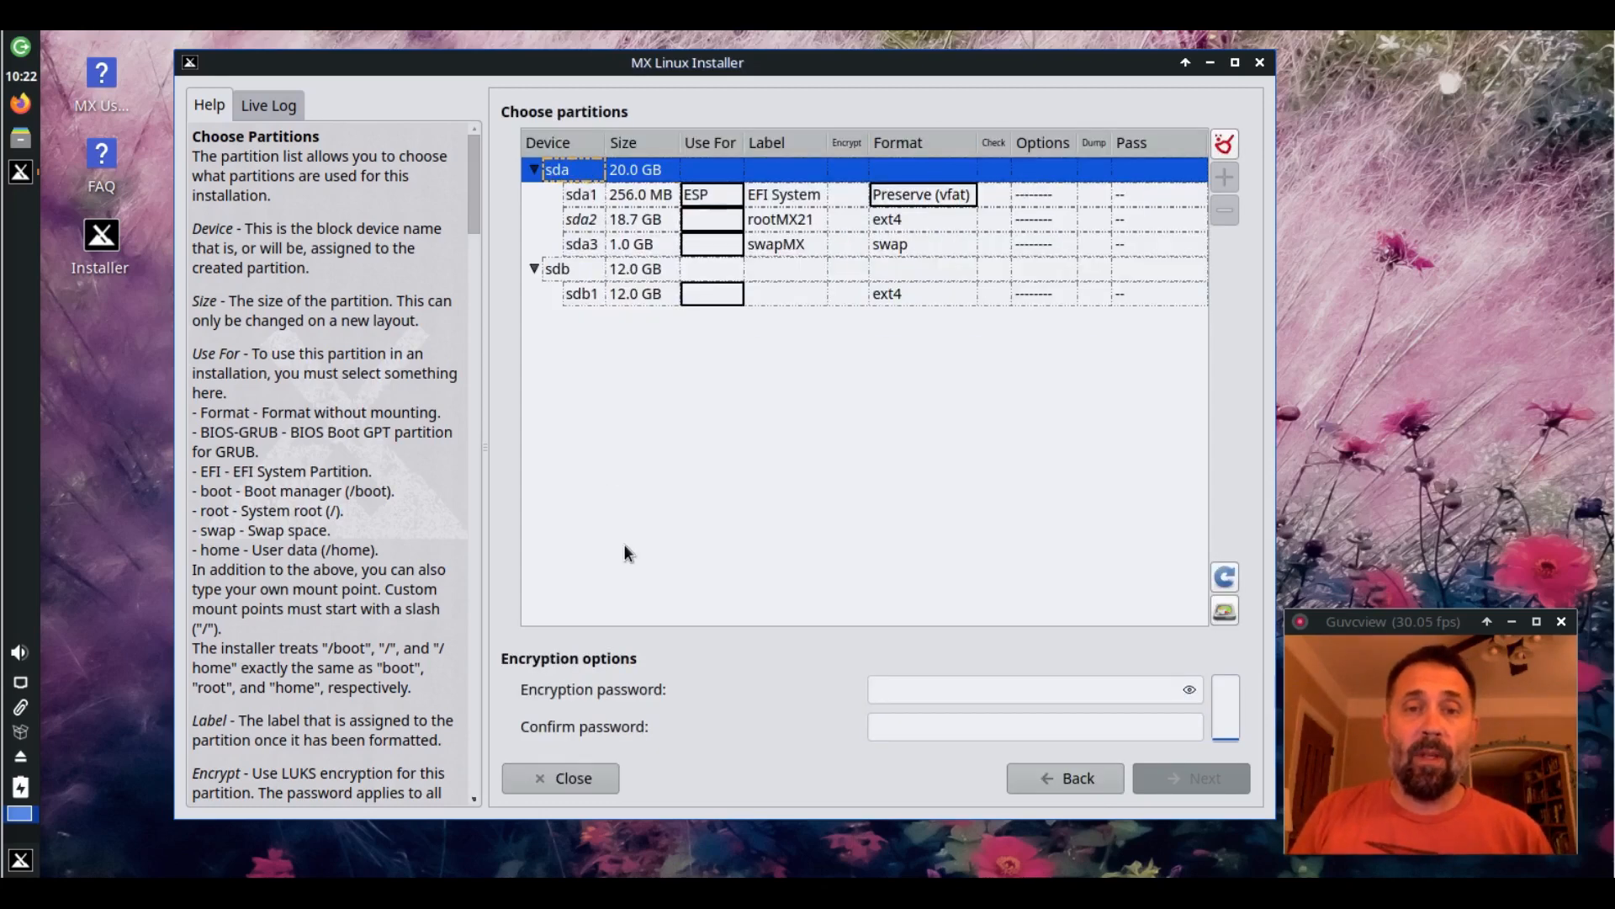
mouse_move(677, 444)
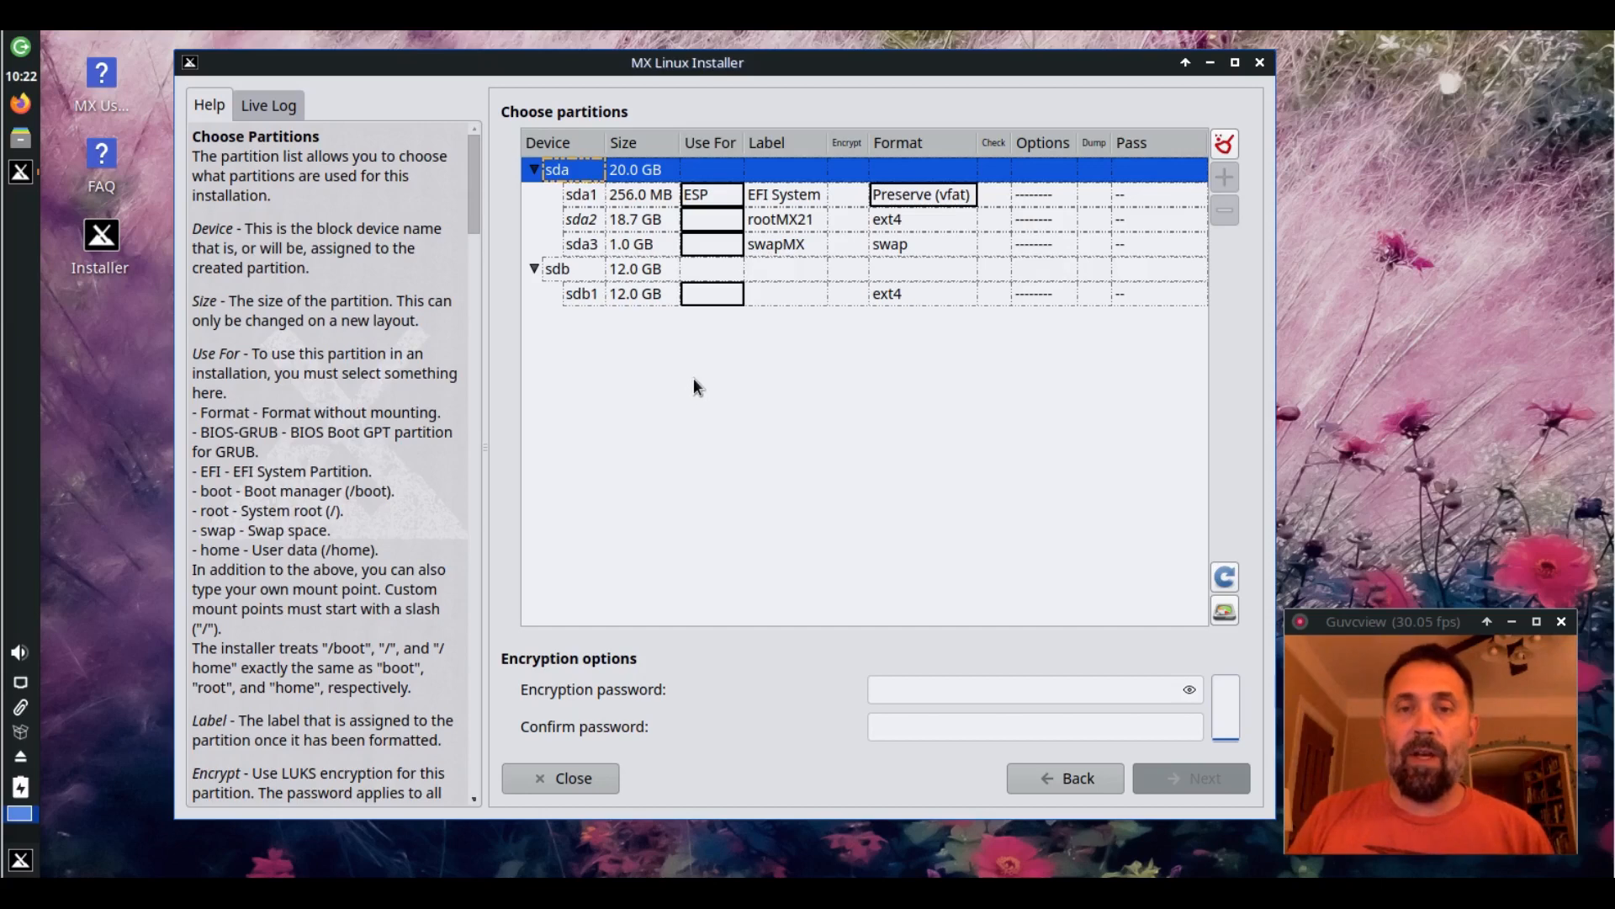
Assign sda2 as root and sda3 as preserved swap
click(710, 218)
text(root)
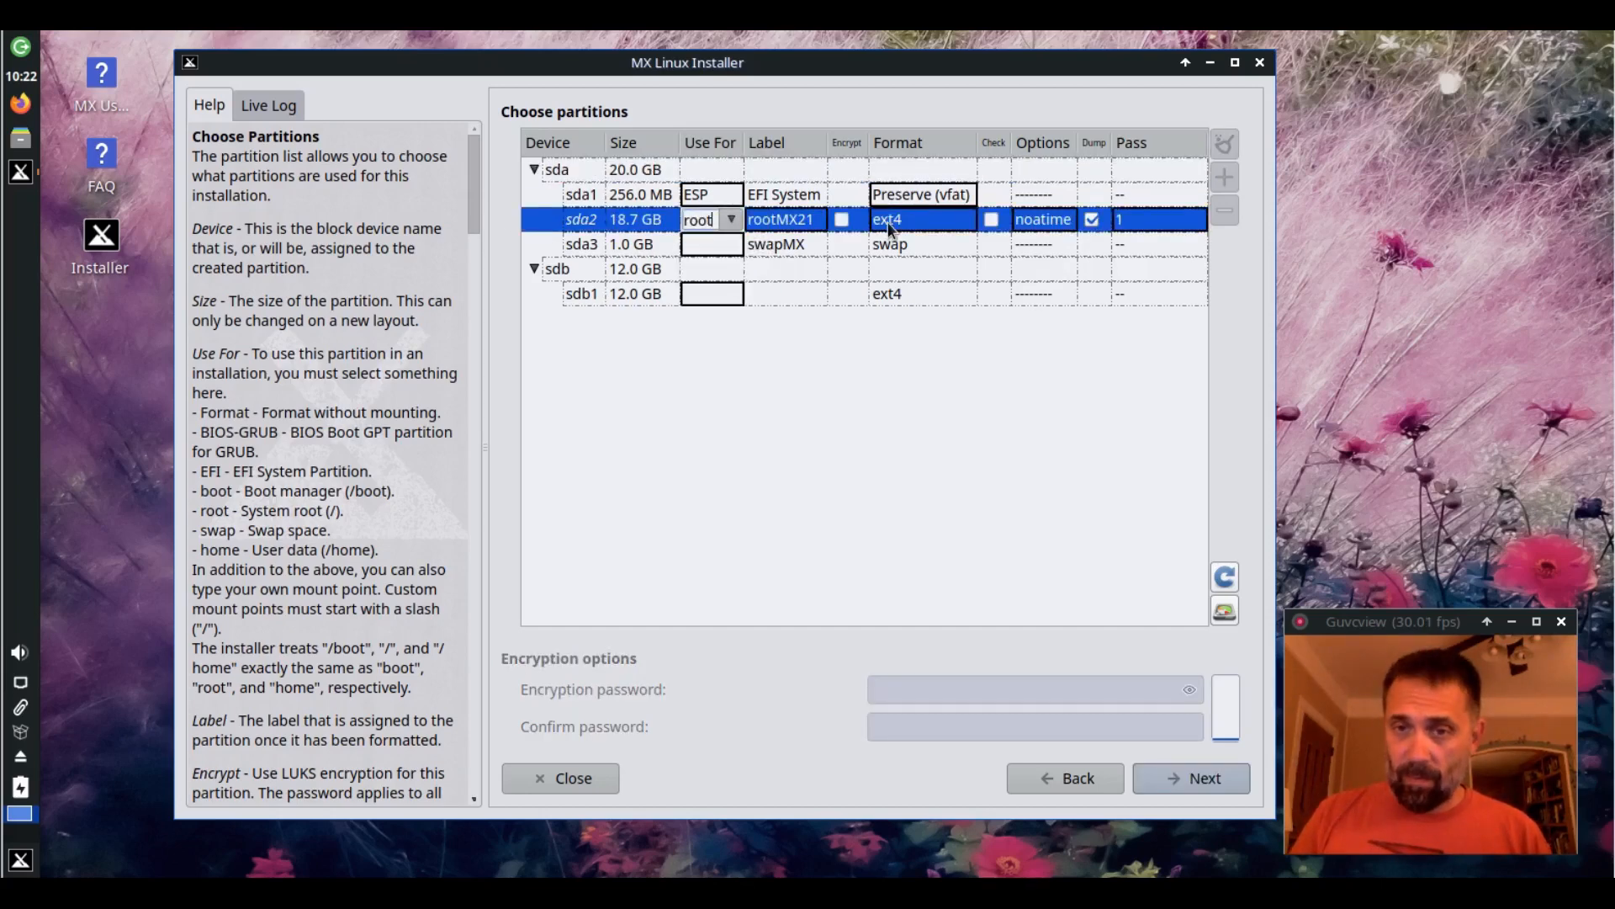
click(921, 219)
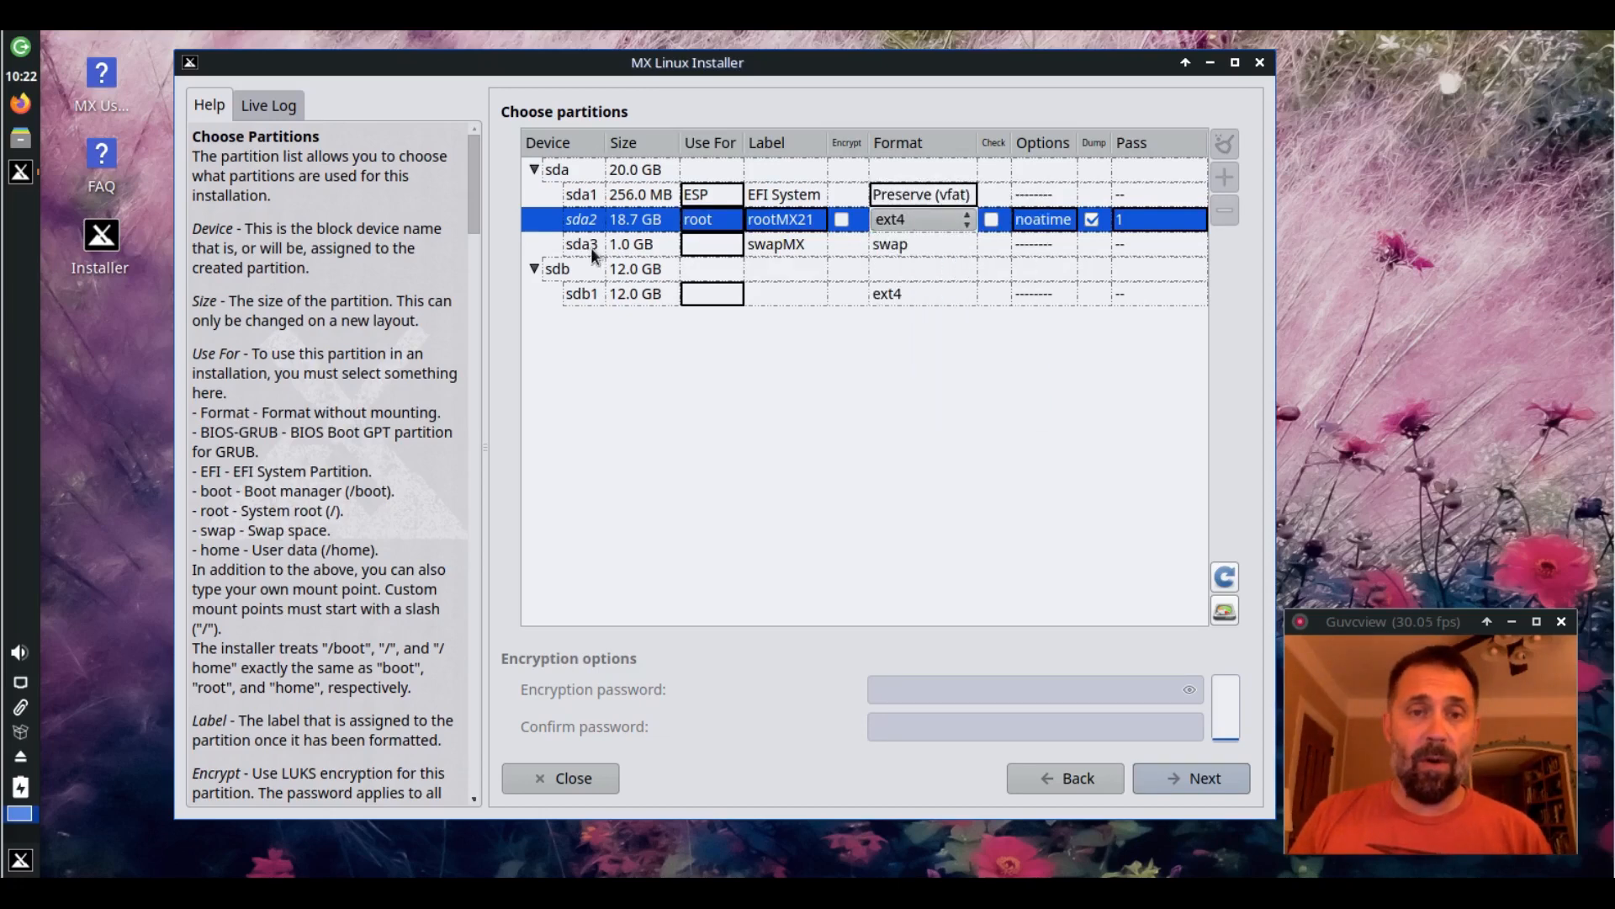
click(710, 244)
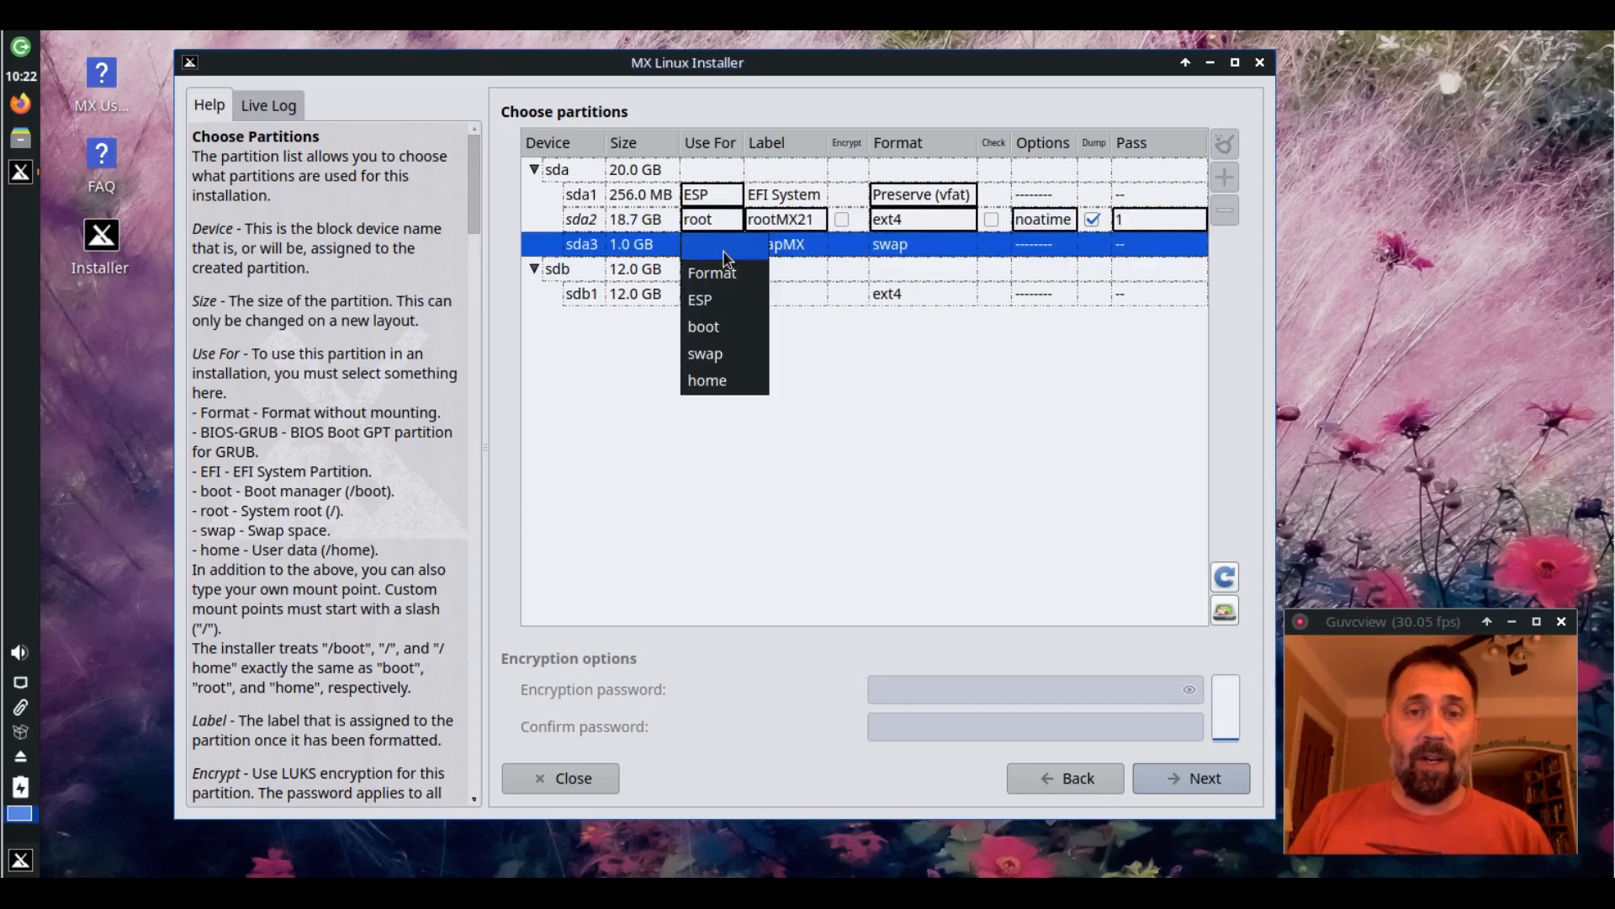
click(705, 352)
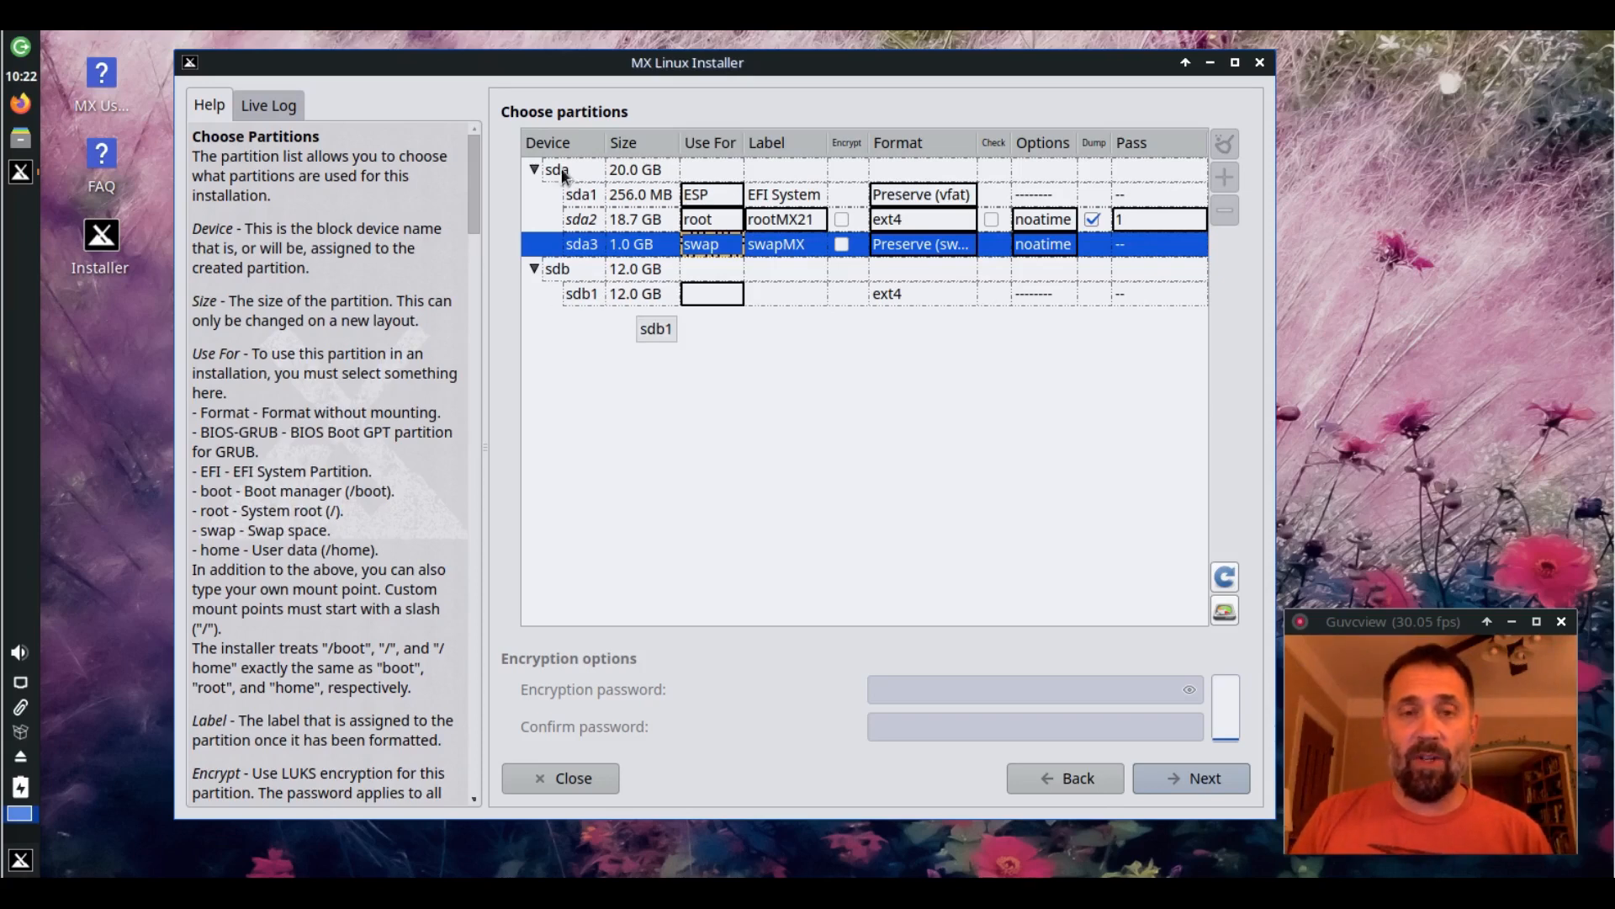
Give sdb1 a custom /media mount point keeping its ext4 filesystem, and proceed with the layout
click(710, 293)
text(di/)
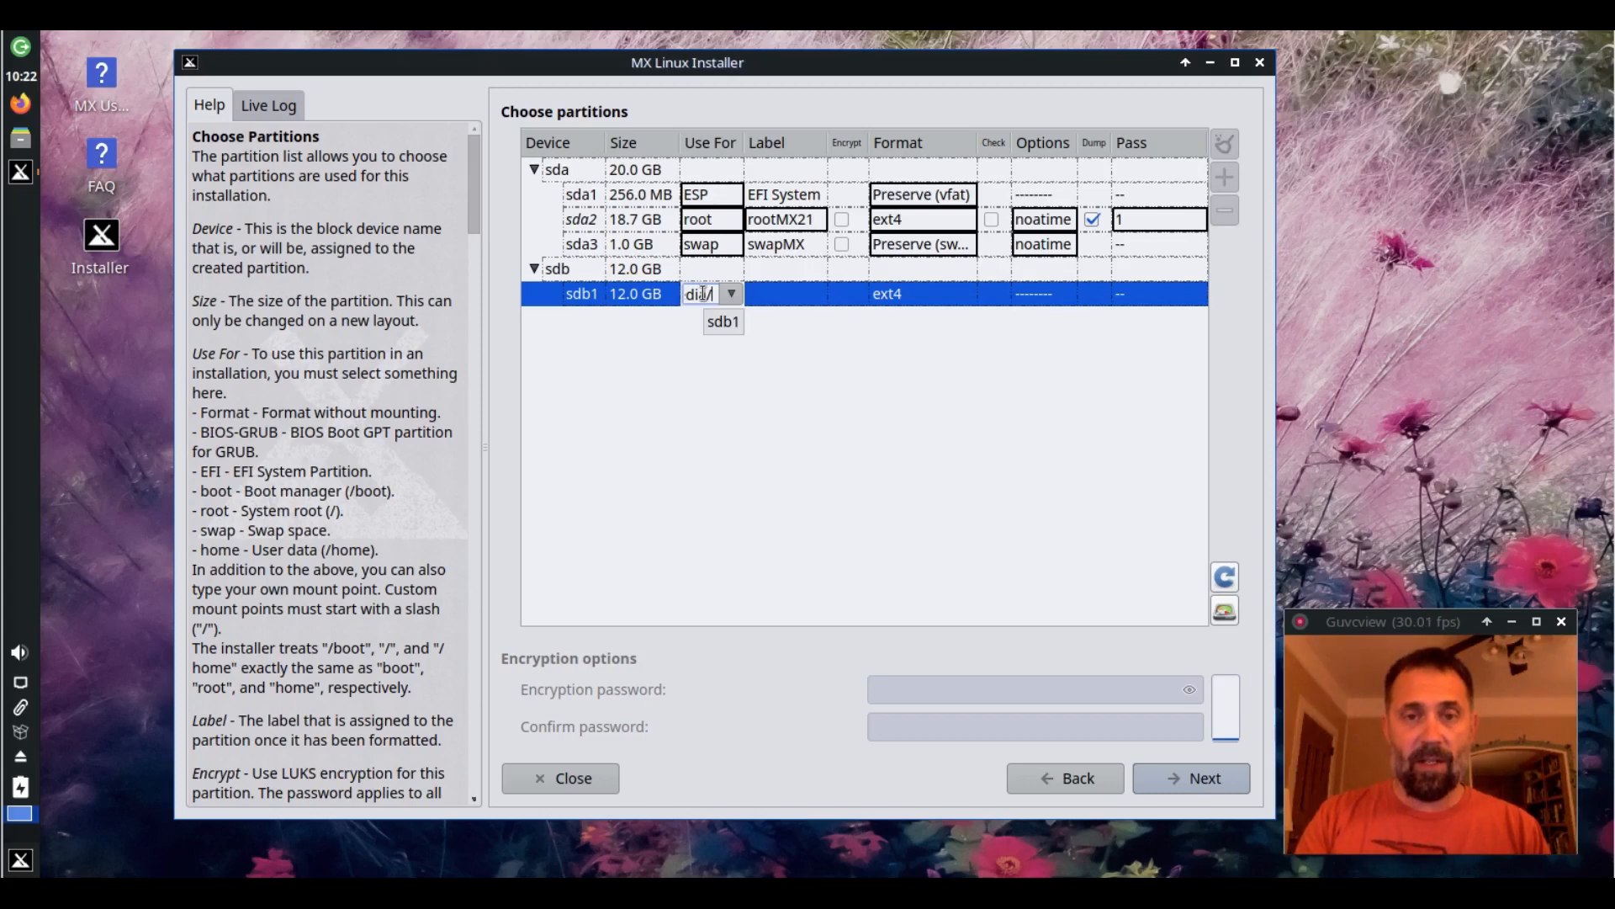
click(708, 293)
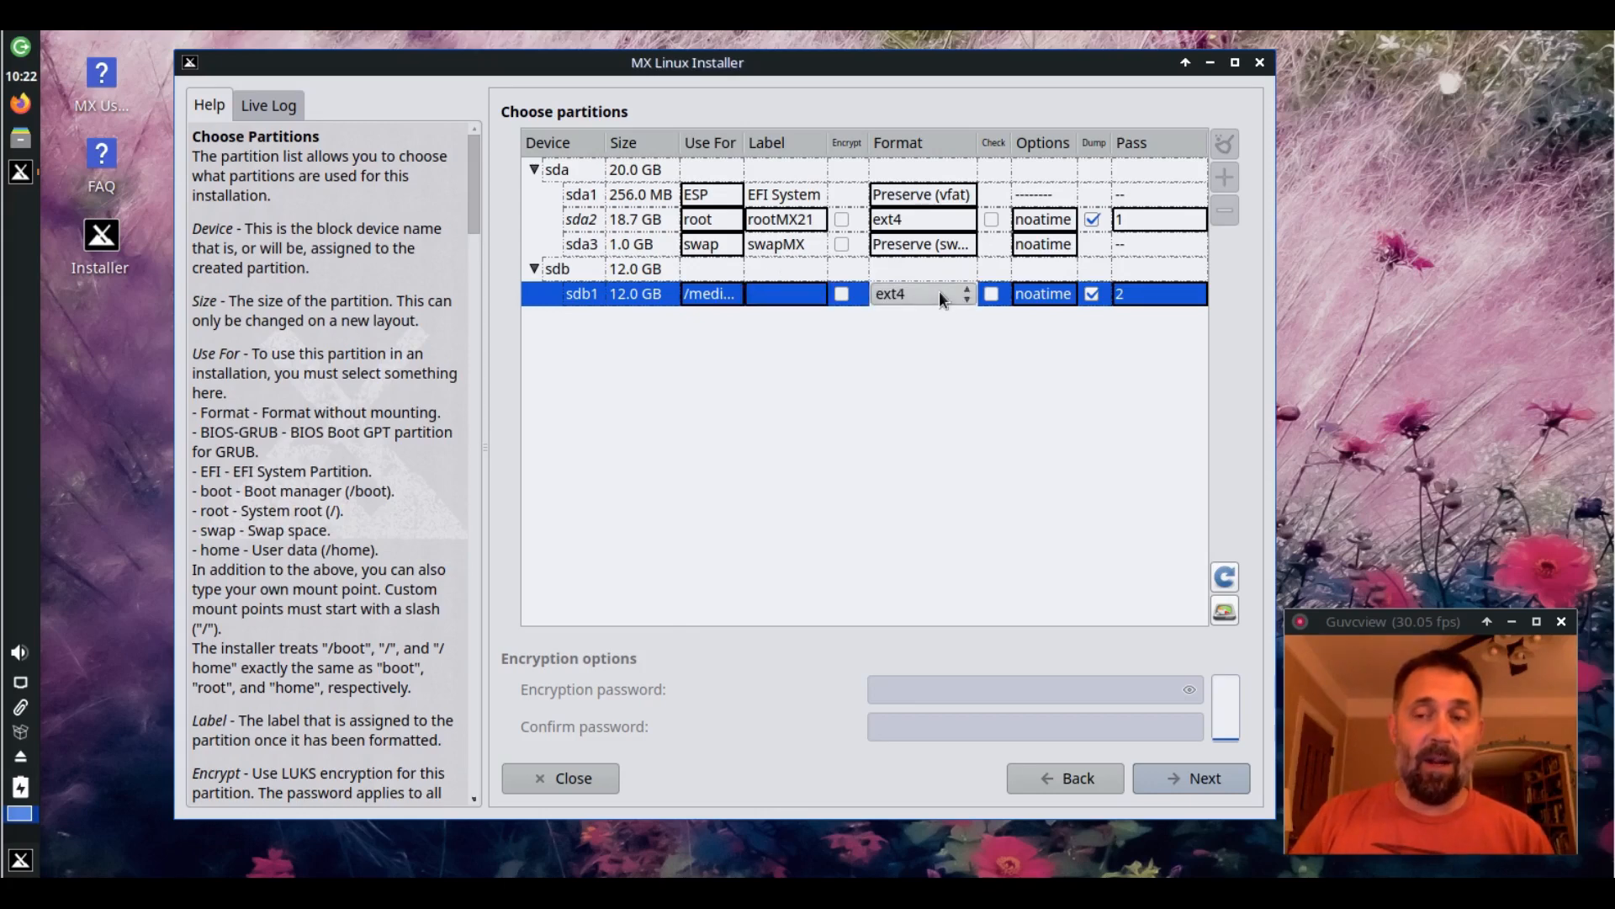
click(921, 292)
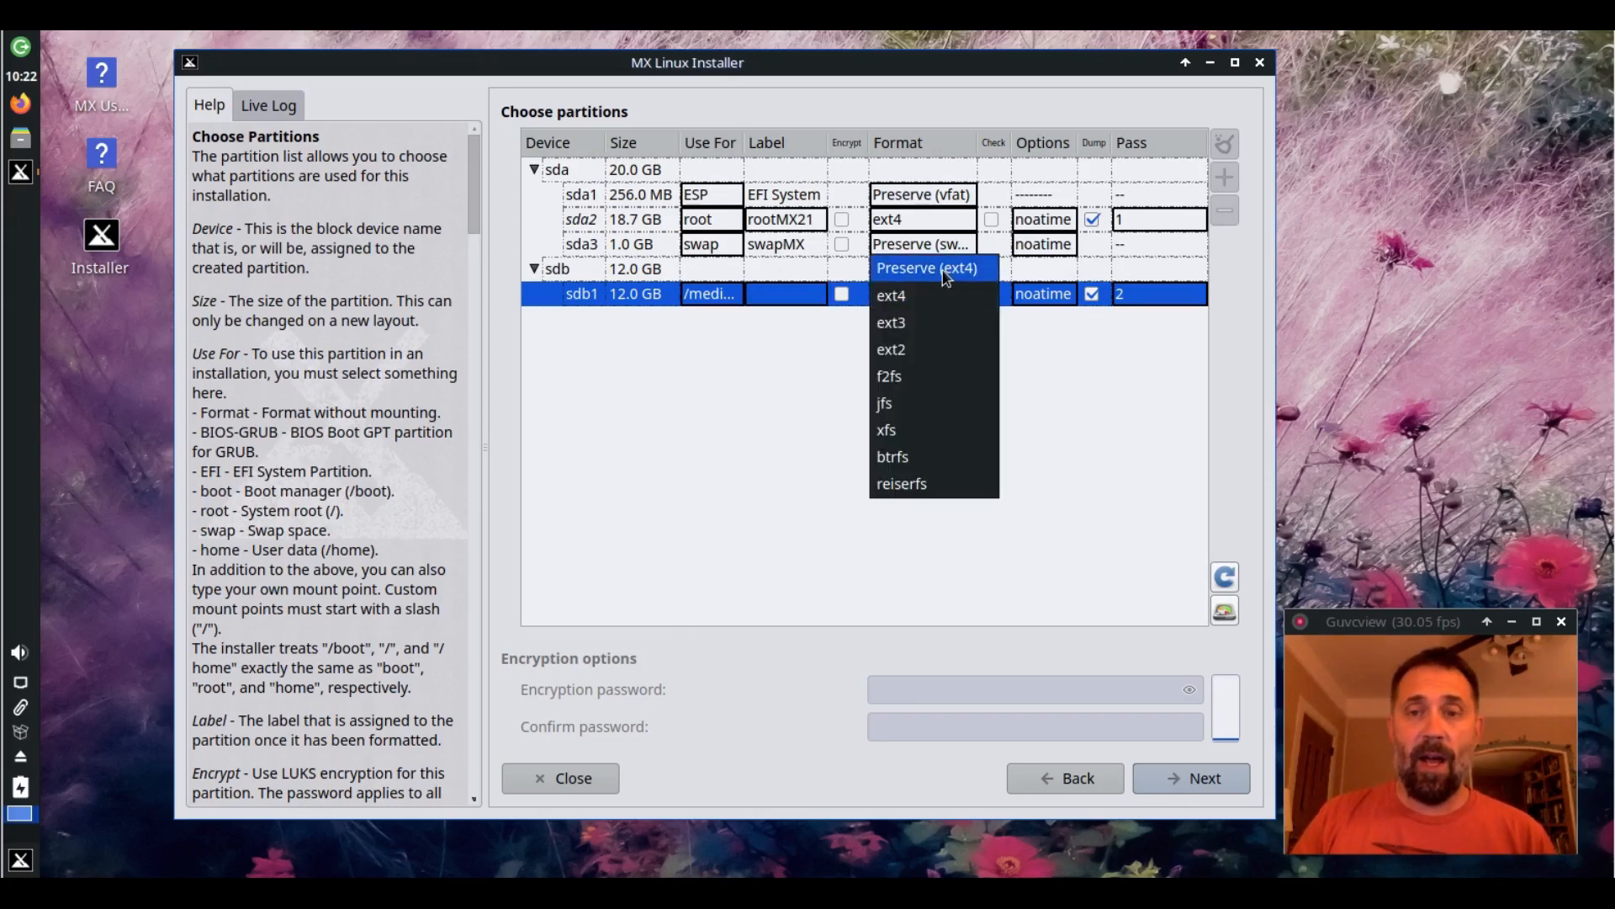
click(926, 268)
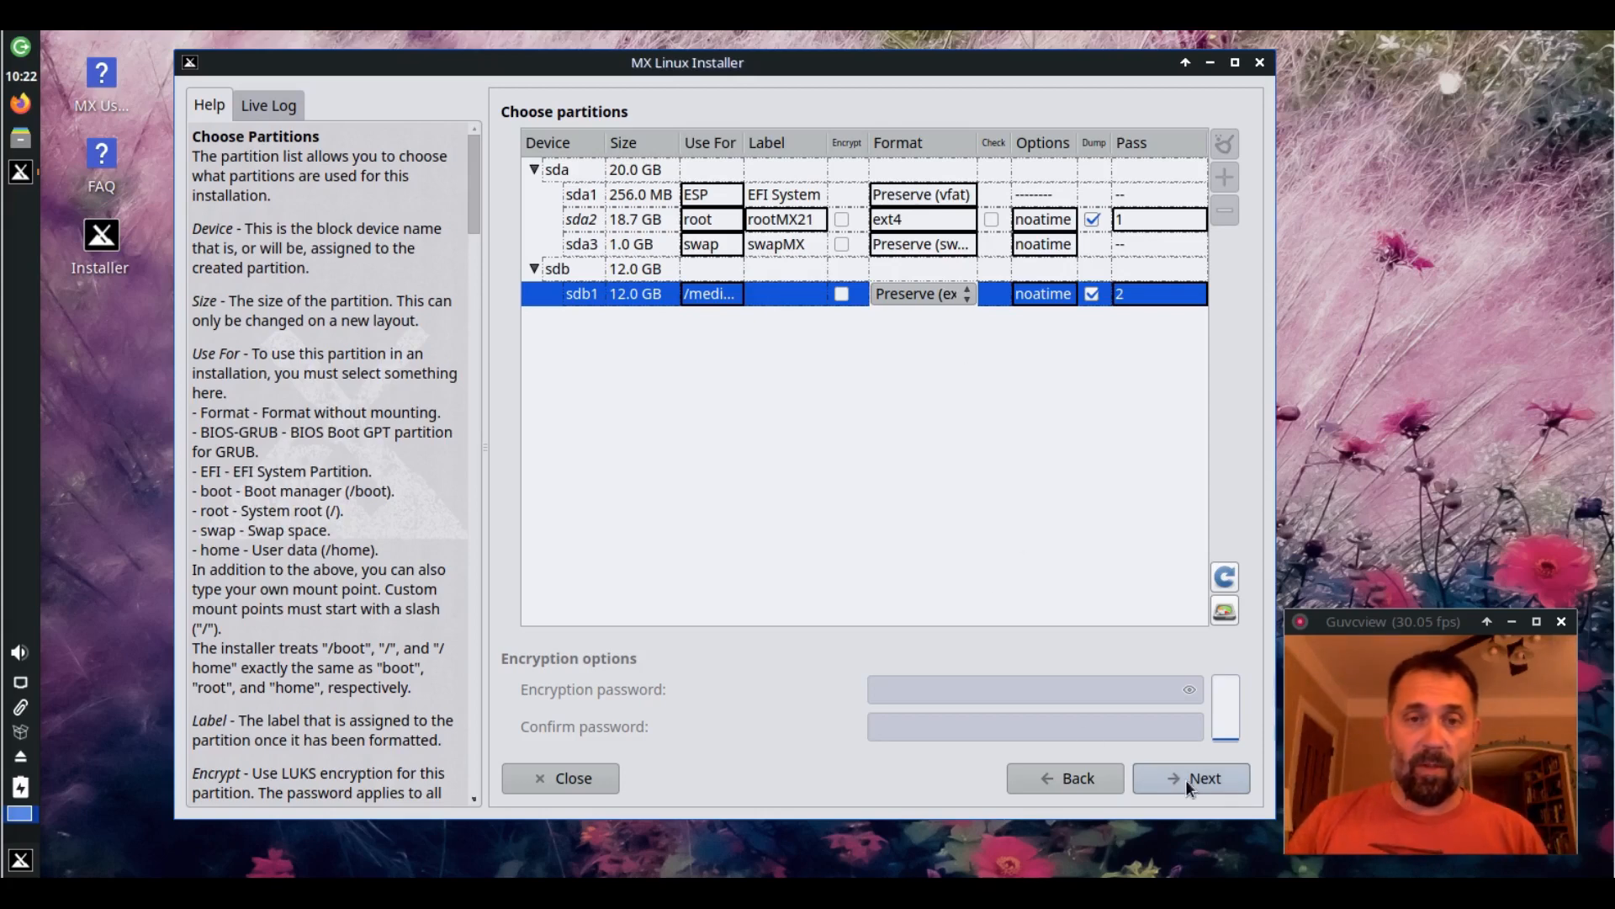
click(1191, 777)
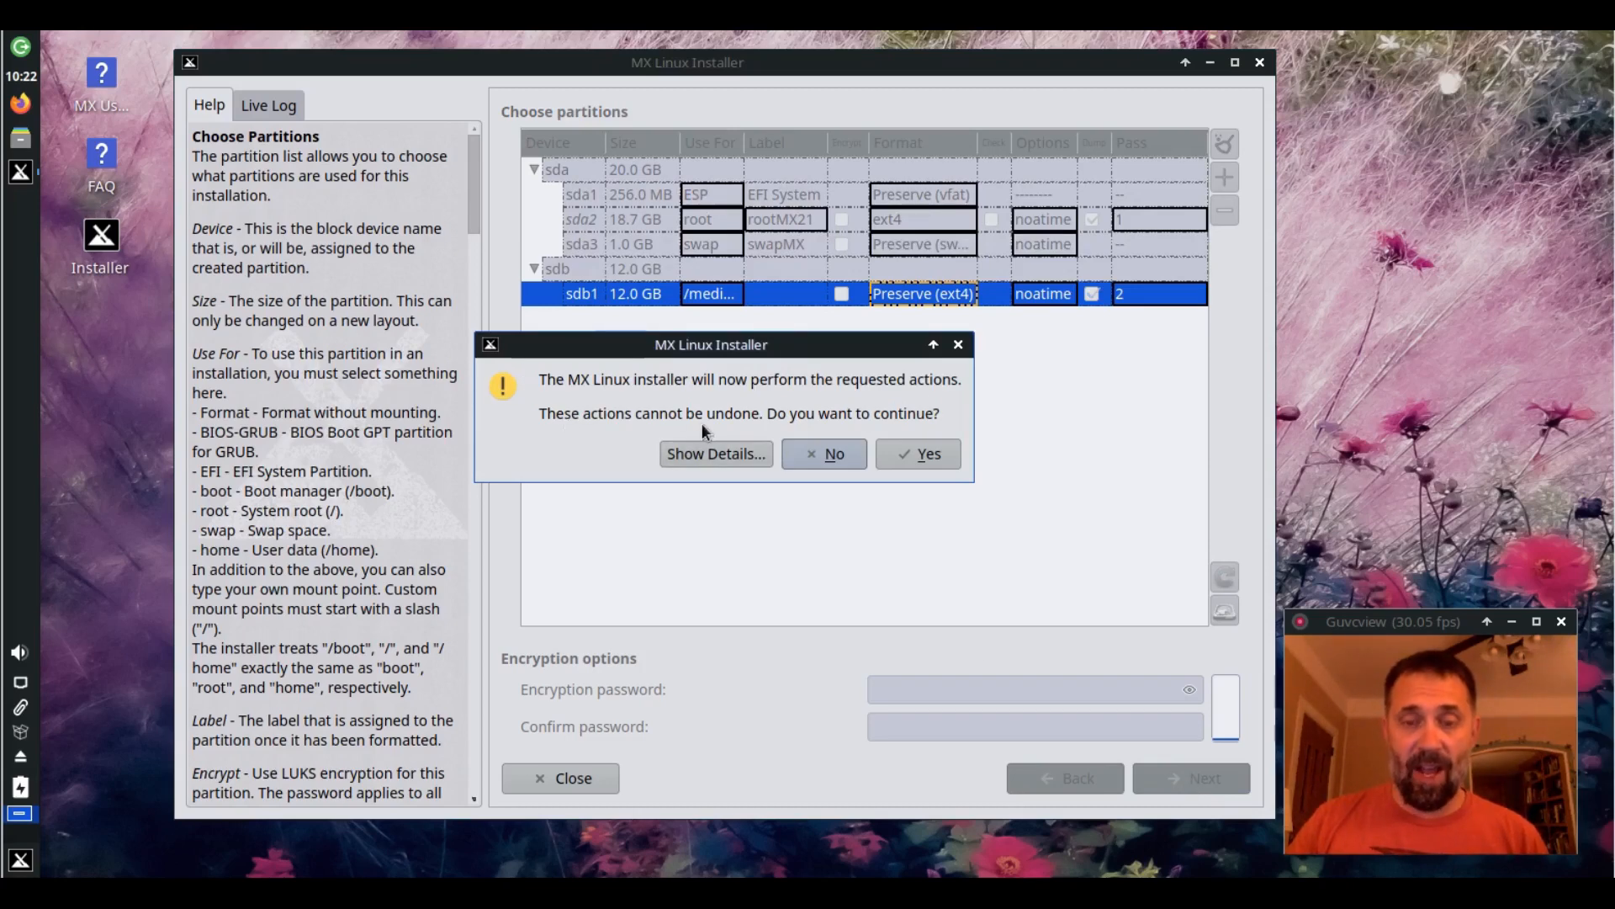
Review the planned partition actions in detail and agree to perform them
click(715, 452)
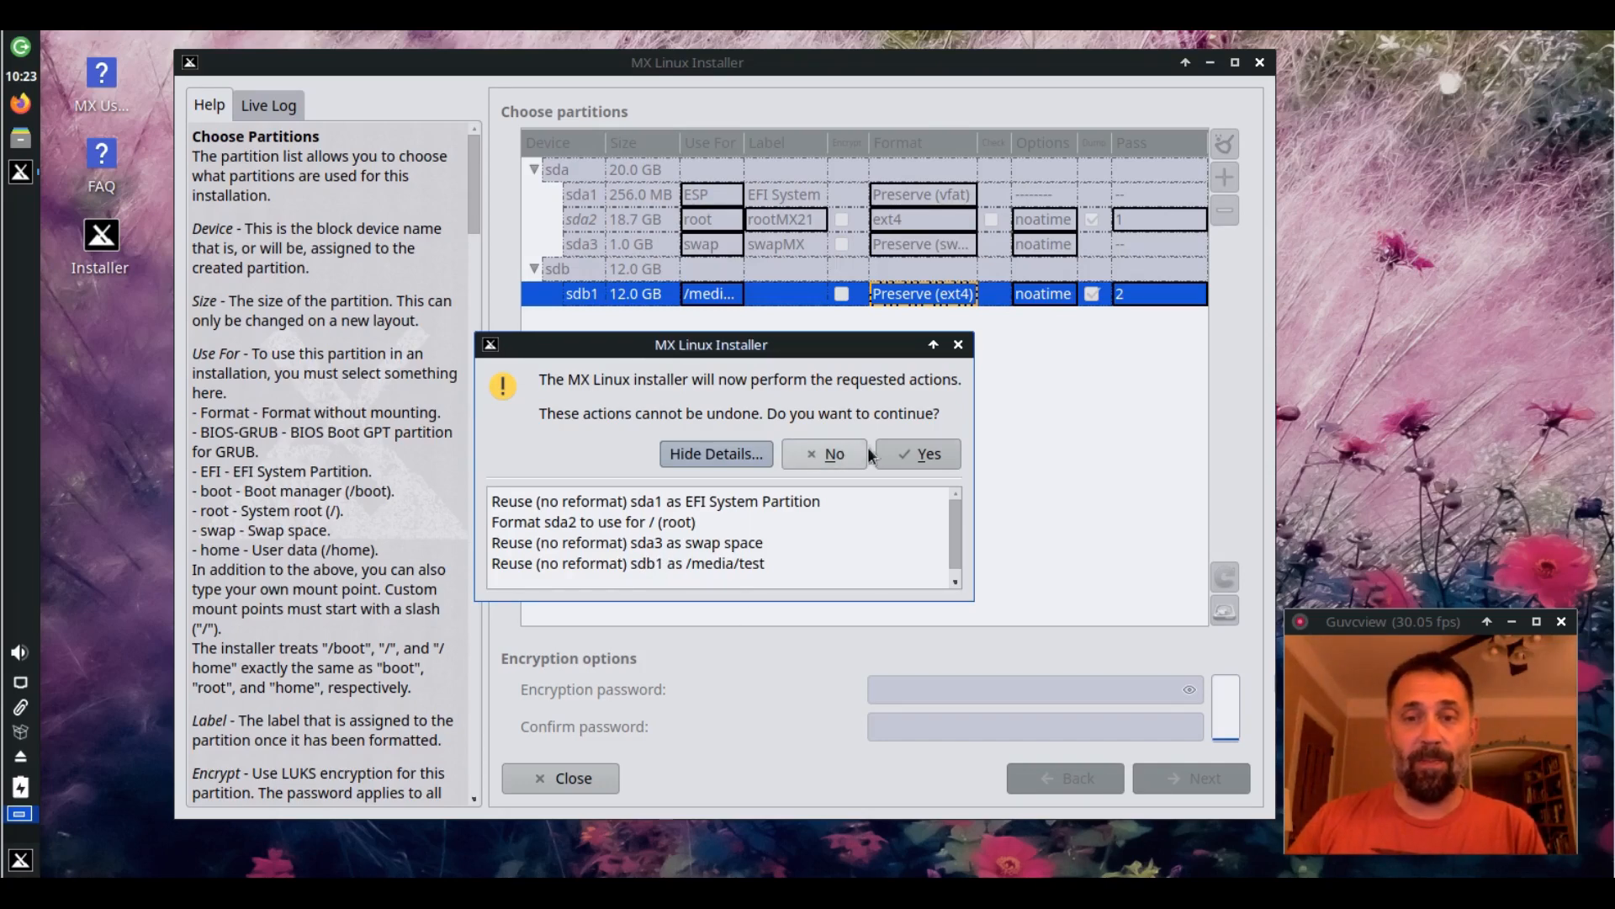
click(915, 452)
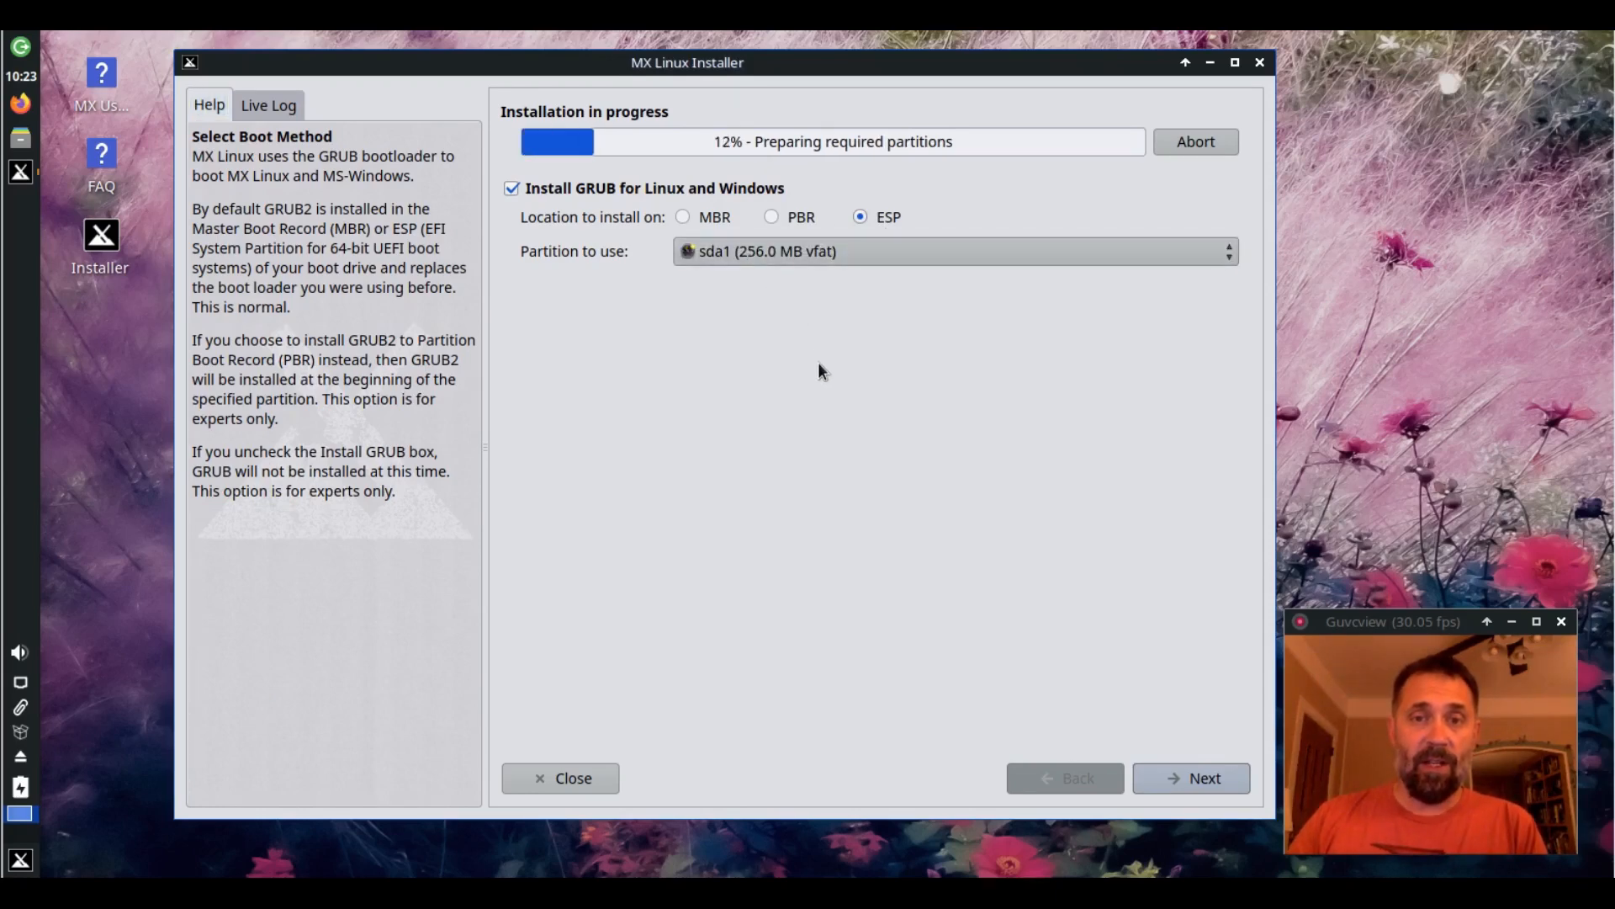
Accept GRUB on the ESP, disable the Samba server, and continue past localization with defaults
click(1190, 778)
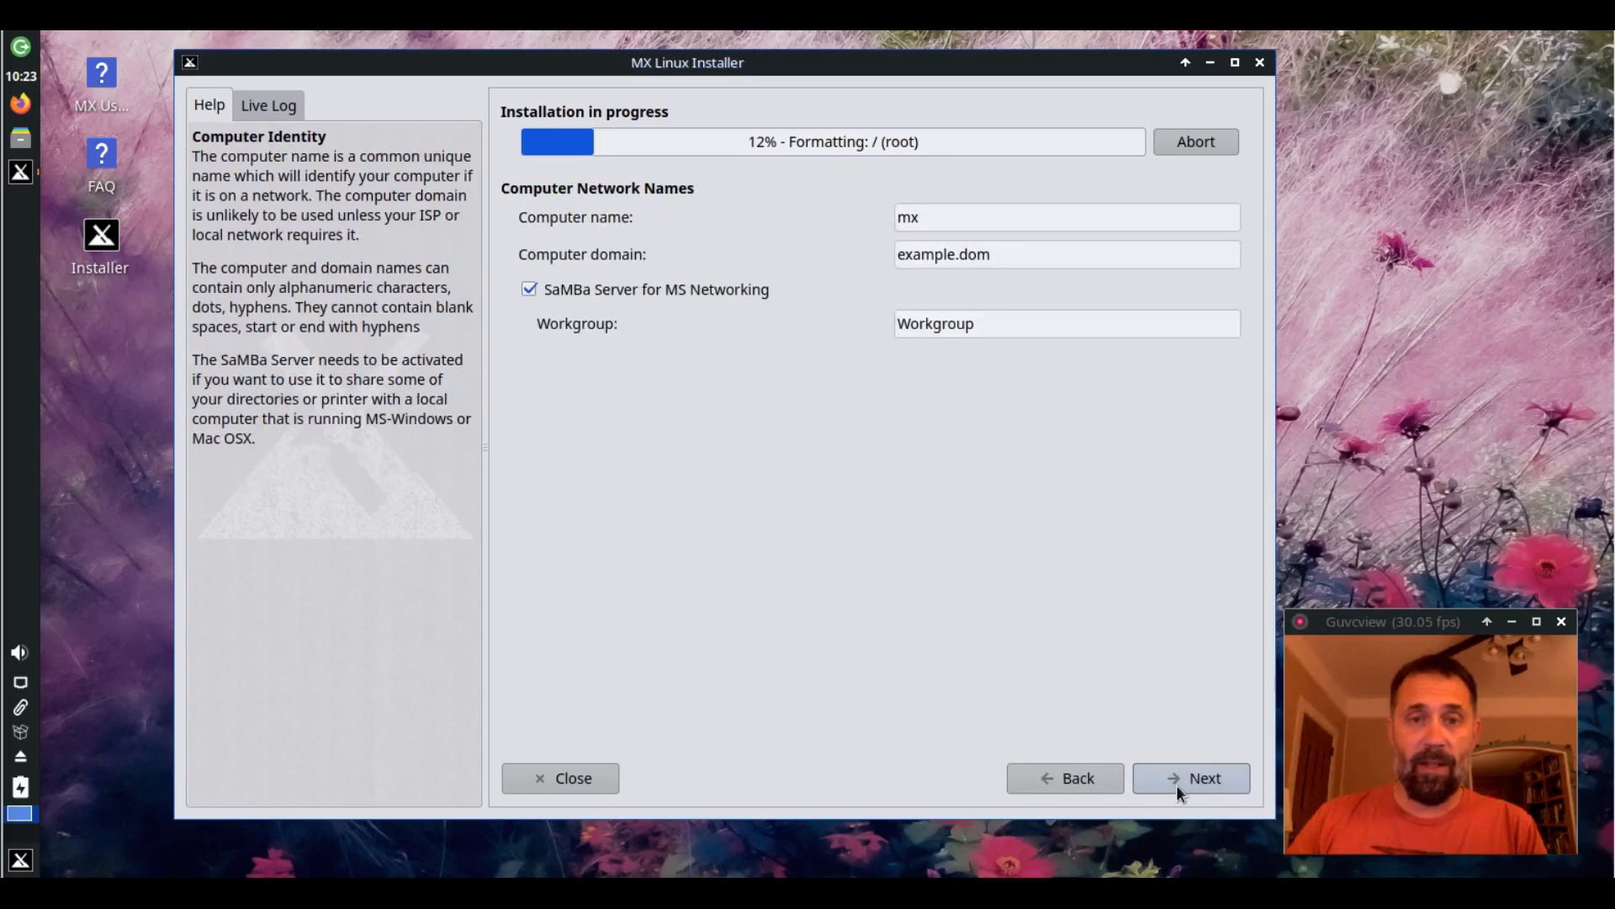
click(528, 289)
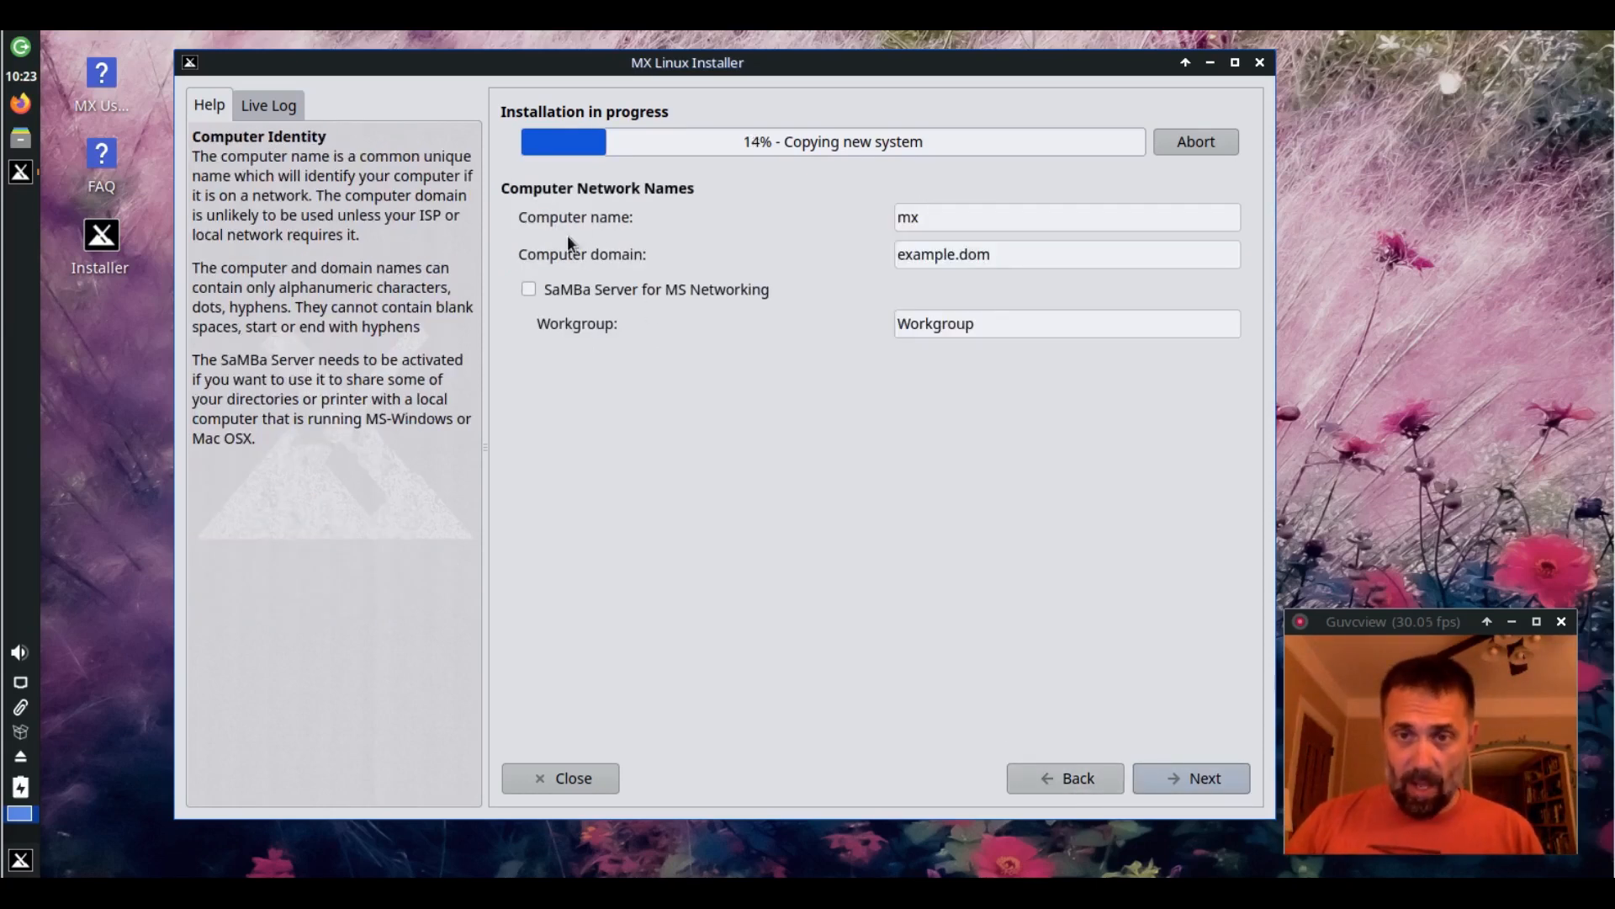
mouse_move(995, 217)
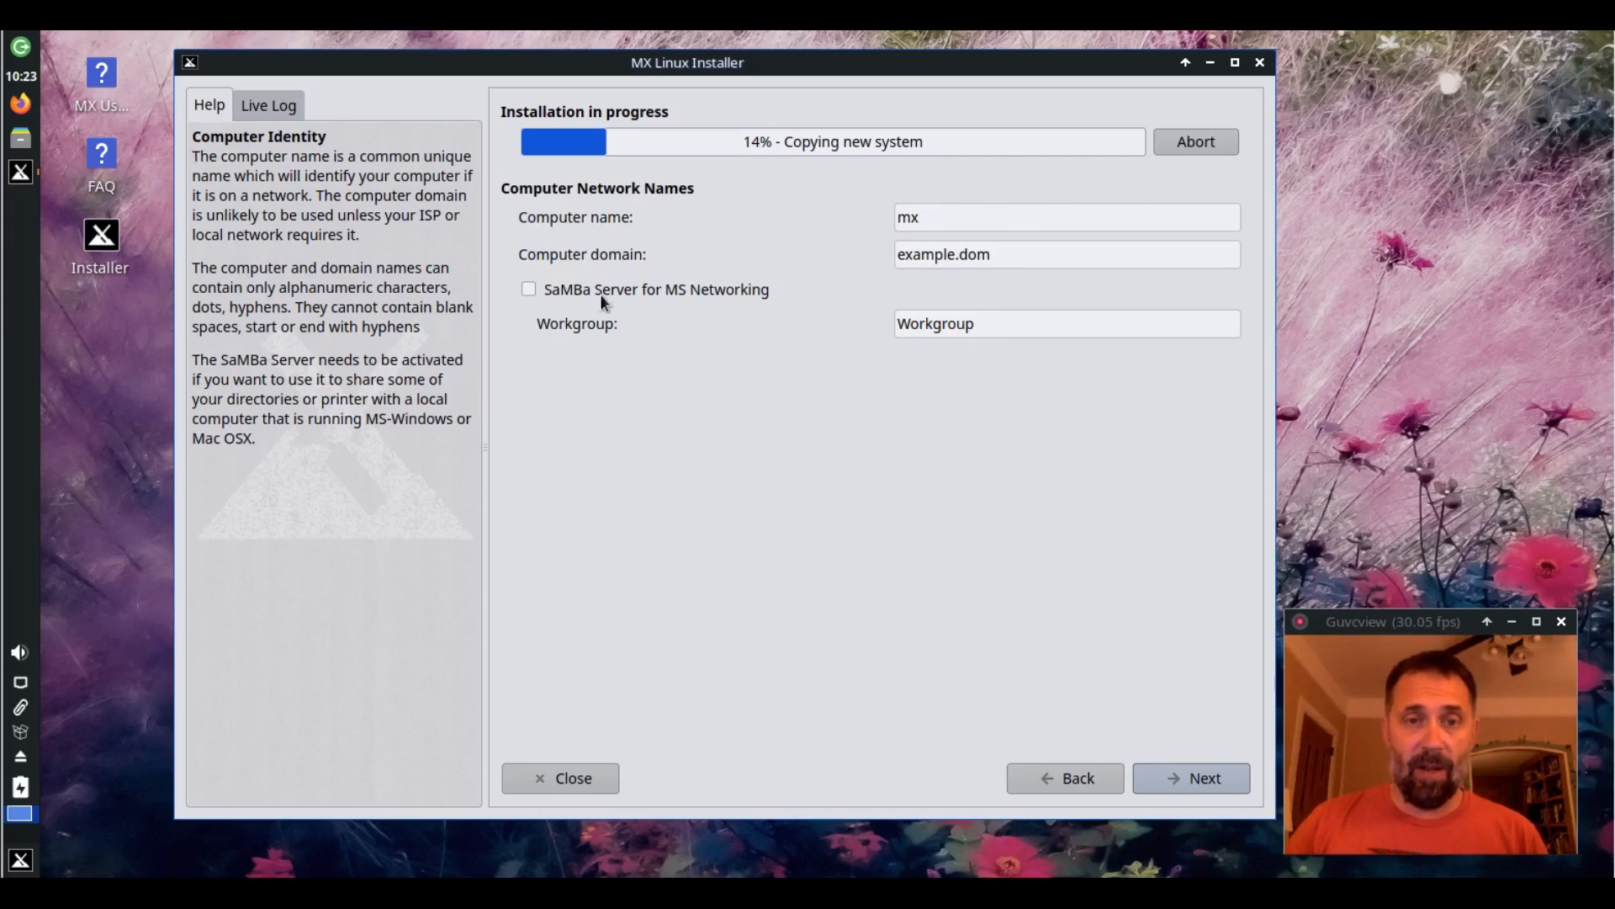
mouse_move(634, 305)
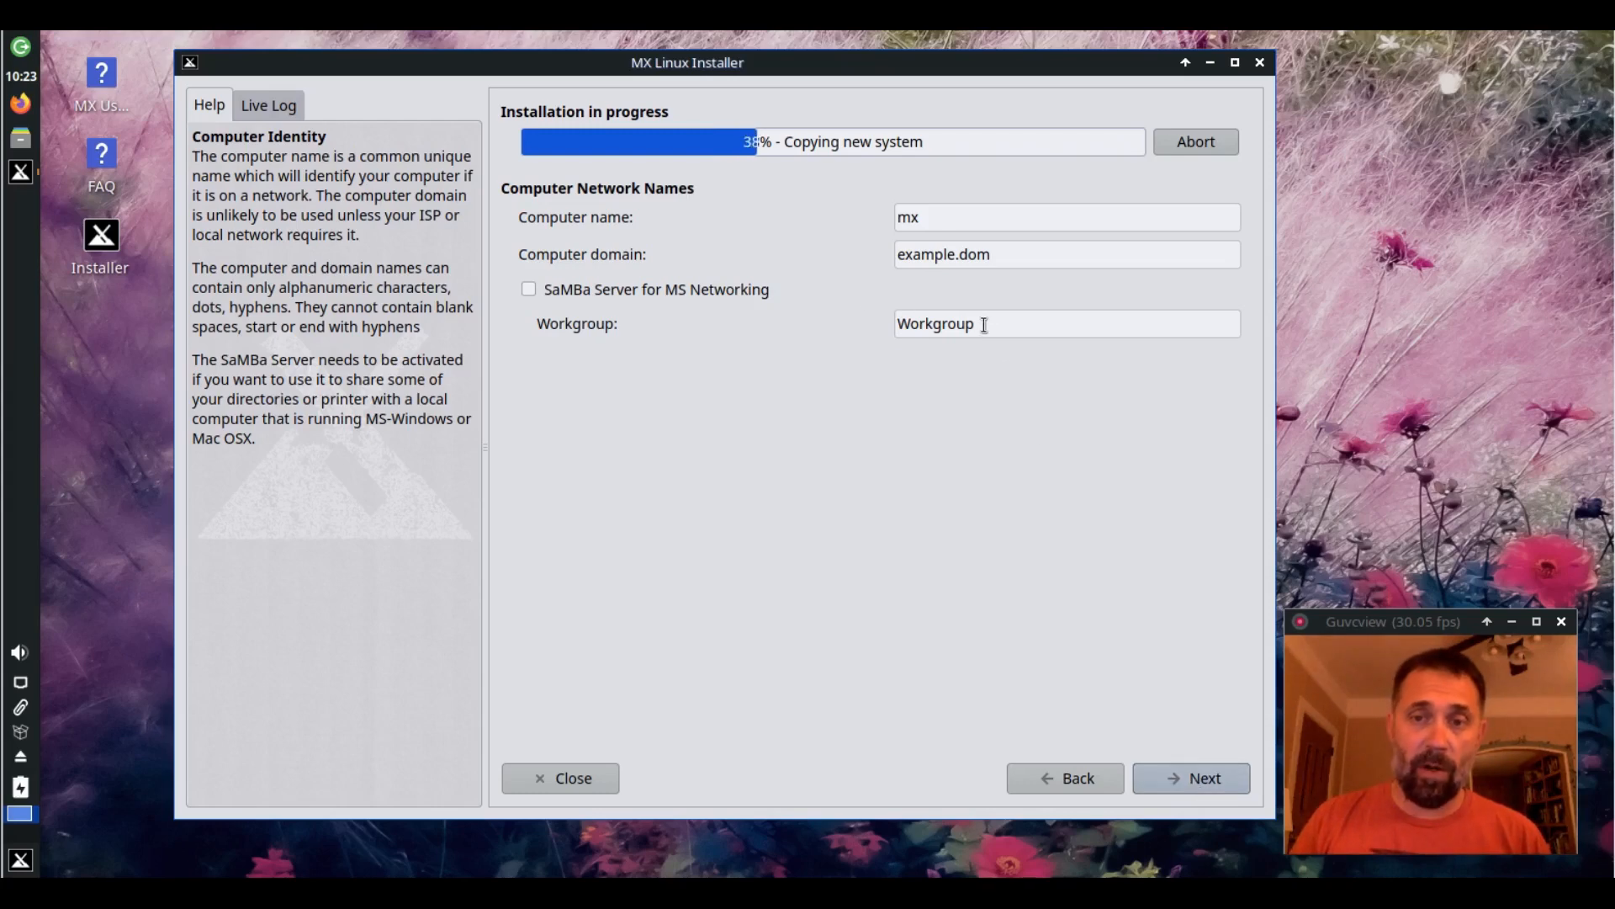
double_click(936, 323)
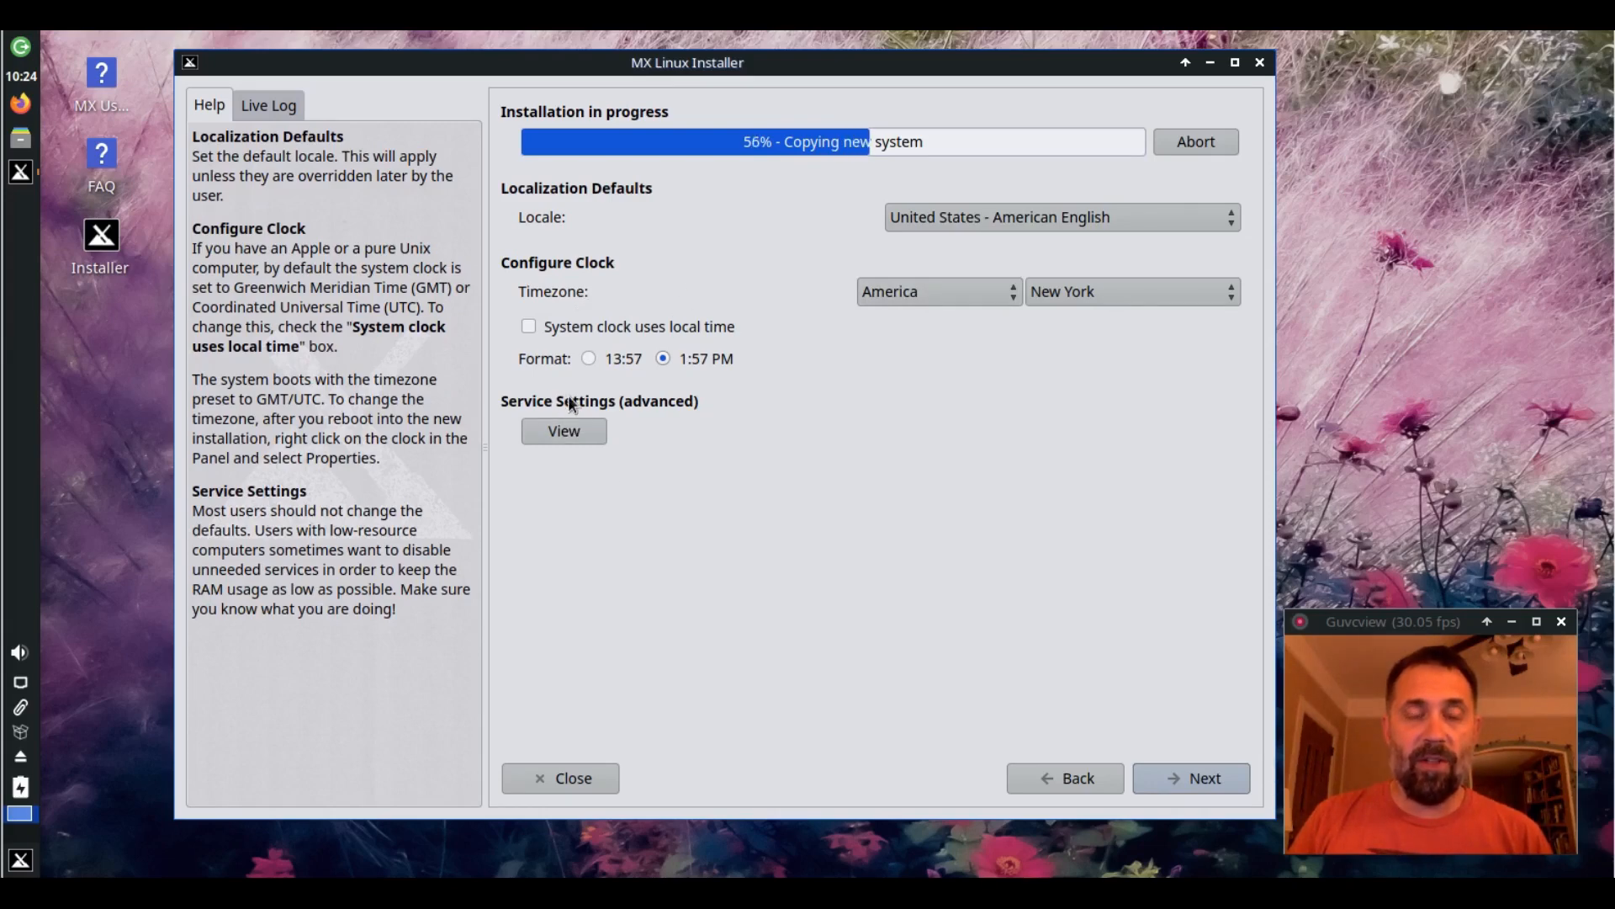
mouse_move(814, 559)
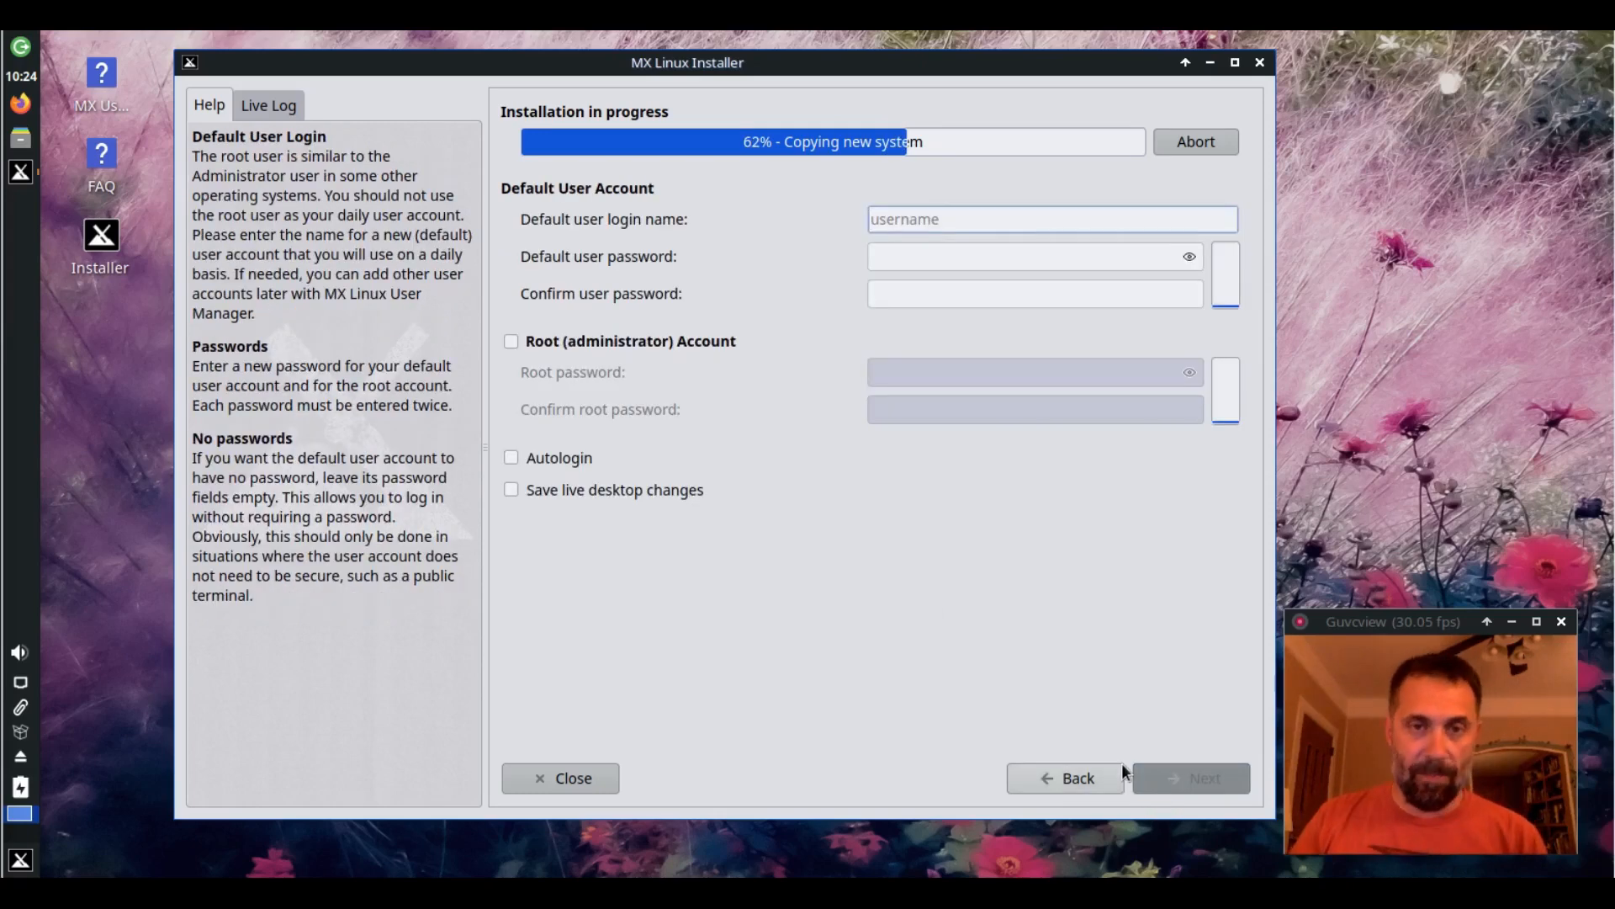
Create user 'dolphin' with a password, enable autologin, and submit the account settings
text(dolphin)
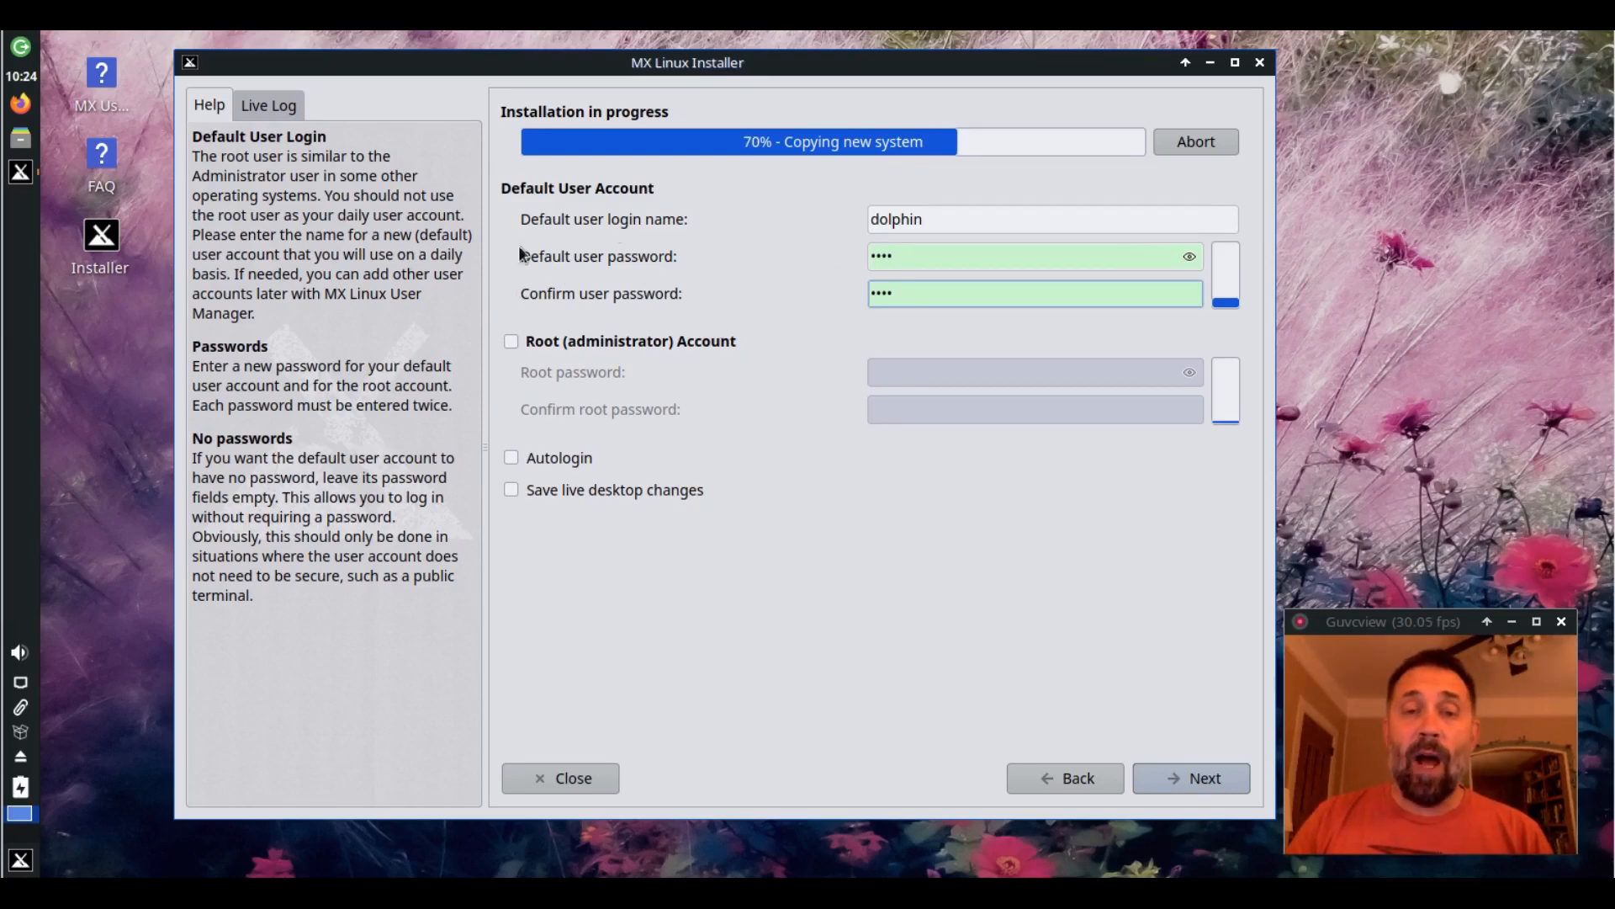
mouse_move(1025, 415)
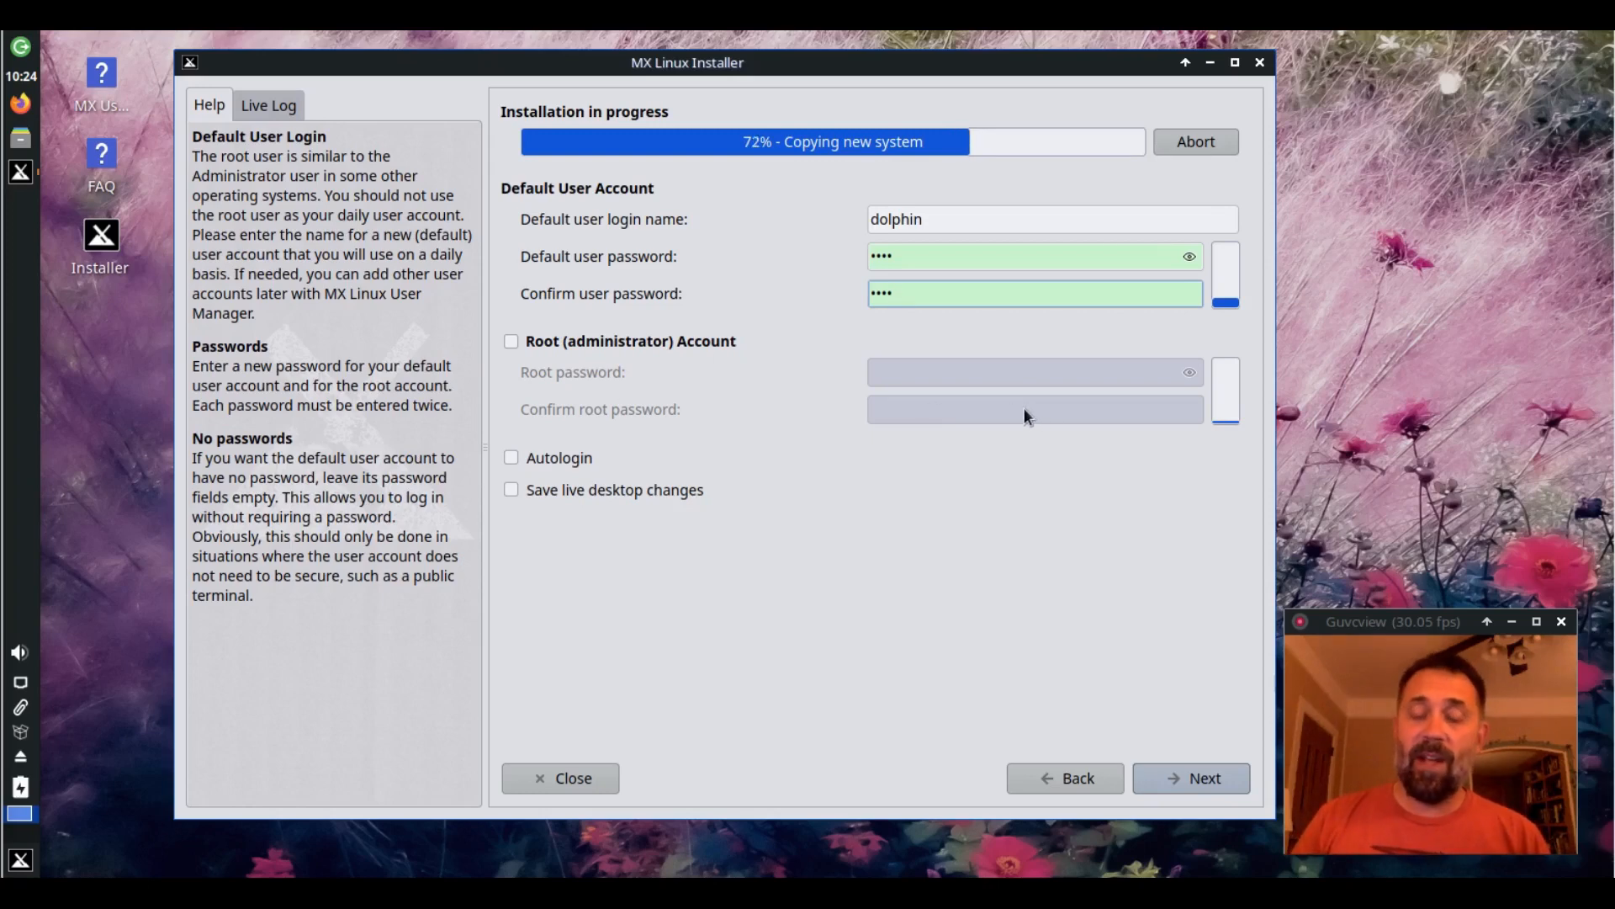
mouse_move(671, 372)
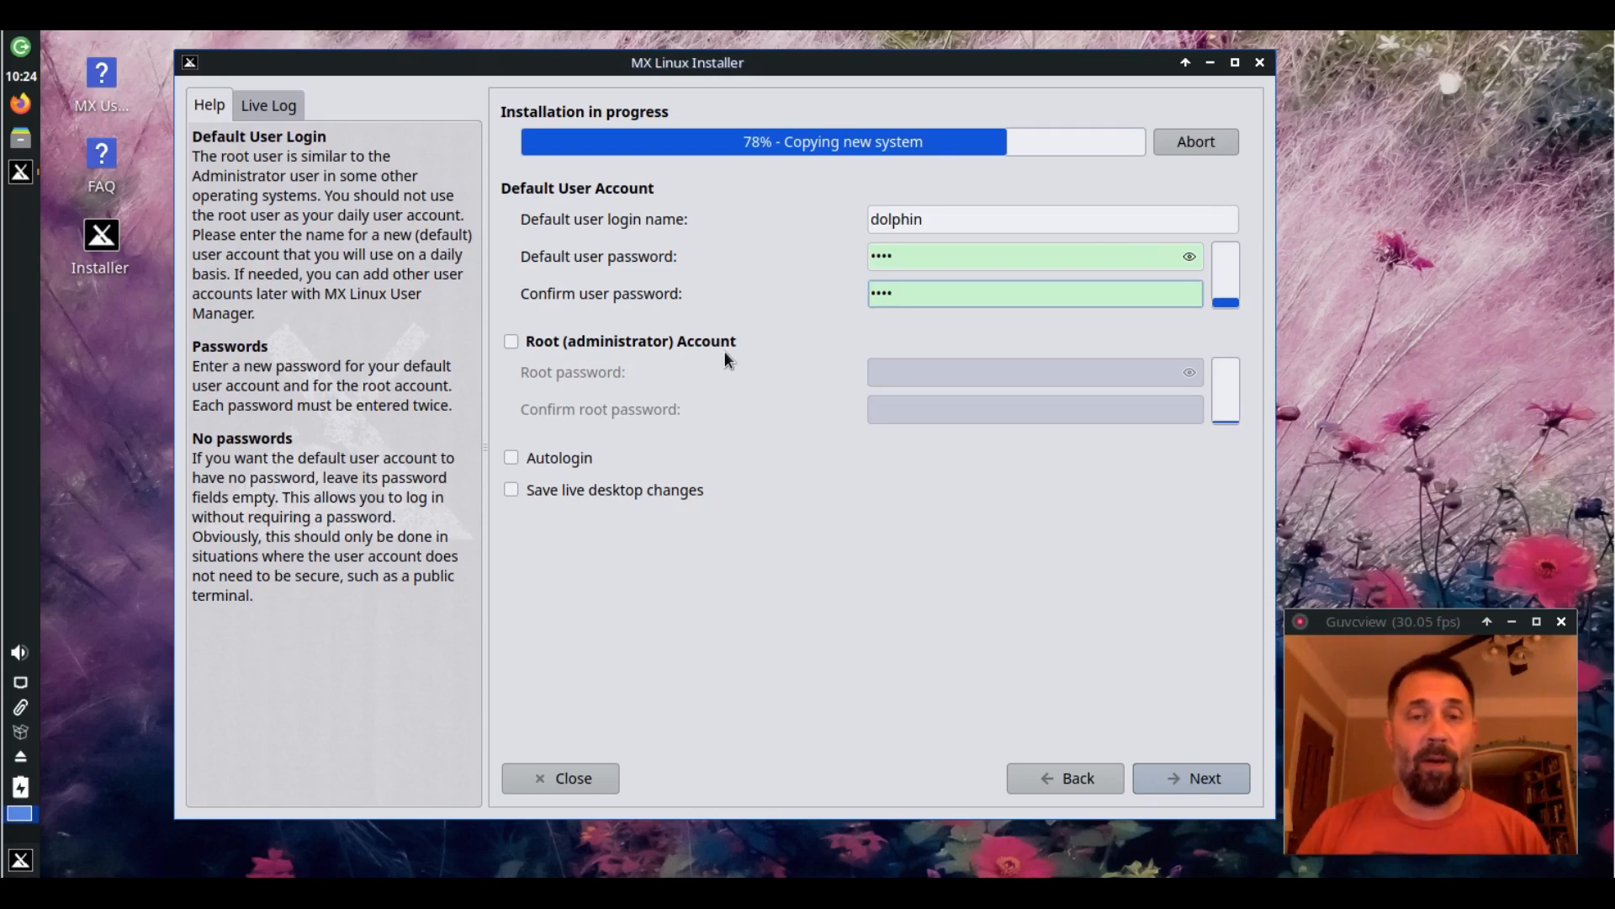
mouse_move(617, 355)
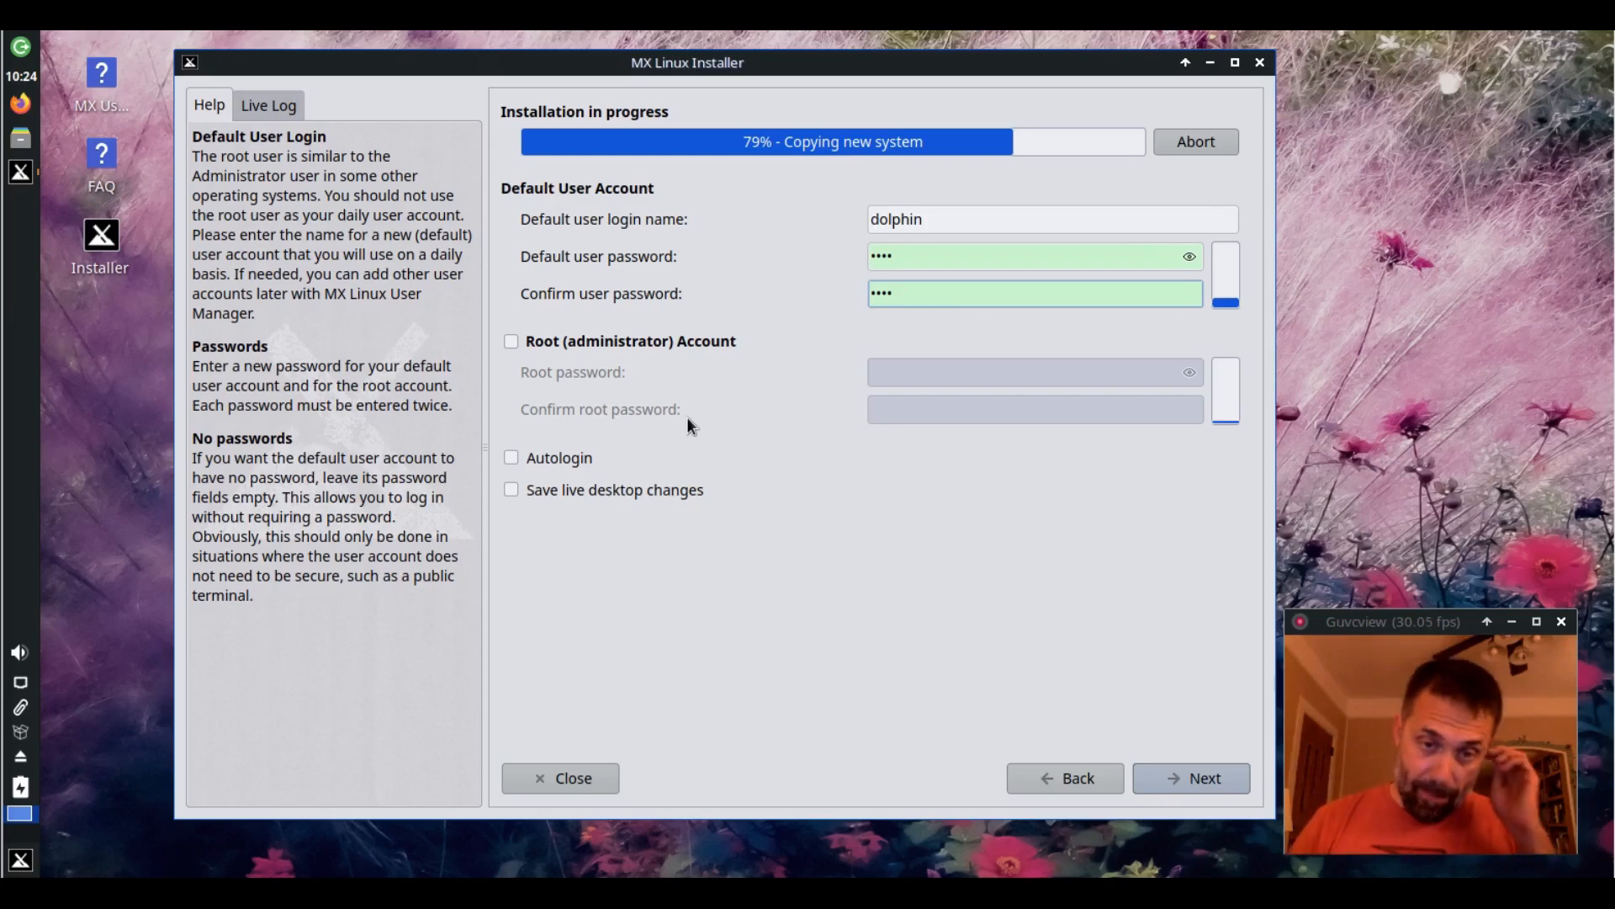
click(512, 457)
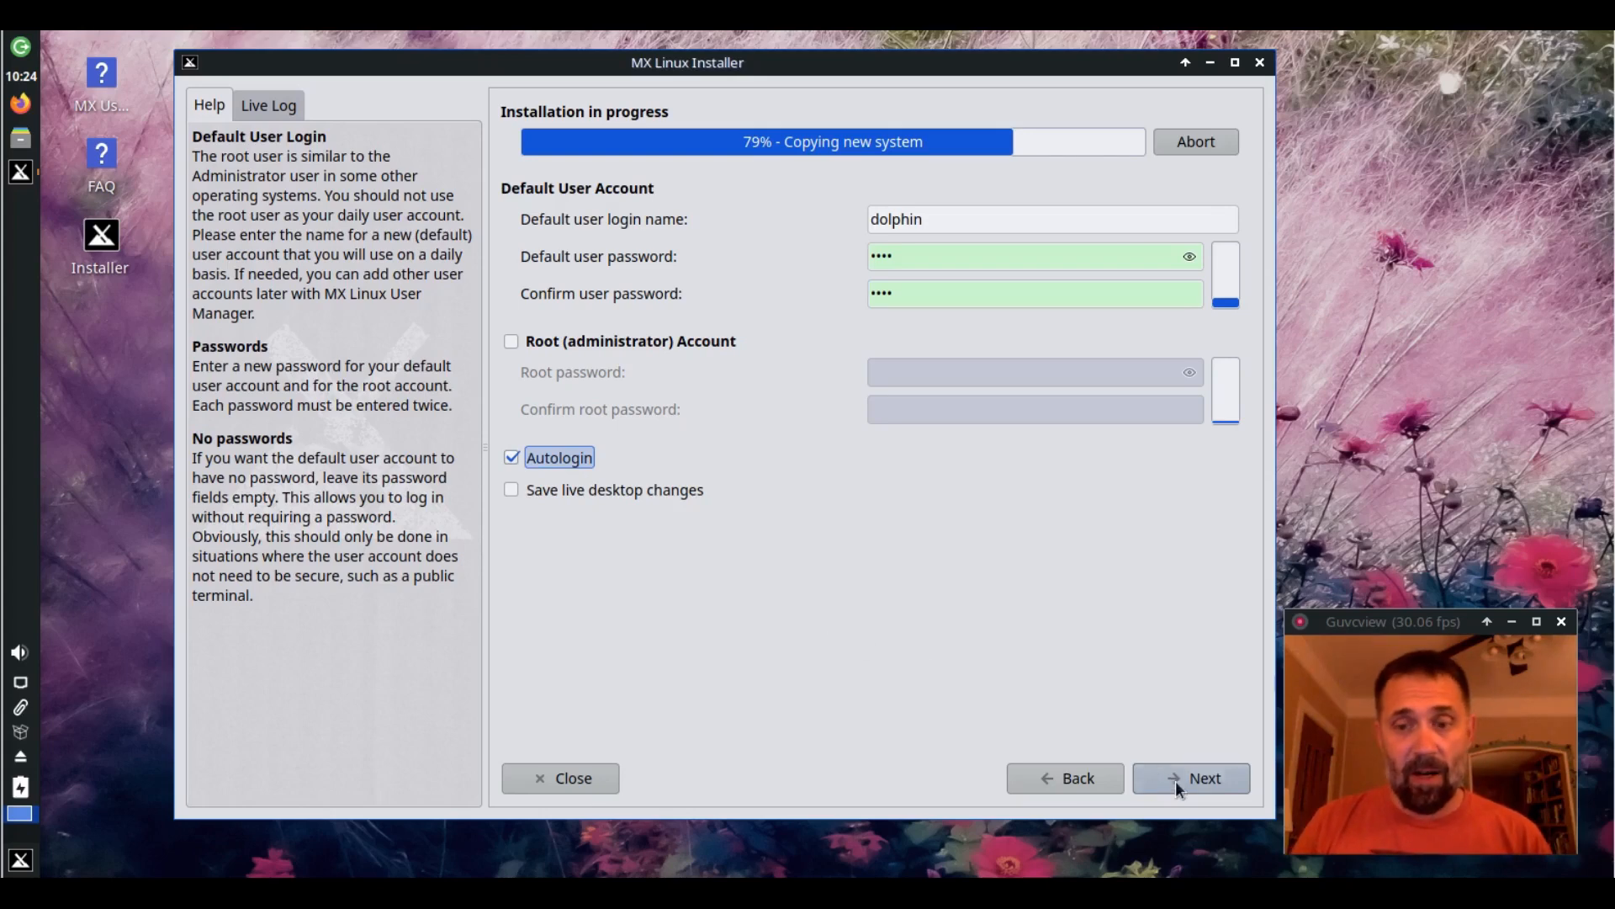
click(1191, 778)
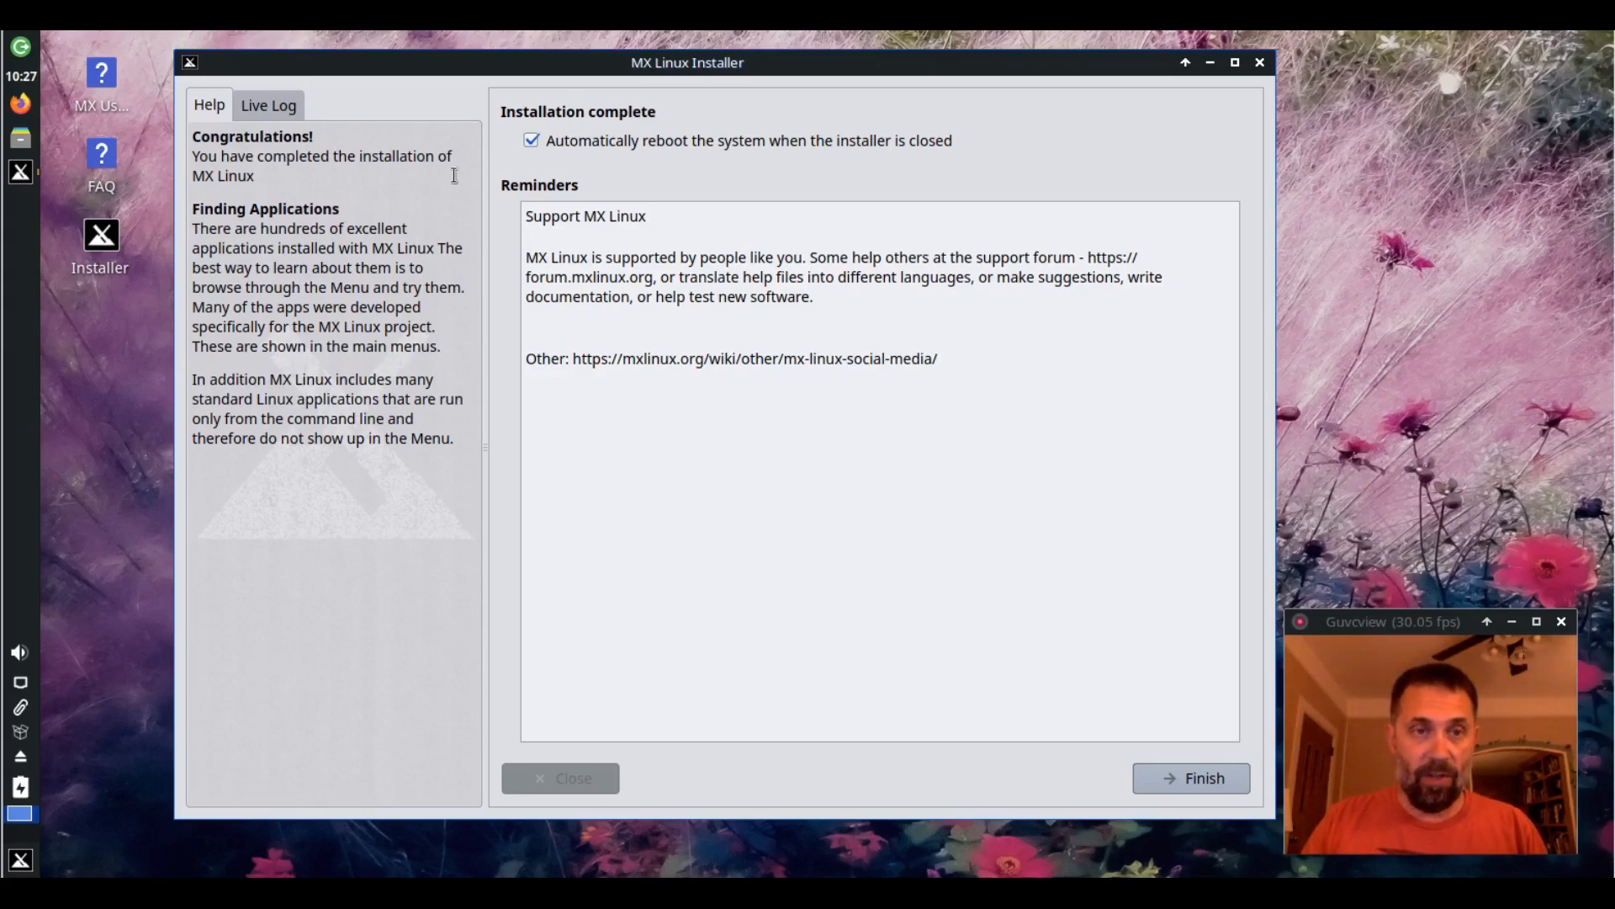
mouse_move(629, 144)
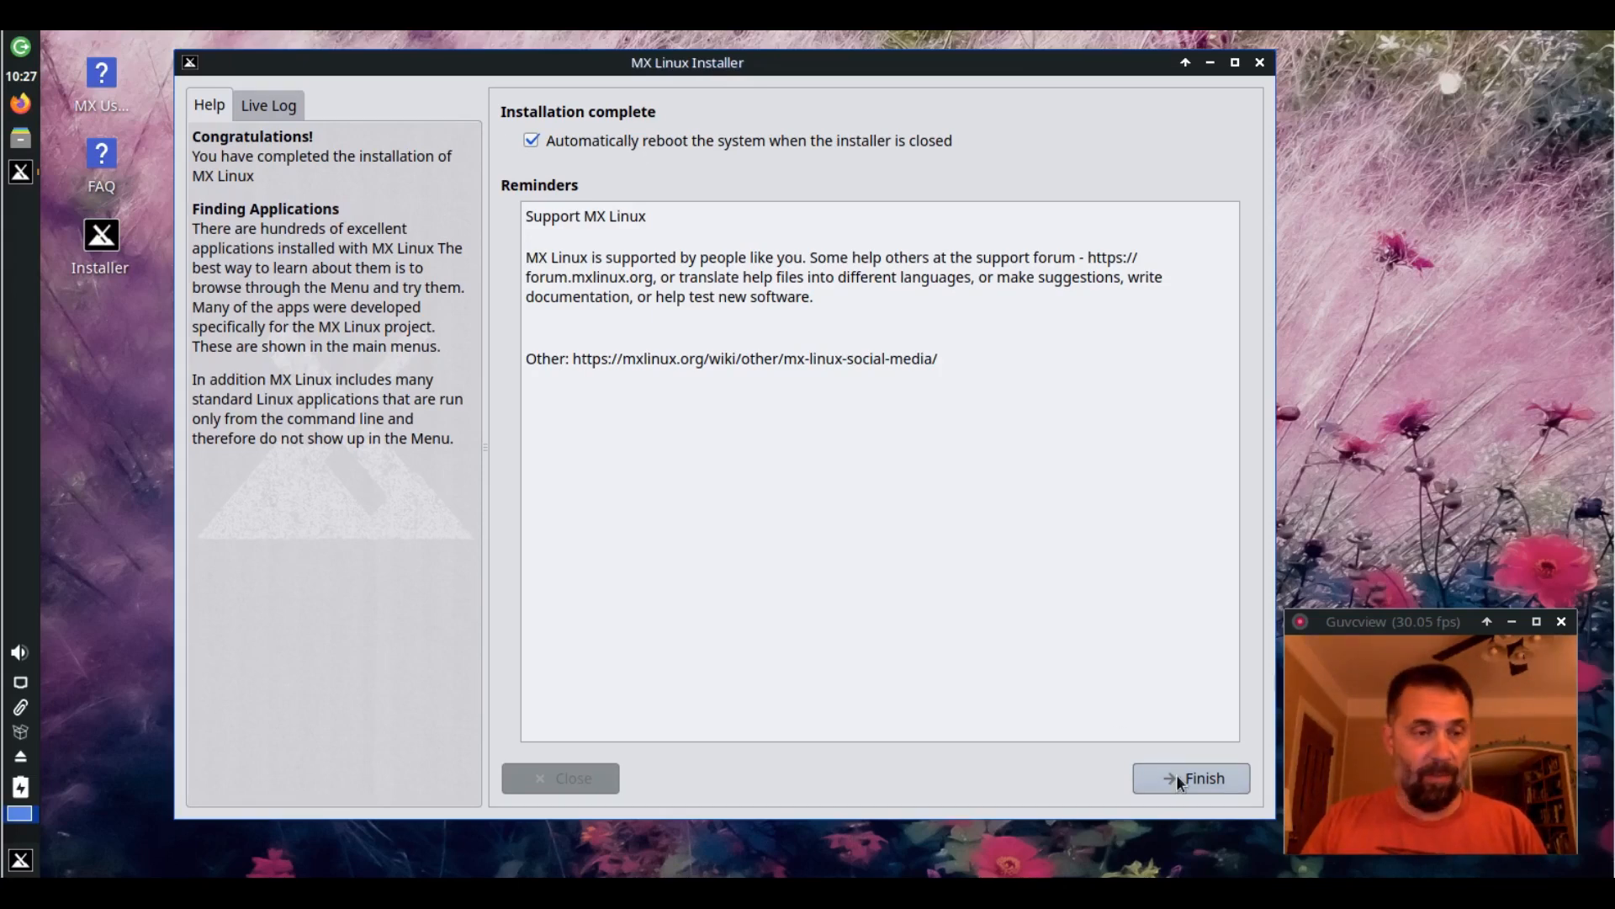
Finish the completed installation with automatic reboot left checked
click(1191, 777)
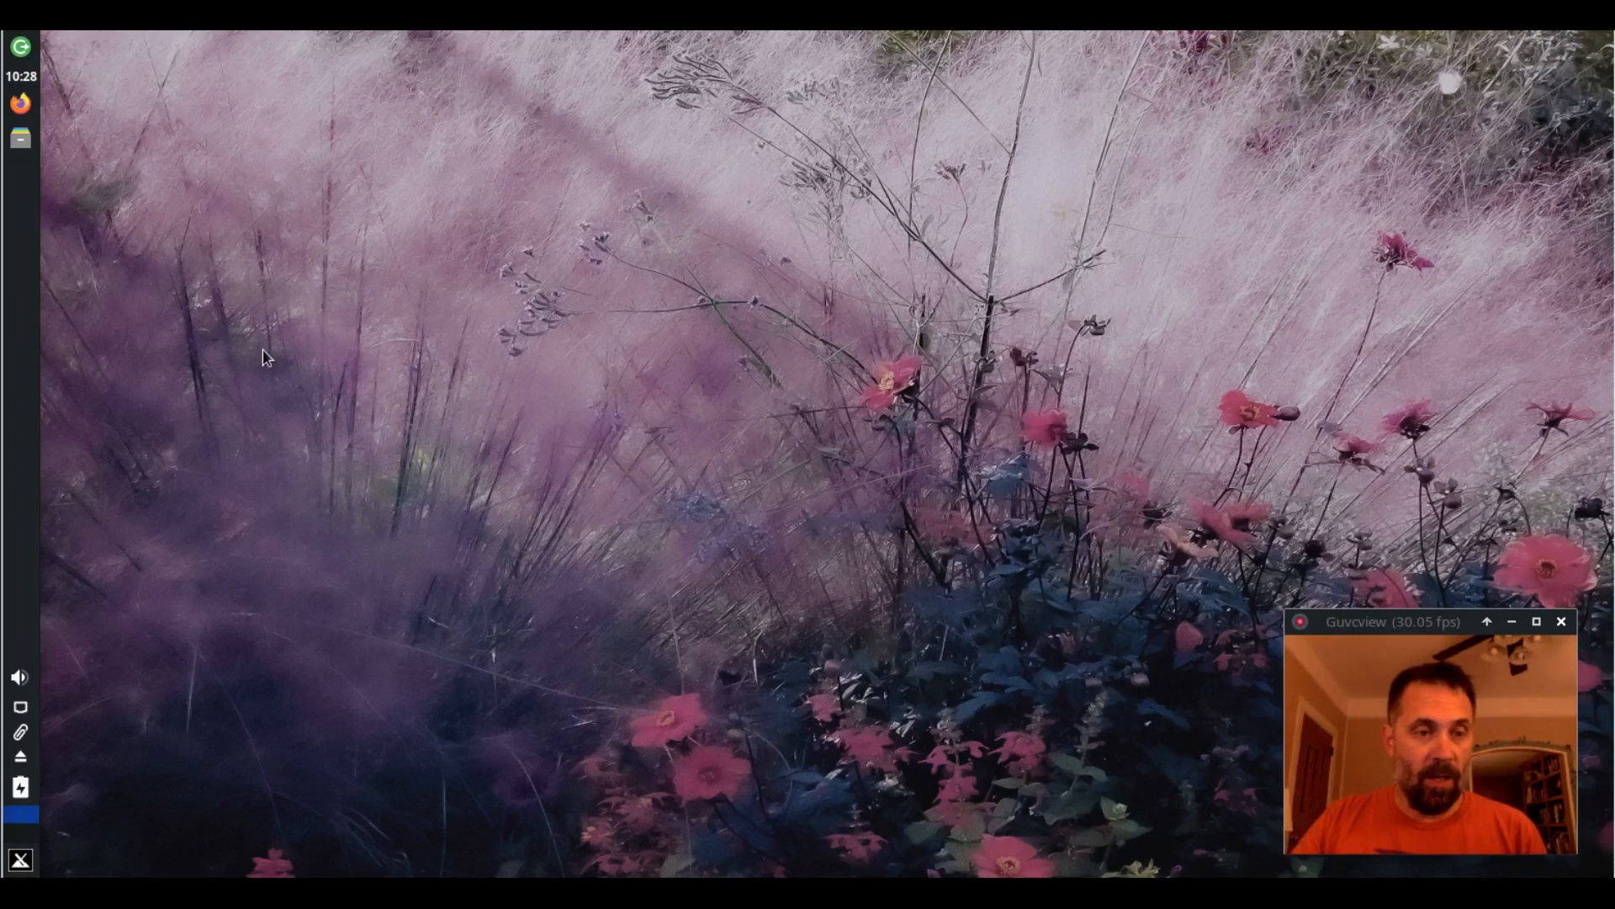
mouse_move(520, 246)
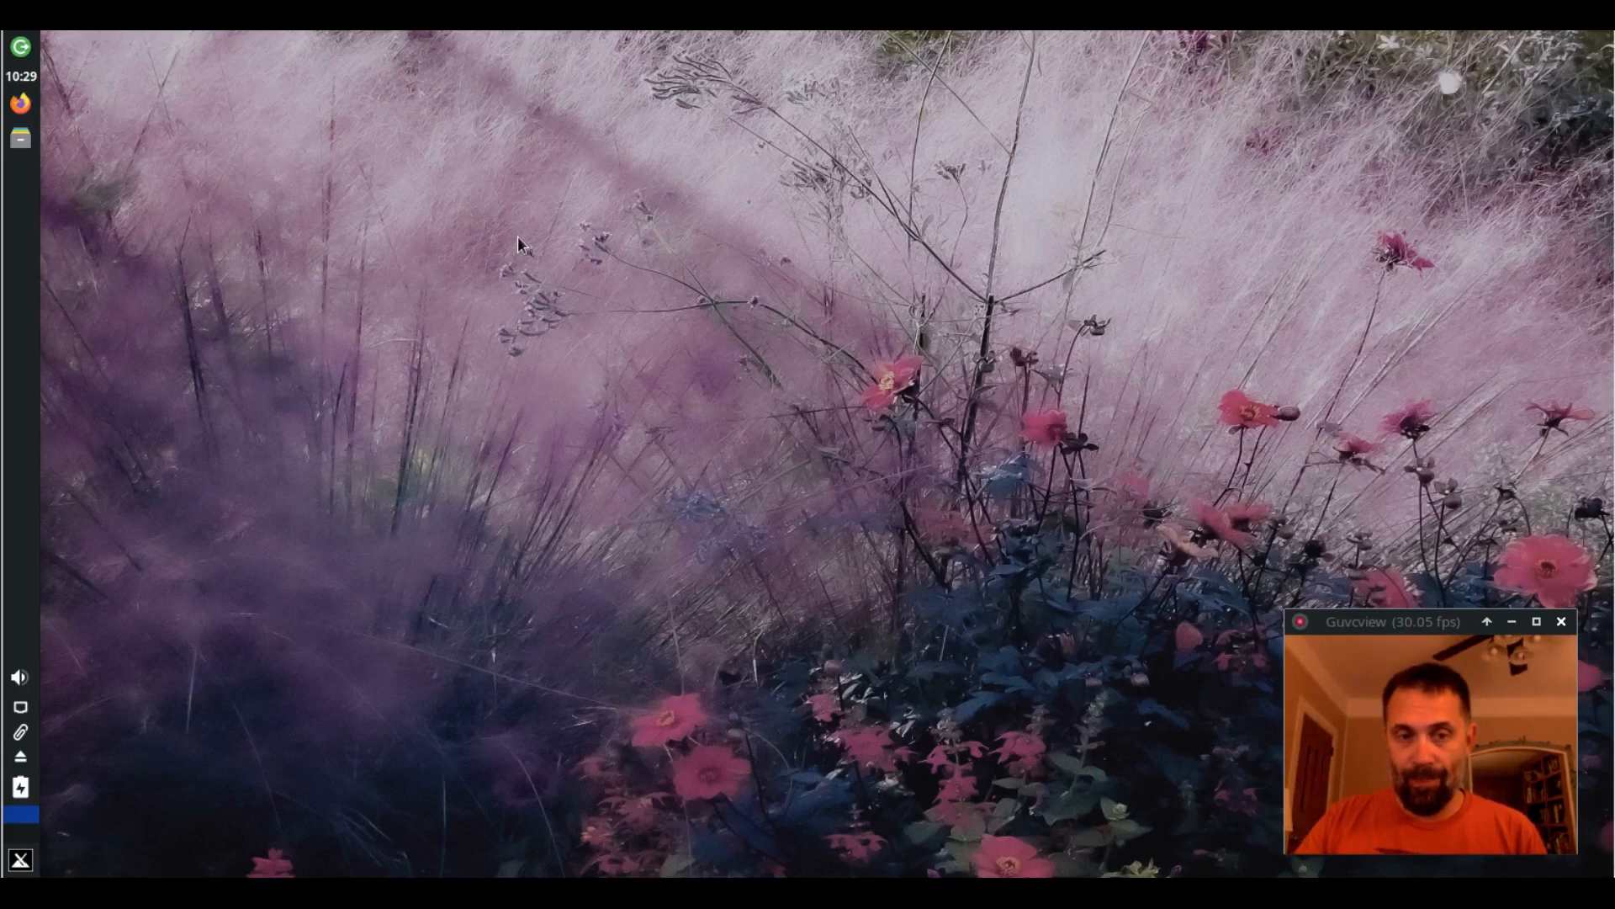
Bring up the file manager on dolphin's home folder after the reboot
click(20, 172)
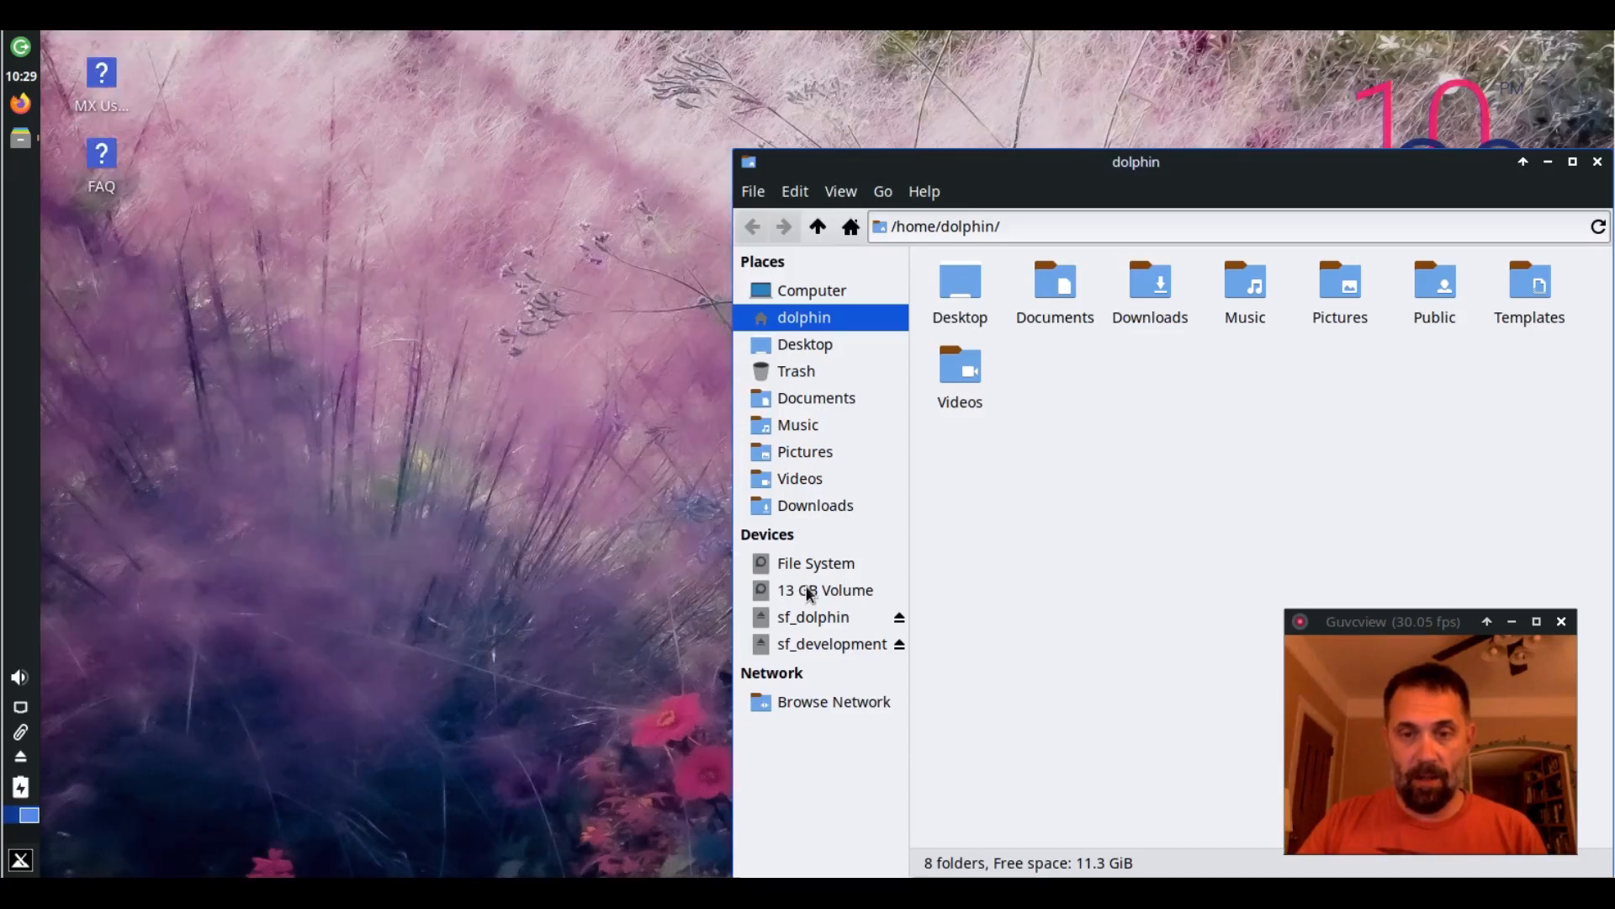
mouse_move(825, 589)
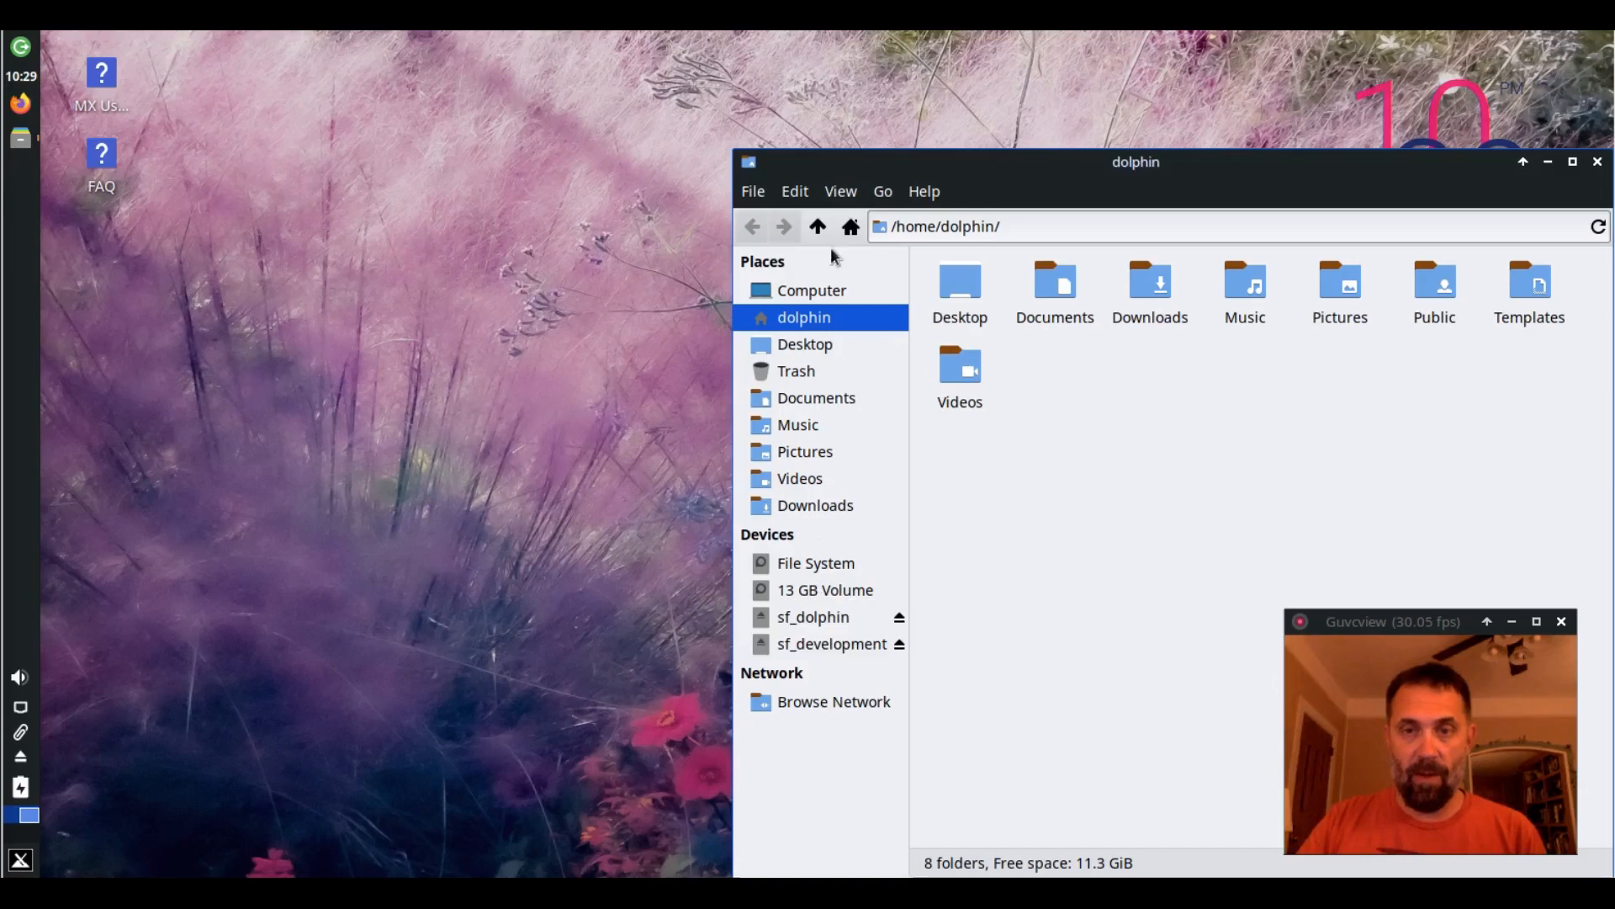
Browse File System to /media to see the test folder, return to root, and launch a terminal
click(818, 225)
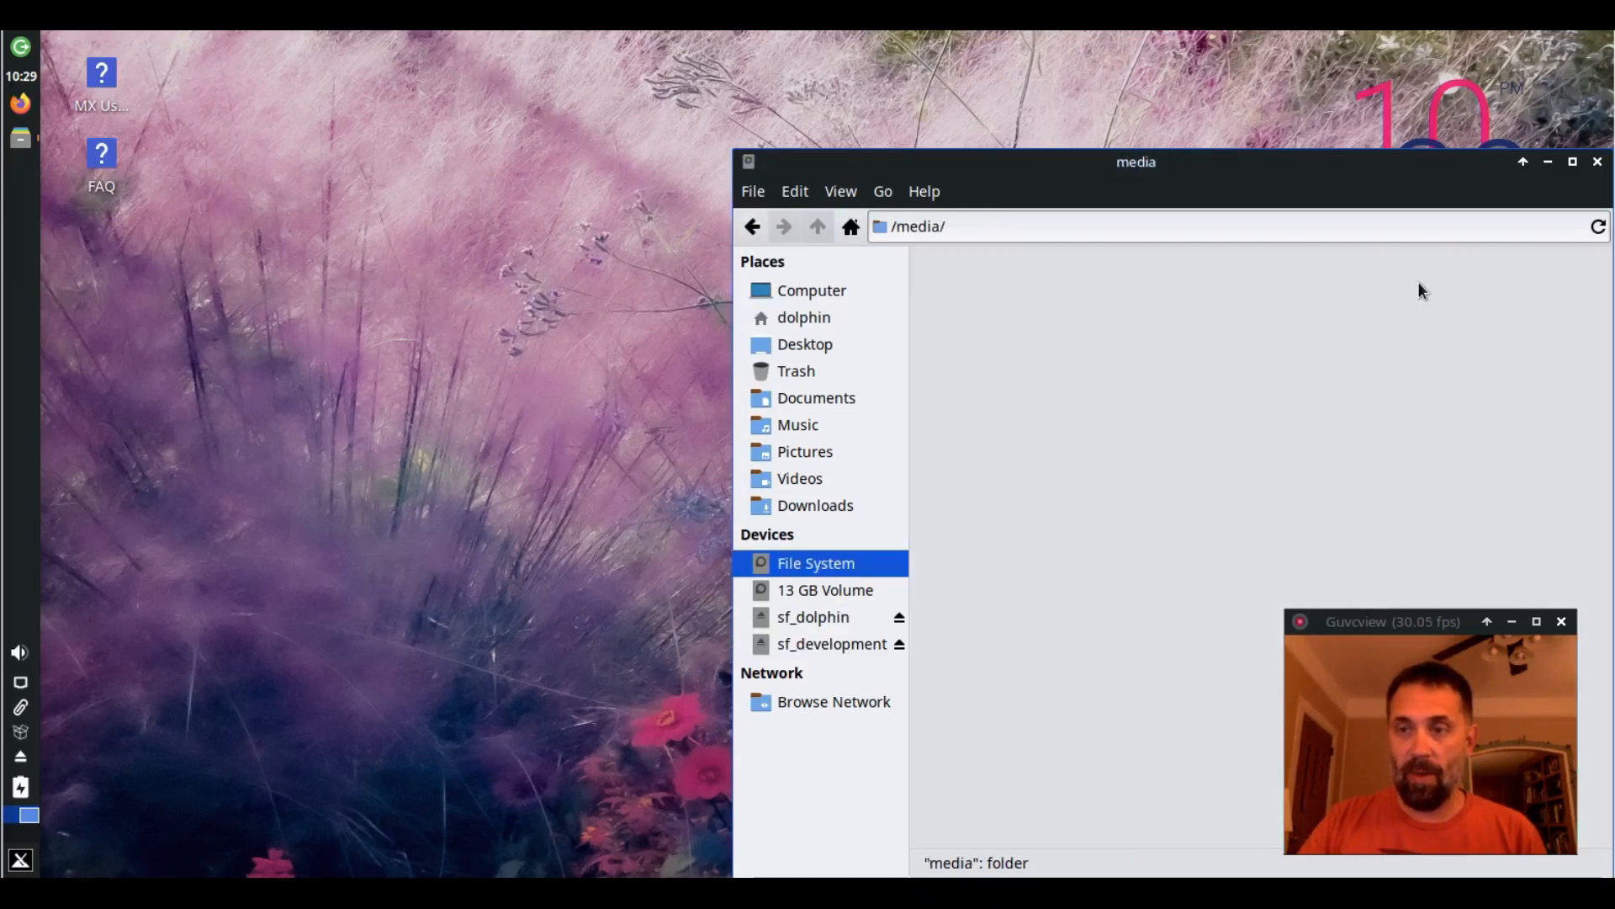
click(817, 227)
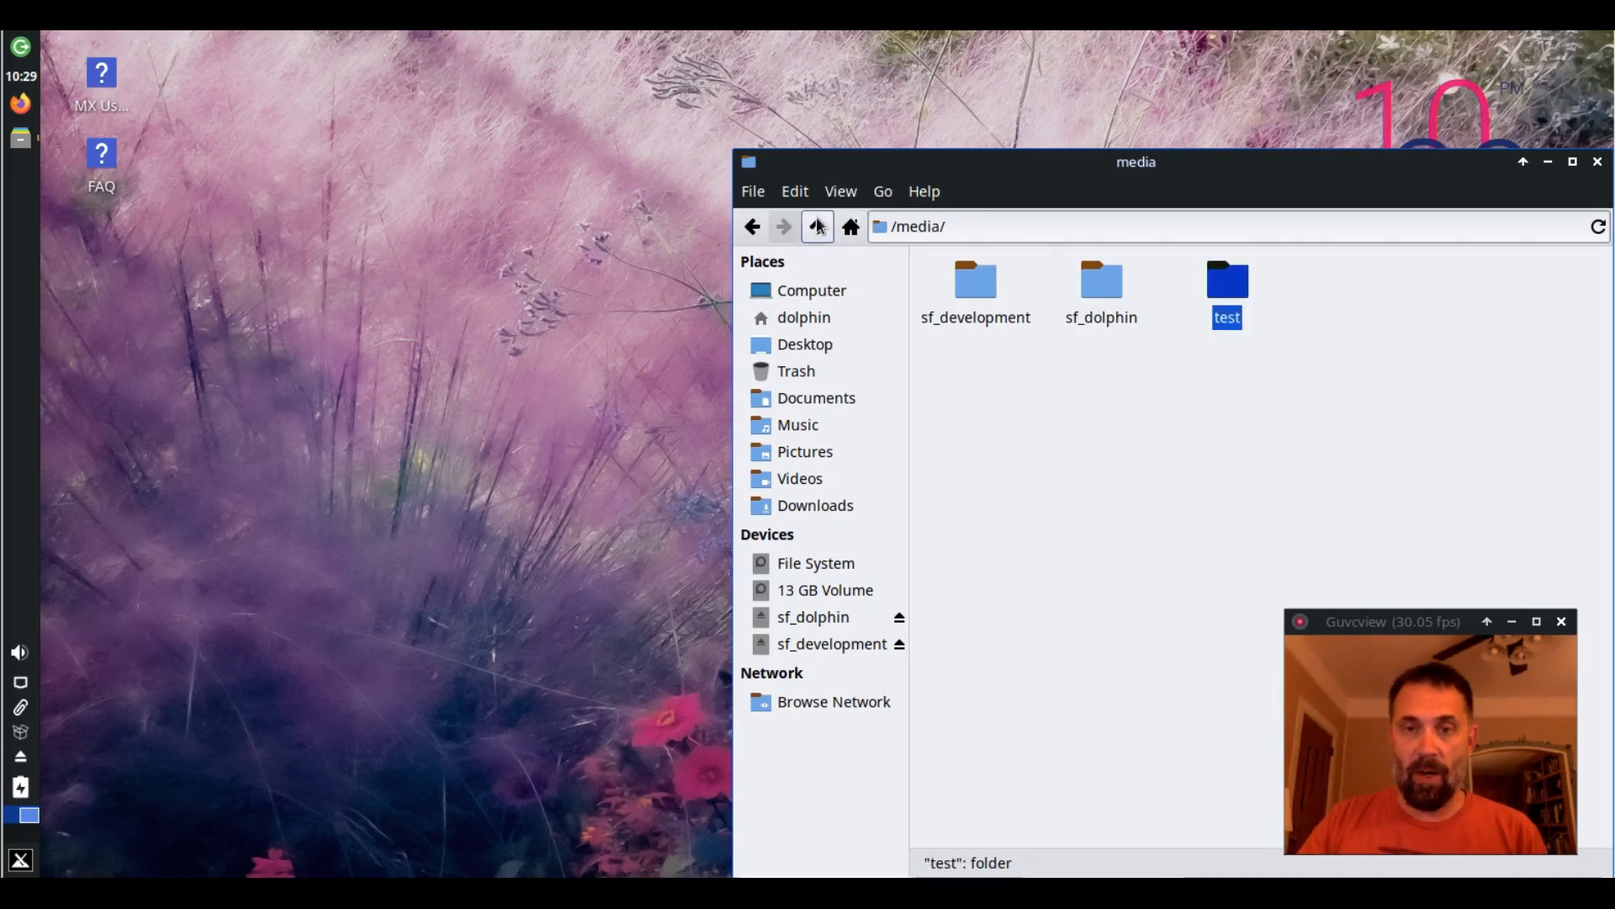
click(818, 226)
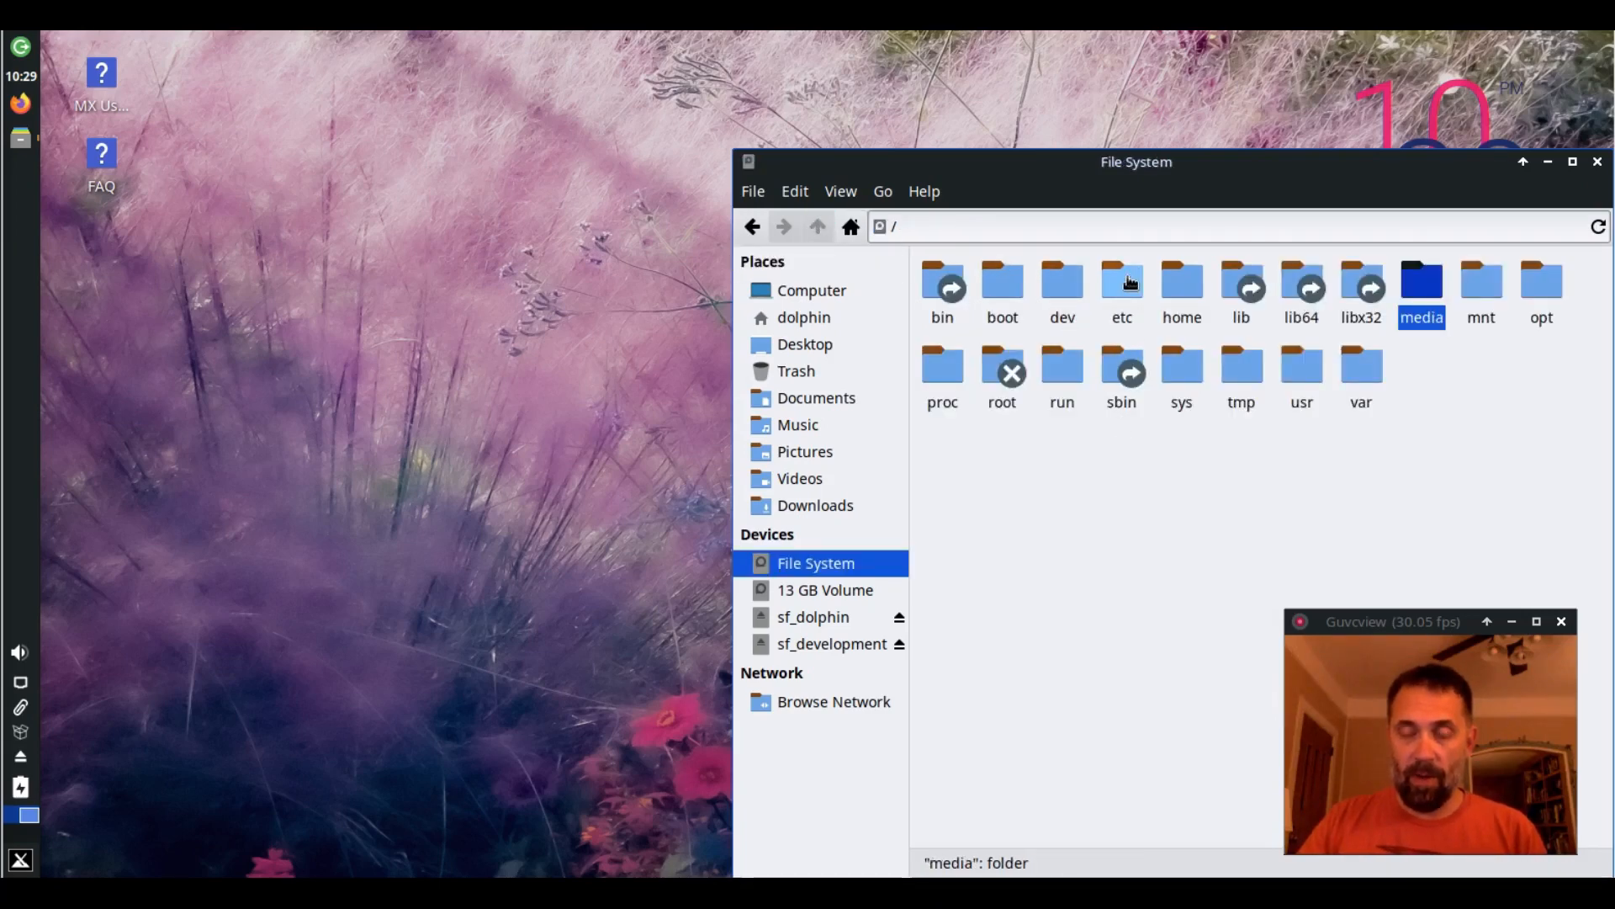
click(1598, 161)
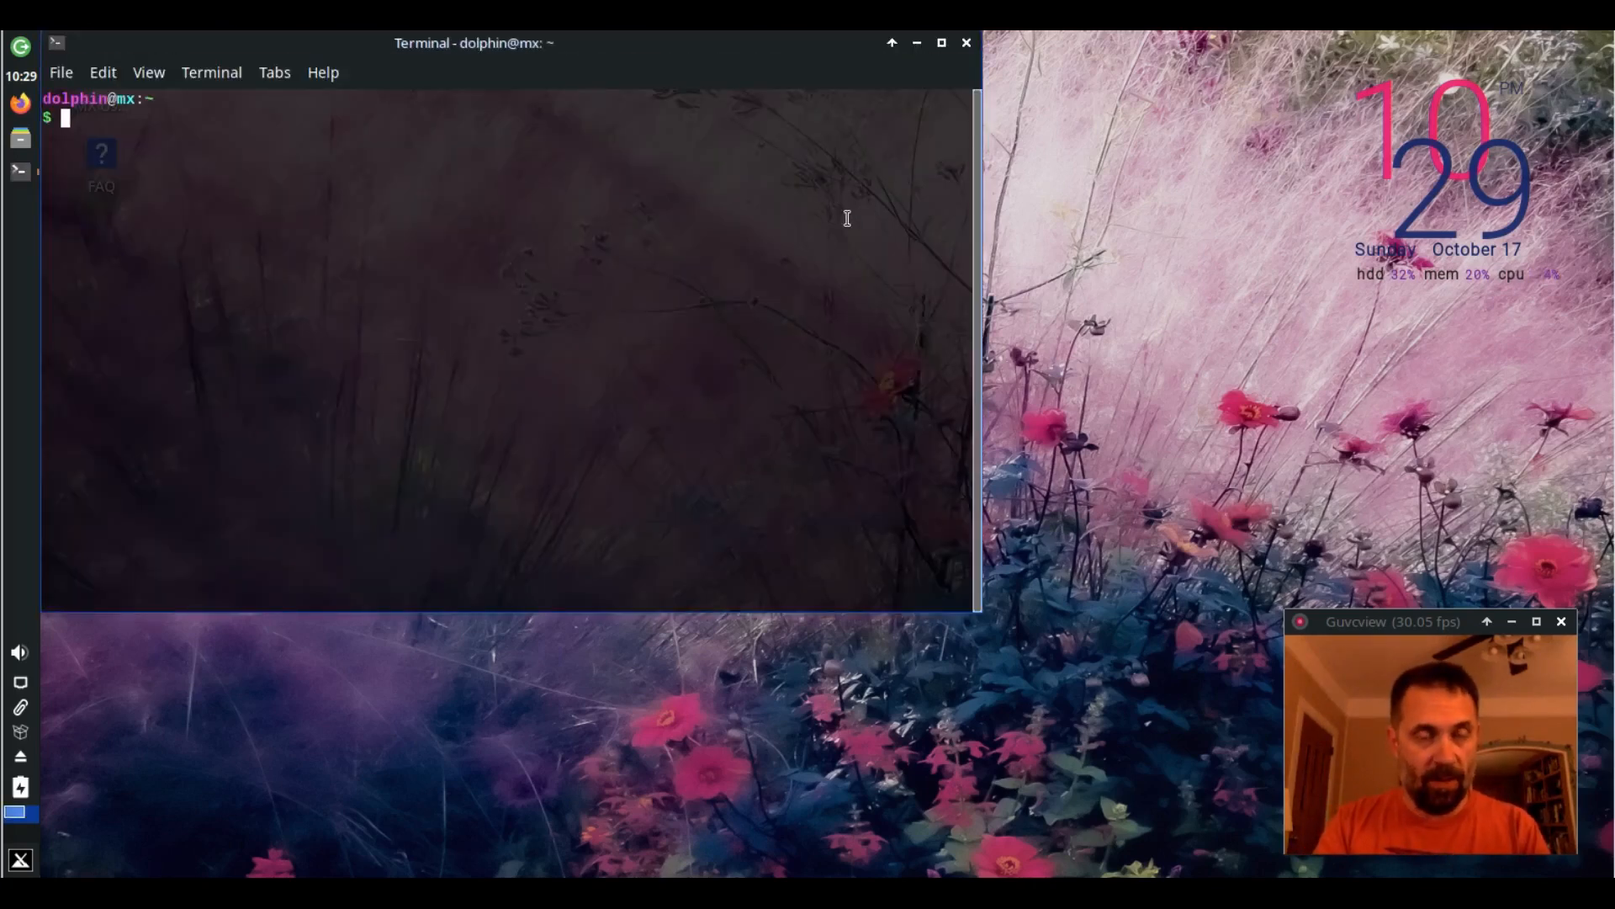
Run cat /etc/fstab to verify root, /media/test, swap and /boot/efi entries, then close the terminal
text(cat /etc/fstab)
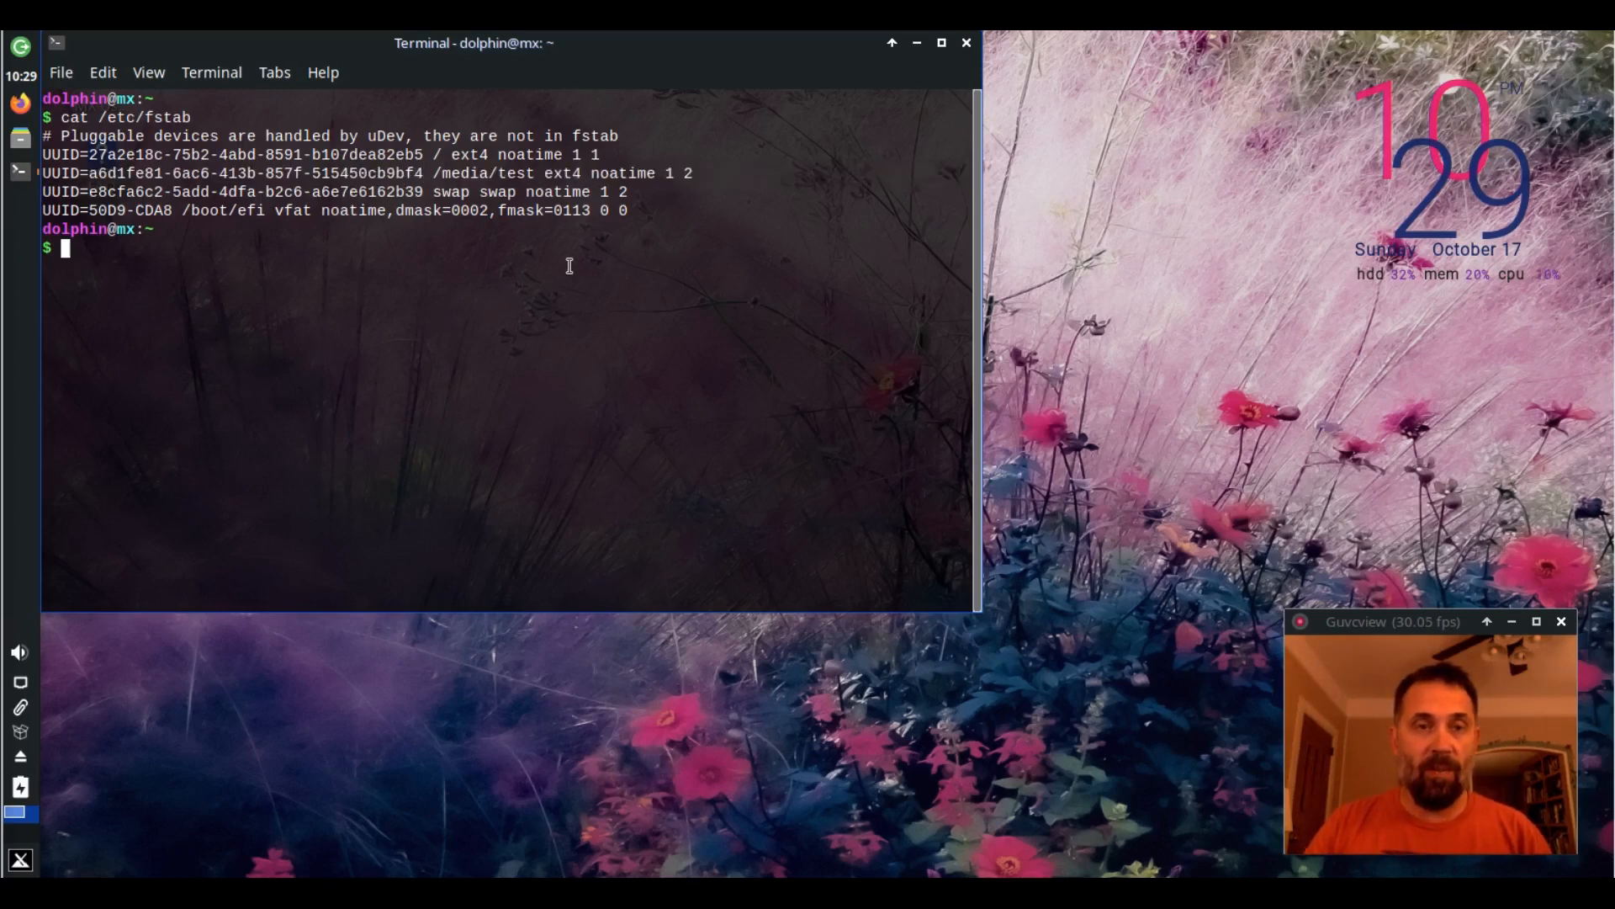
click(966, 42)
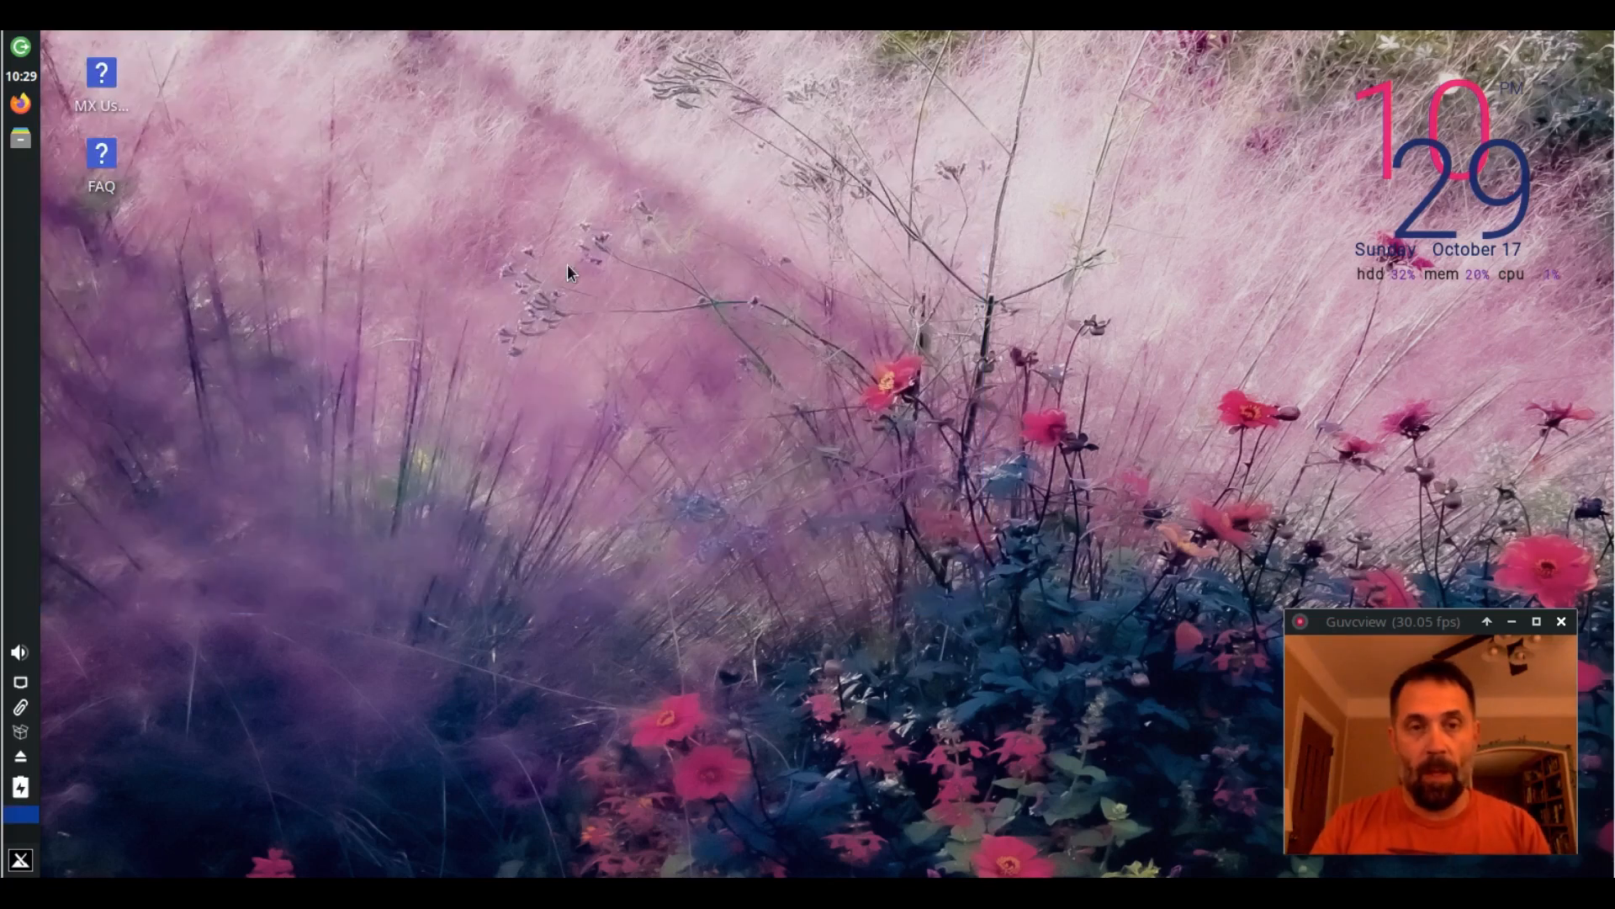